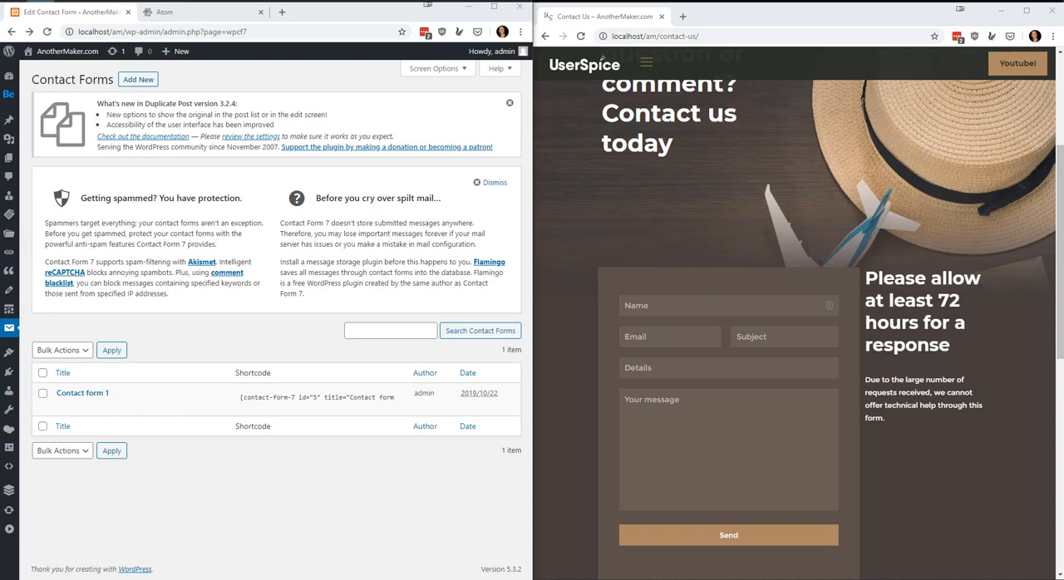
mouse_move(296, 506)
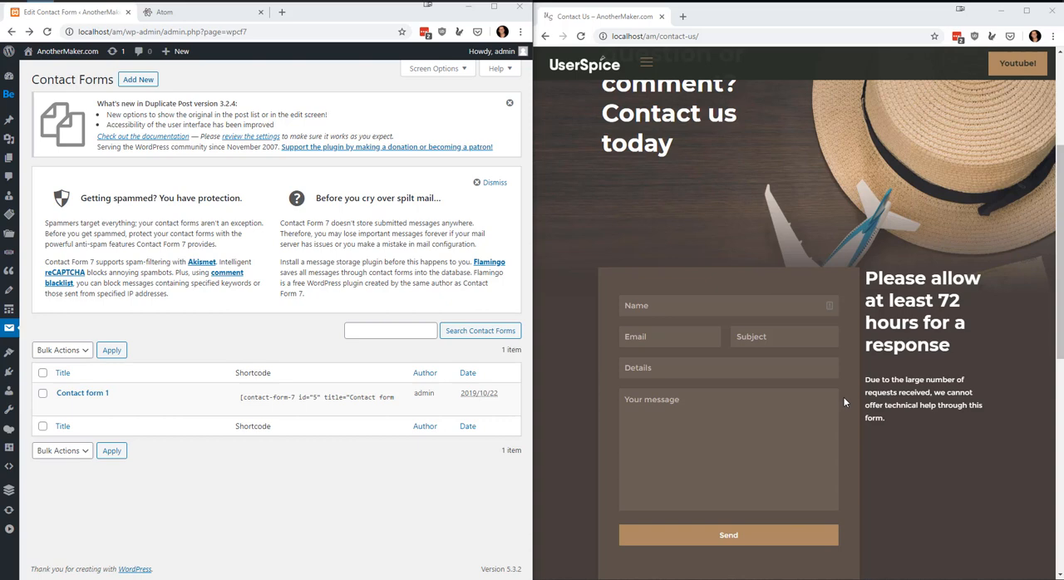
mouse_move(615, 325)
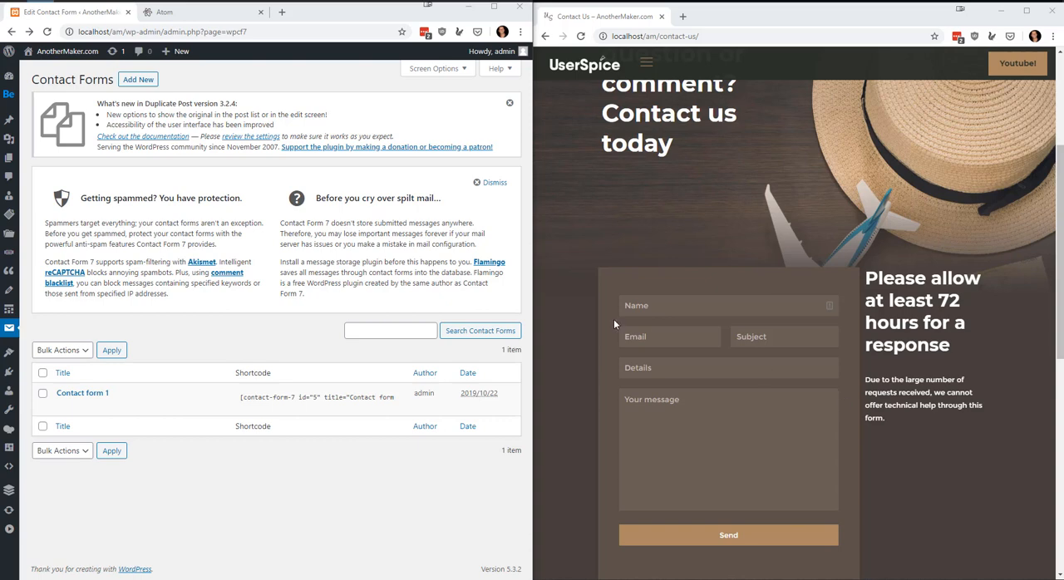
mouse_move(559, 384)
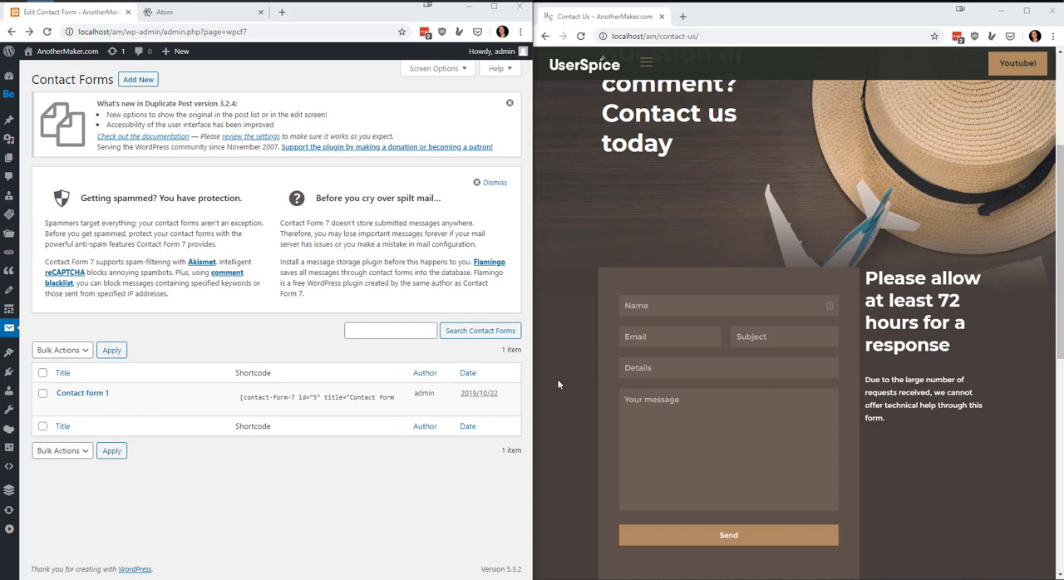
mouse_move(583, 286)
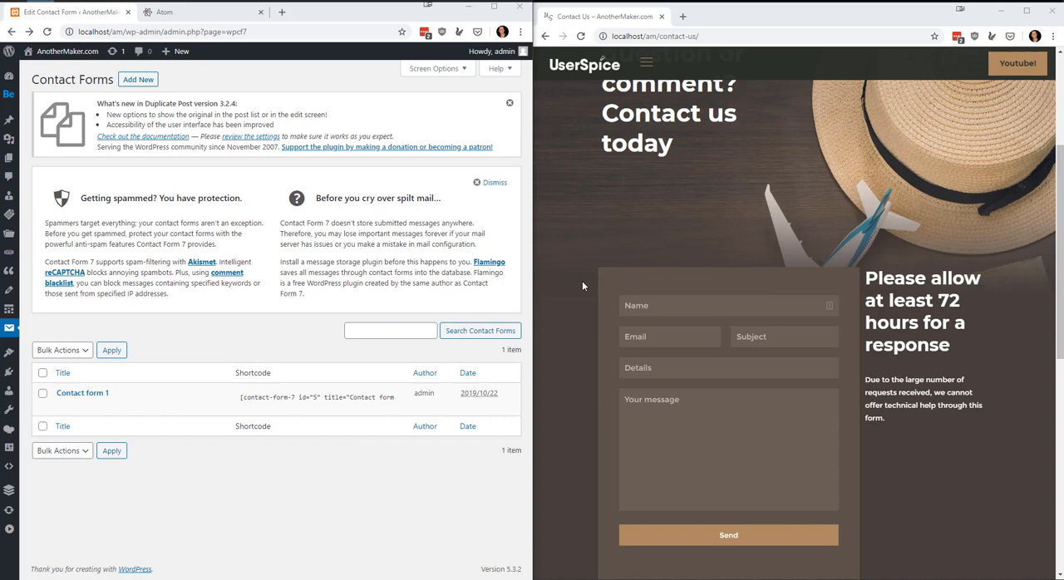
mouse_move(369, 348)
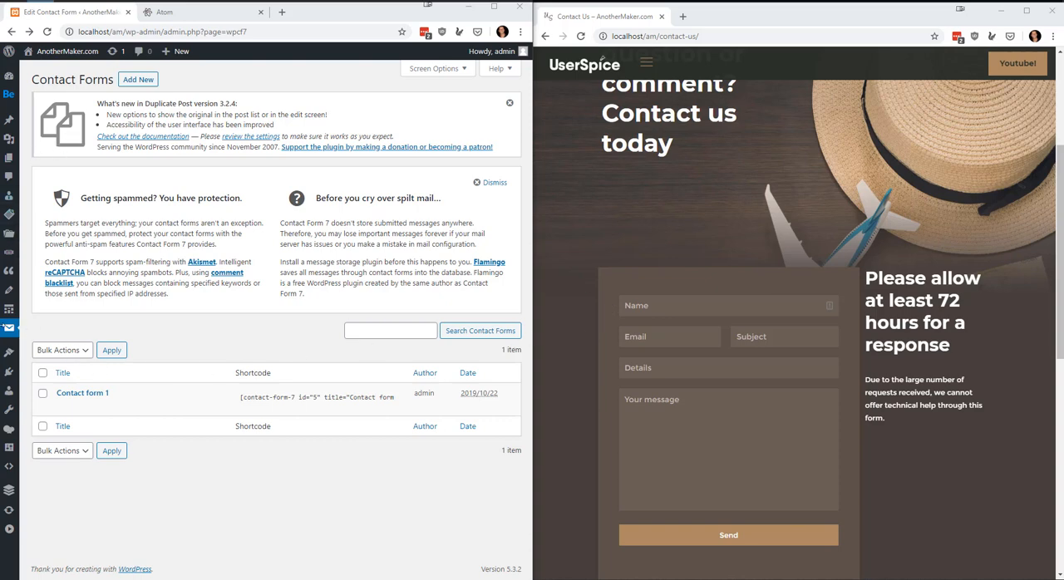
mouse_move(9, 328)
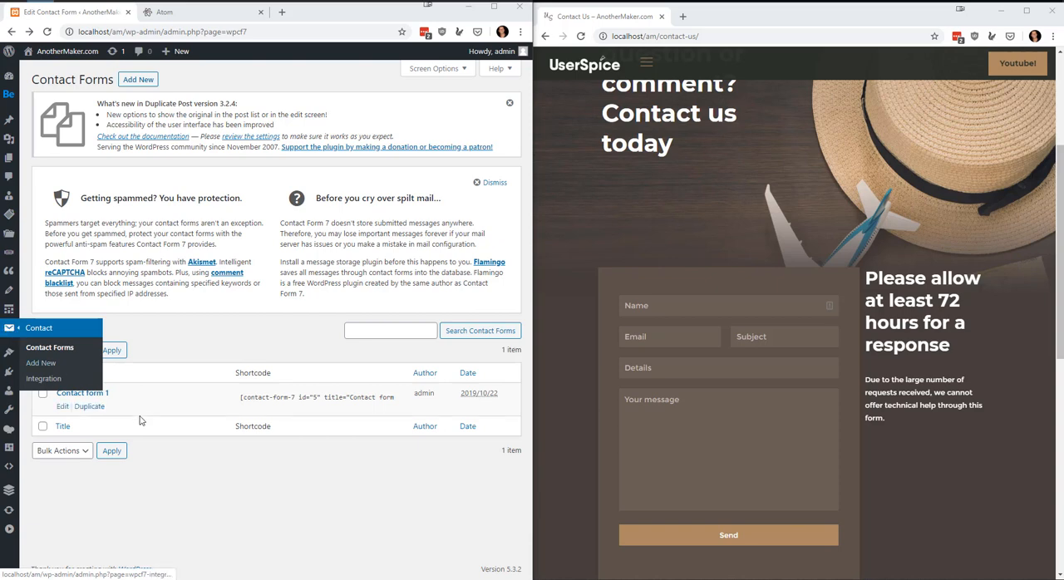
- Open Contact form 1 and work in its Form tab template markup
left_click(60, 407)
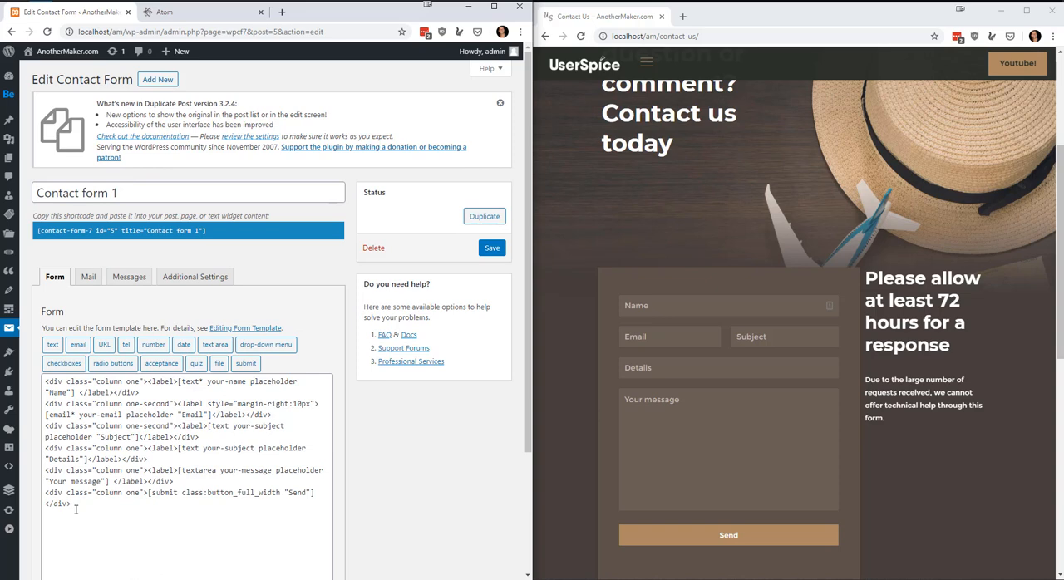
mouse_move(133, 486)
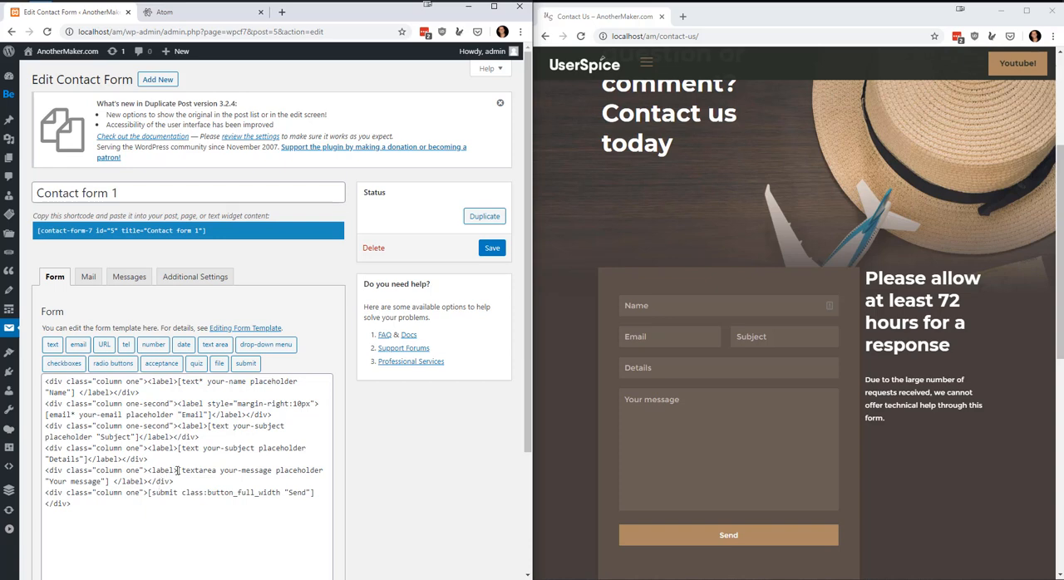
left_click(204, 12)
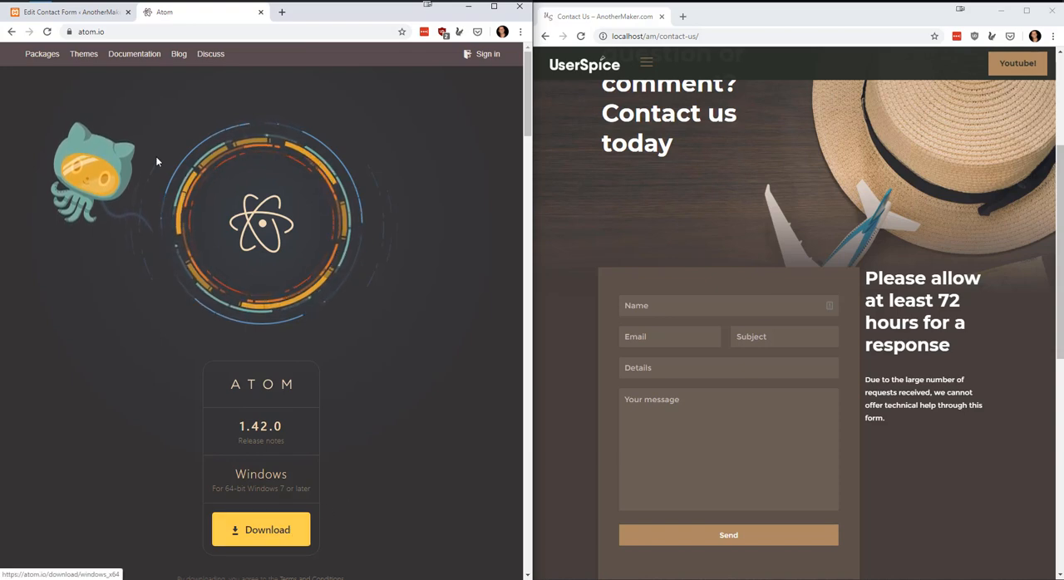
mouse_move(265, 532)
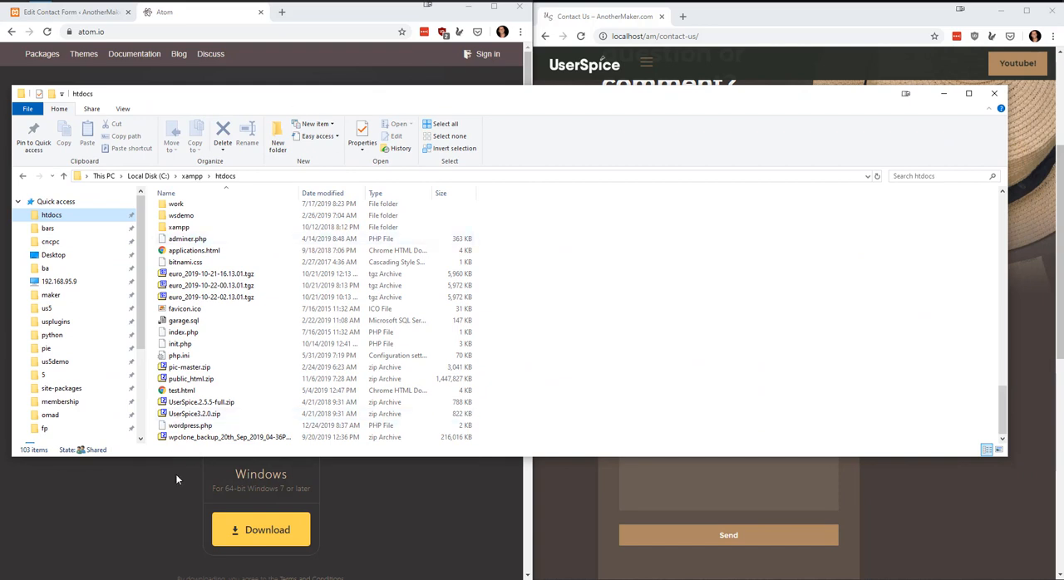
- Open wordpress.php from the htdocs folder in Atom via its right-click menu
right_click(190, 425)
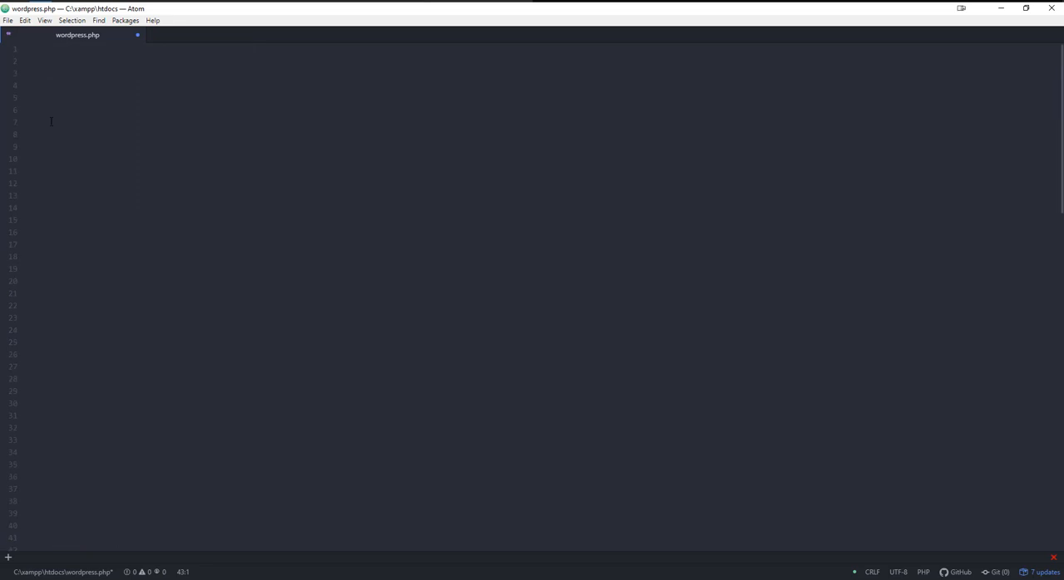
mouse_move(186, 15)
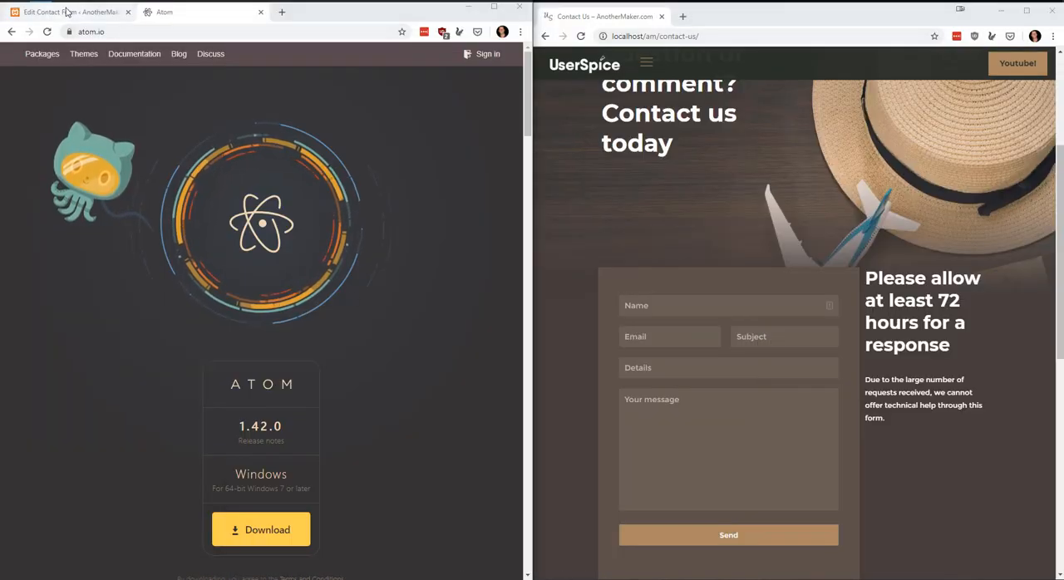
- Split the Email and Details field markup in wordpress.php onto separate indented lines
left_click(66, 12)
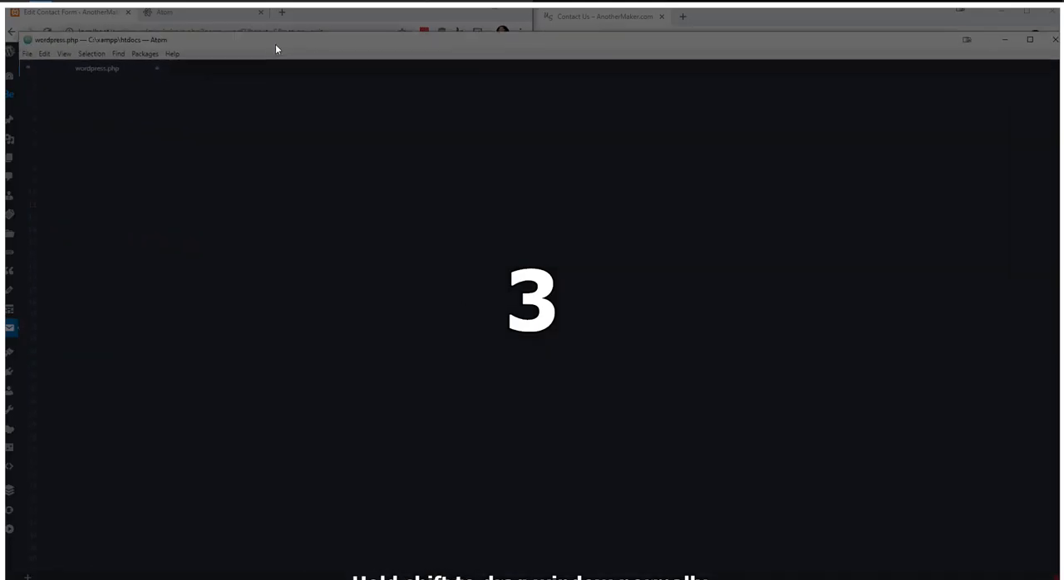
left_click(1029, 39)
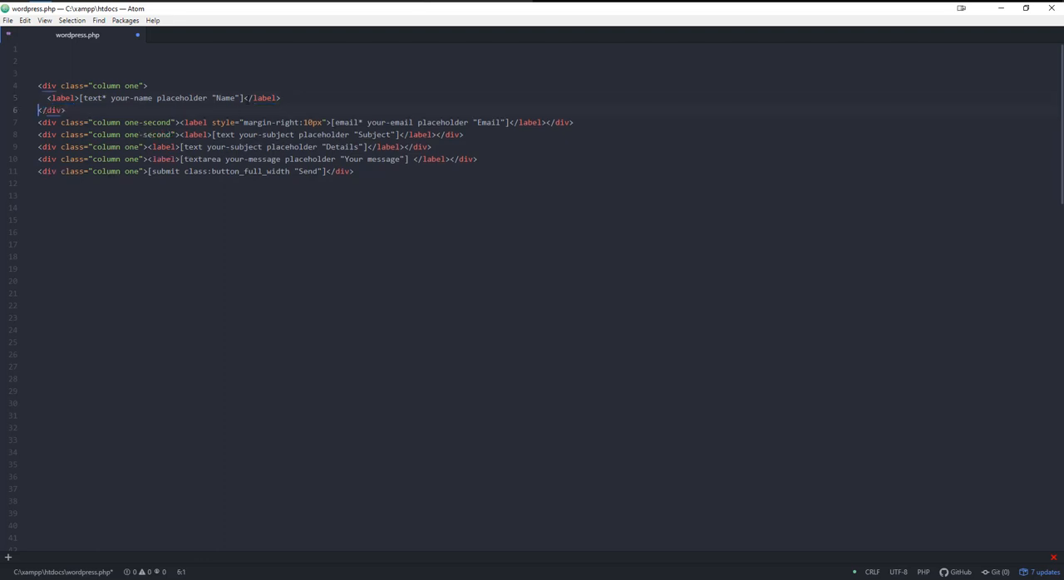
key("Enter")
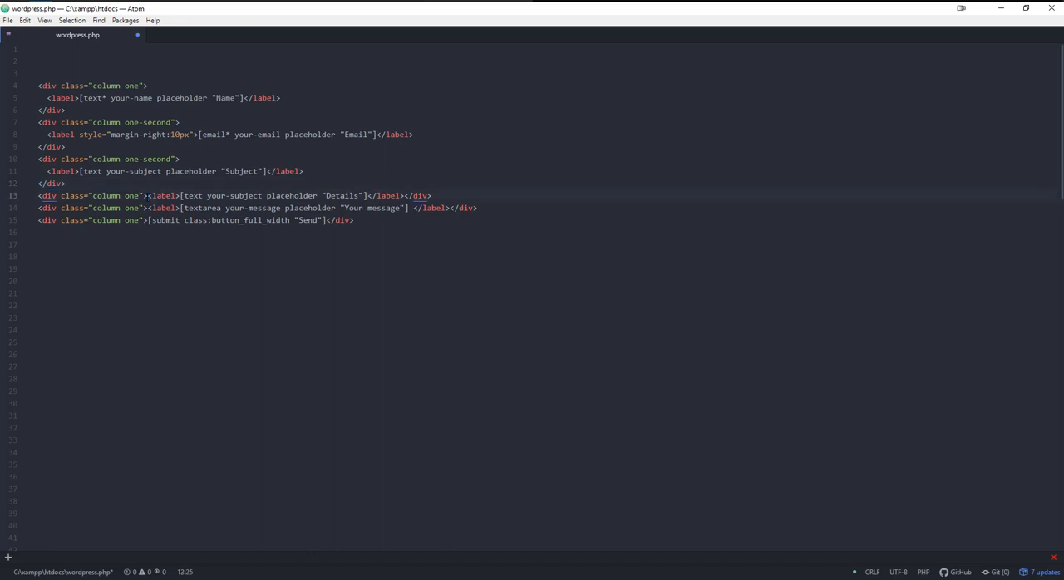
left_click(459, 208)
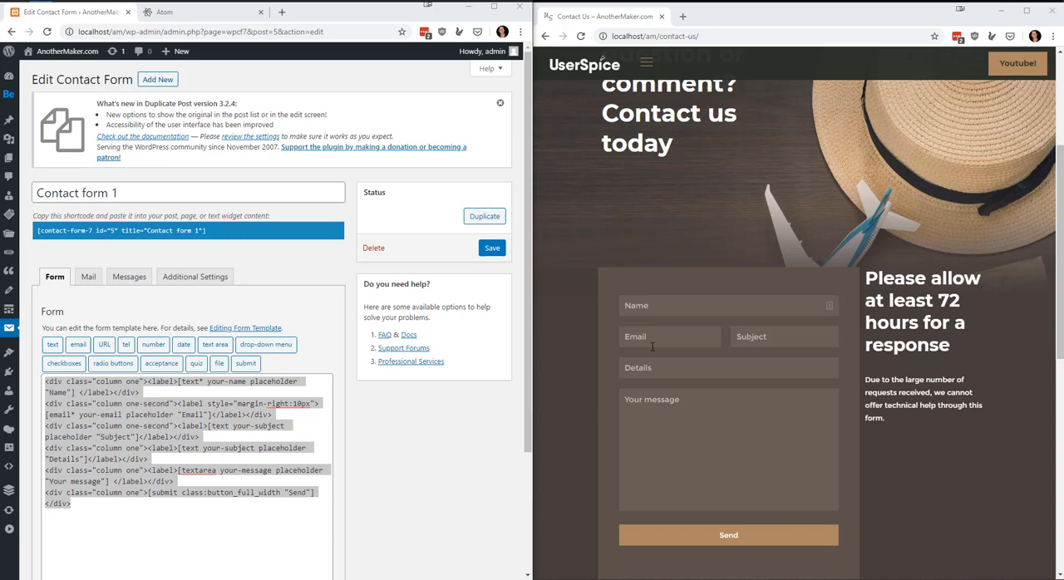
mouse_move(812, 324)
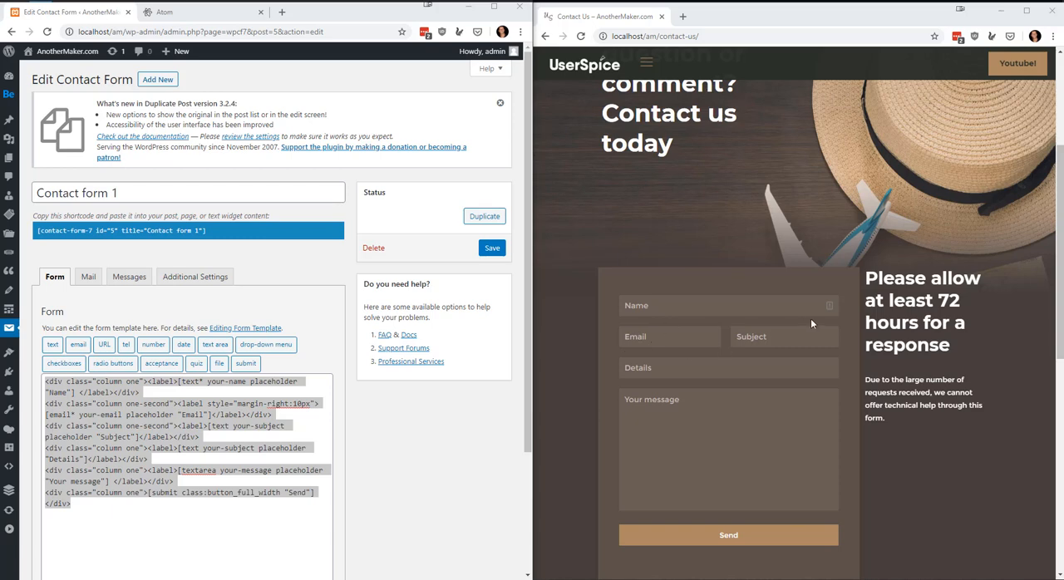
mouse_move(812, 324)
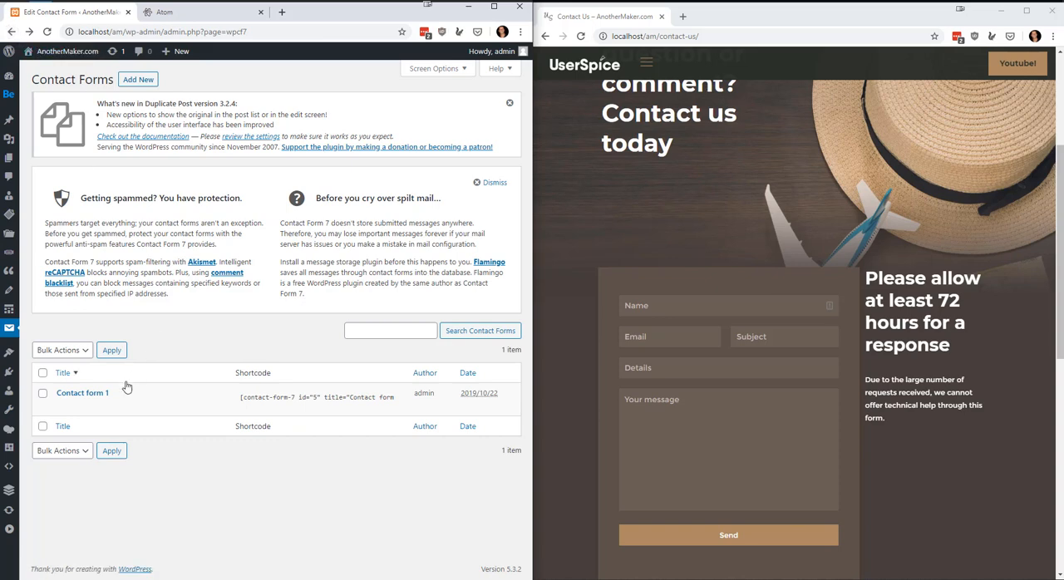
mouse_move(327, 356)
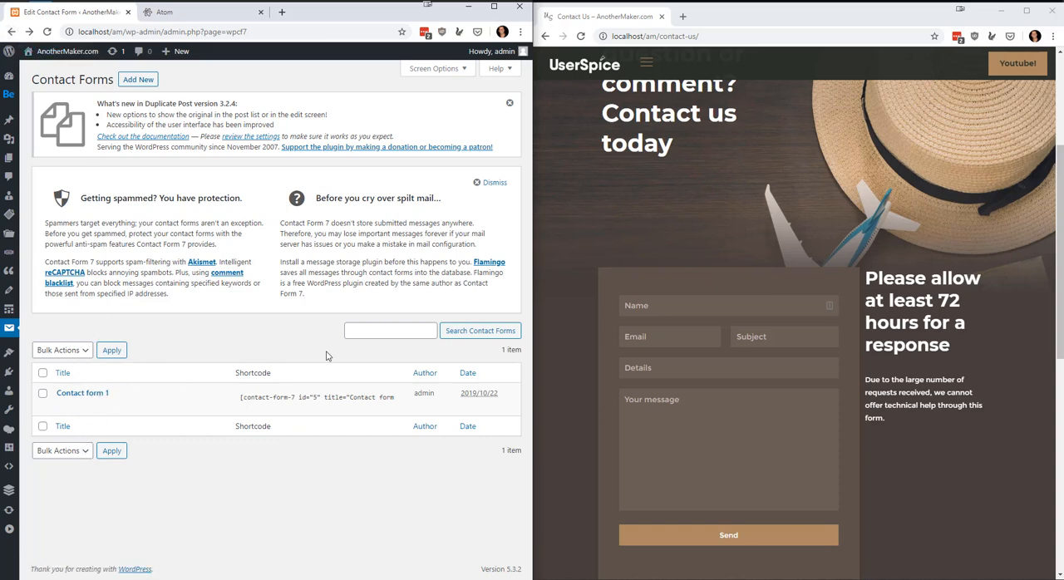
- Create a new blank contact form with the Add New button
left_click(138, 79)
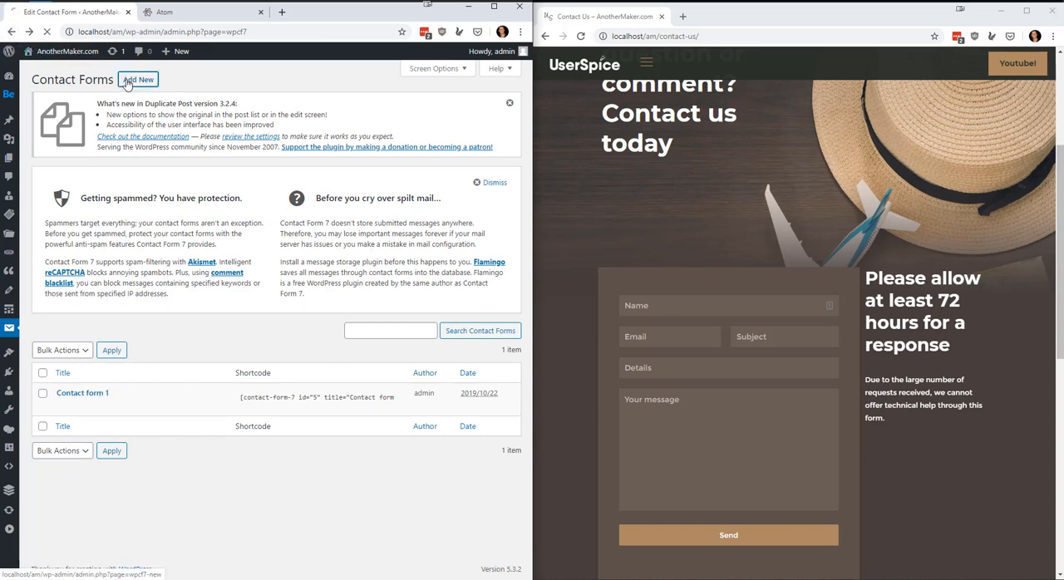
left_click(138, 79)
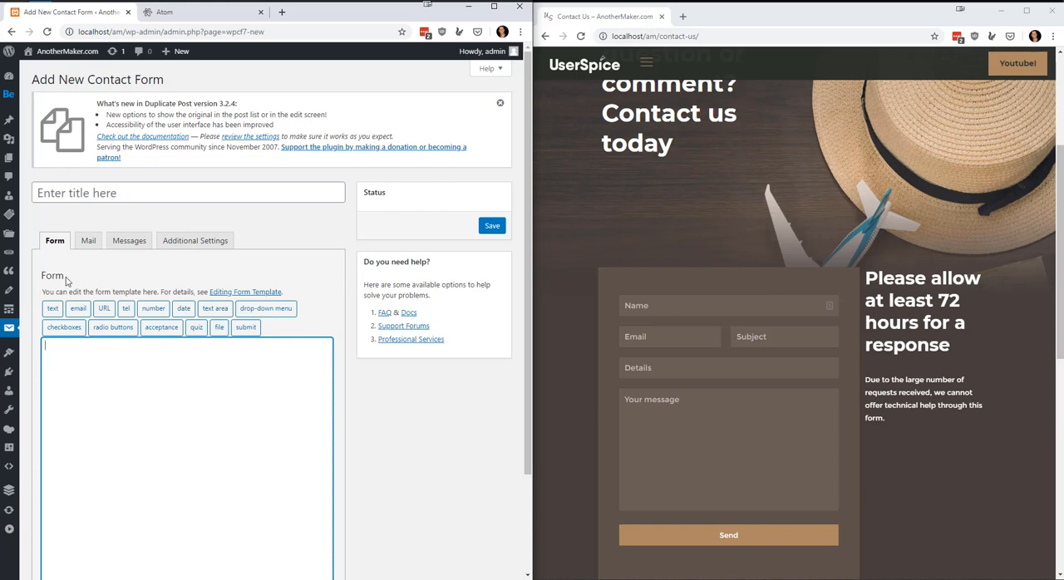
mouse_move(47, 319)
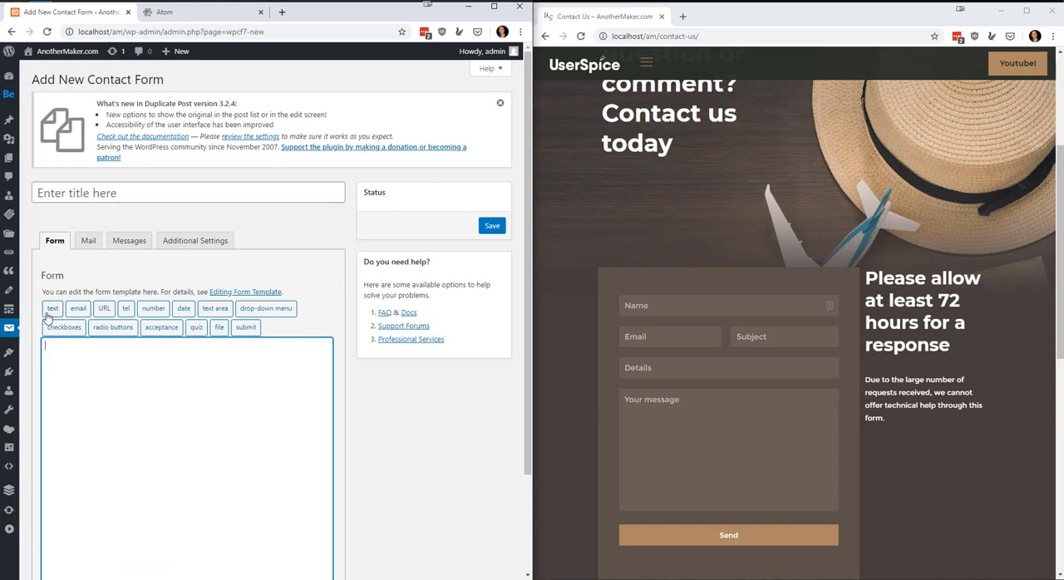
mouse_move(52, 309)
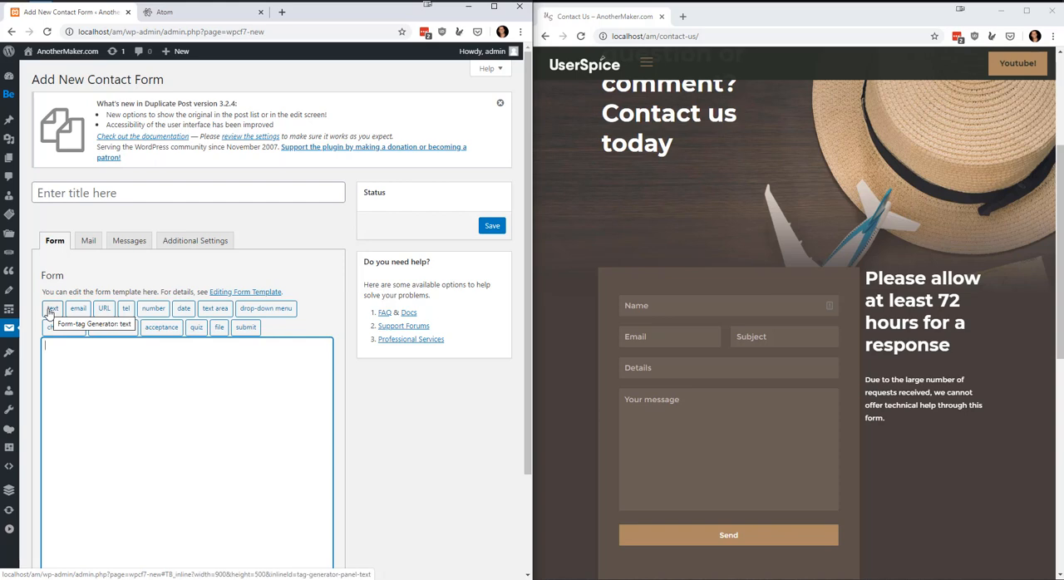
- Insert a required text tag named FavoriteTeacher with default value 'Mrs. Smith' into the template
left_click(51, 309)
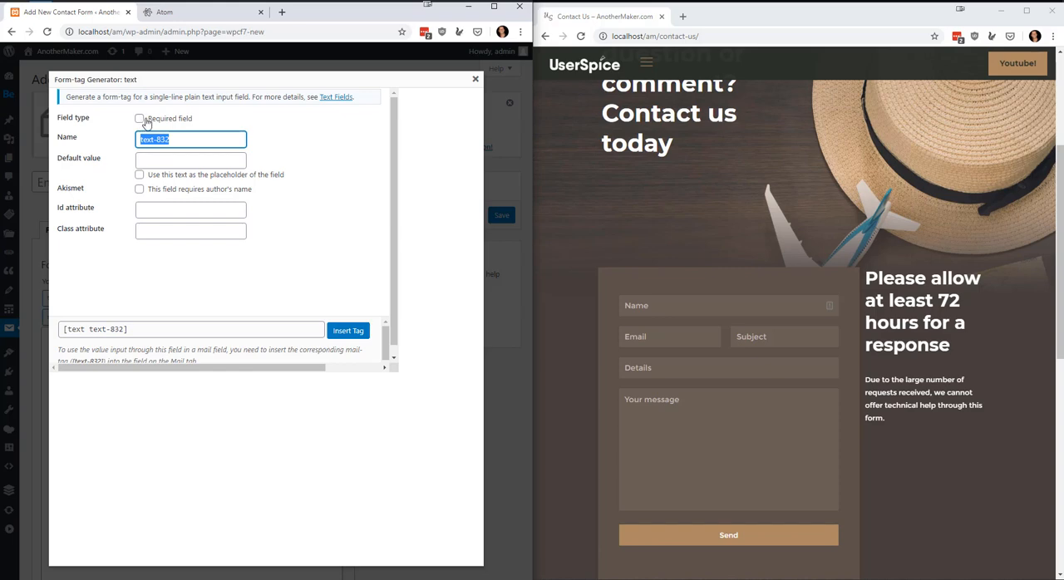
mouse_move(141, 120)
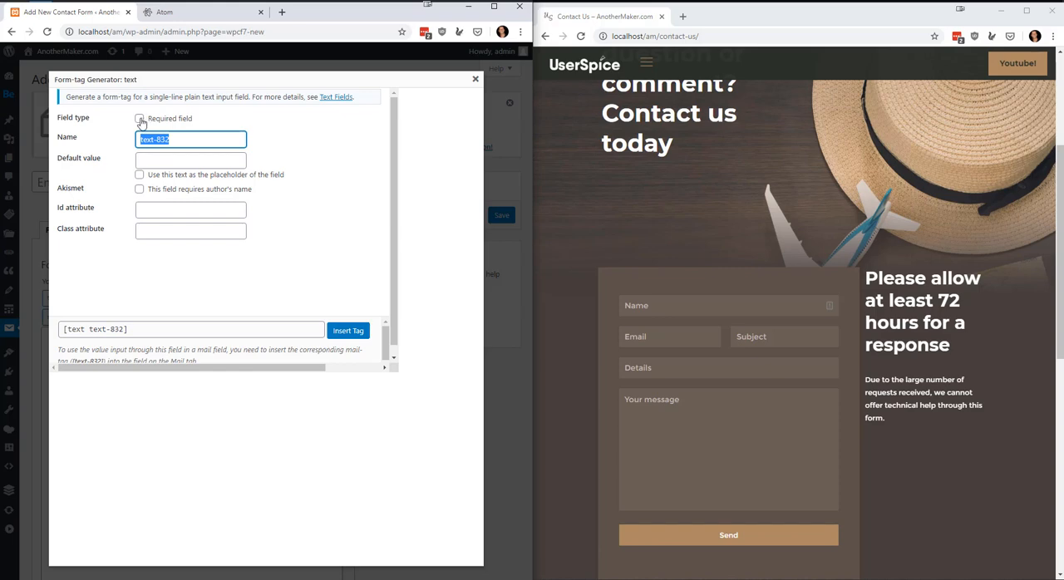
left_click(140, 118)
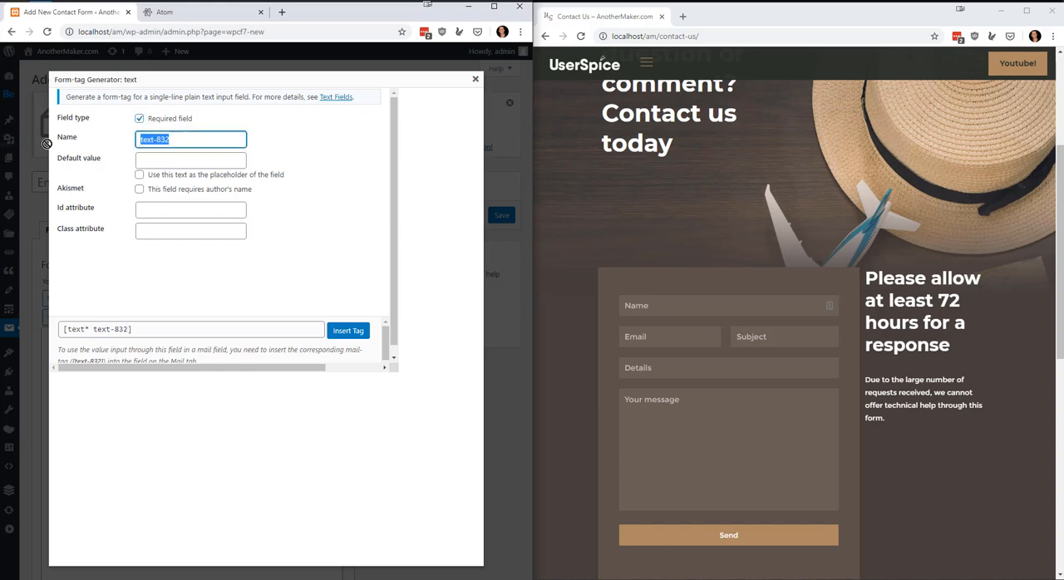
type("Favorite Teac")
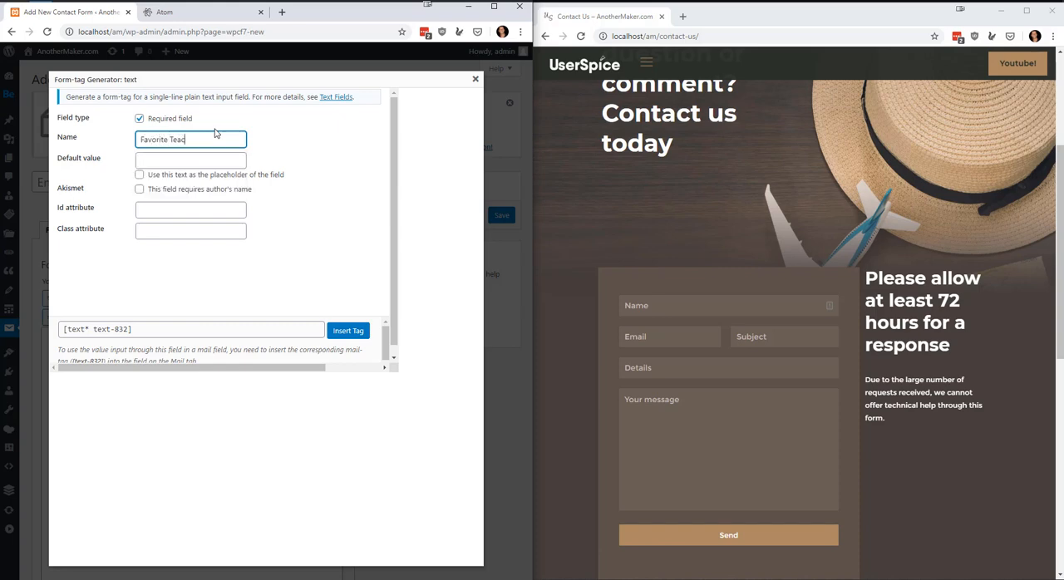
type("her")
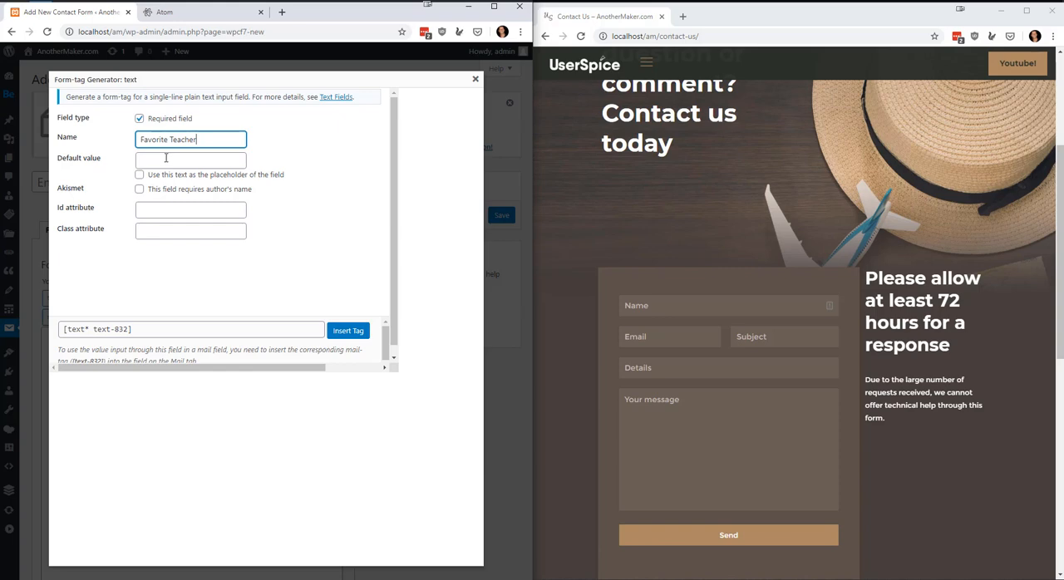
mouse_move(157, 161)
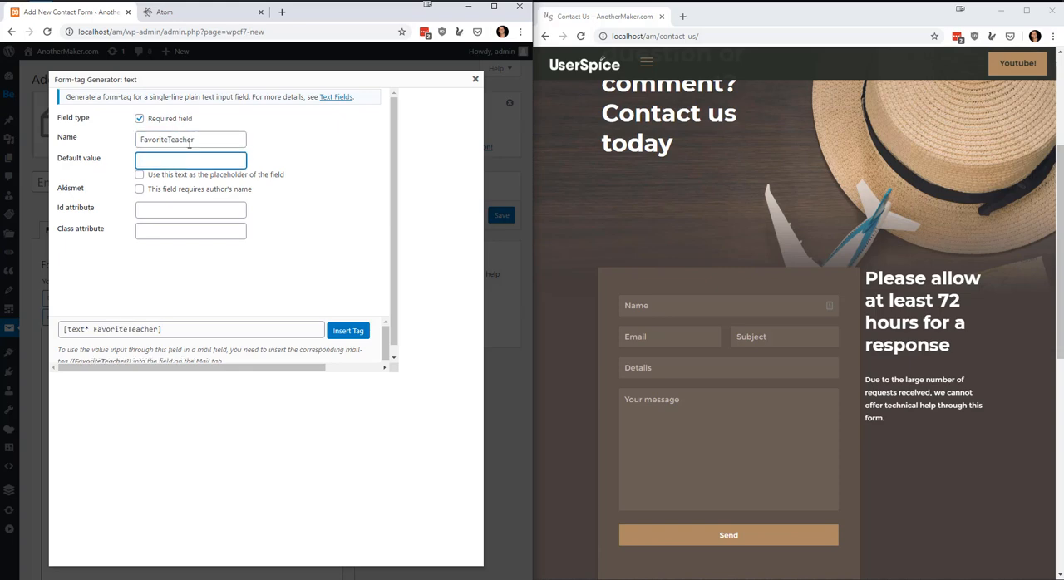
type("Mrs. Smith")
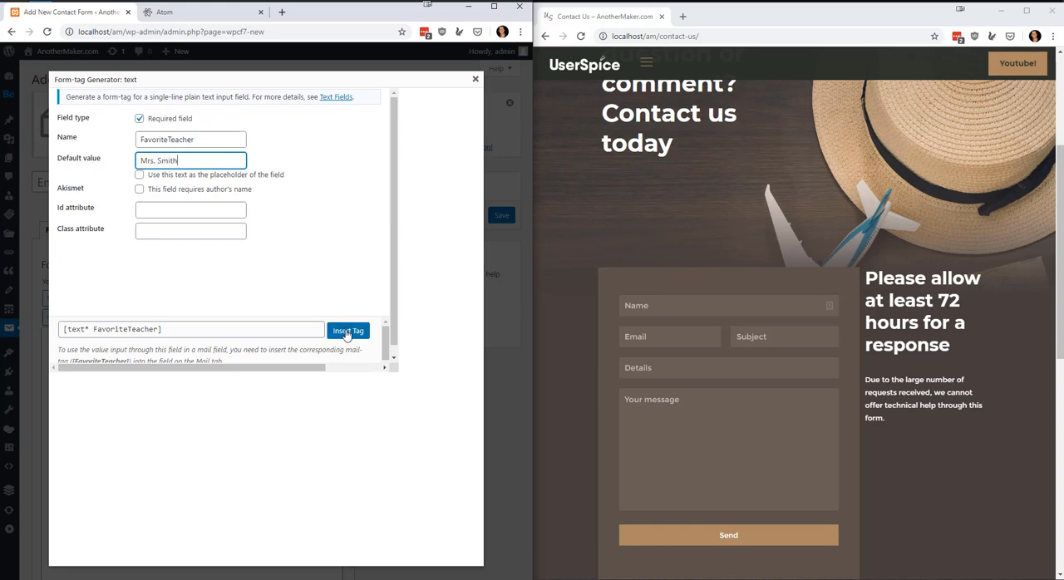
left_click(348, 331)
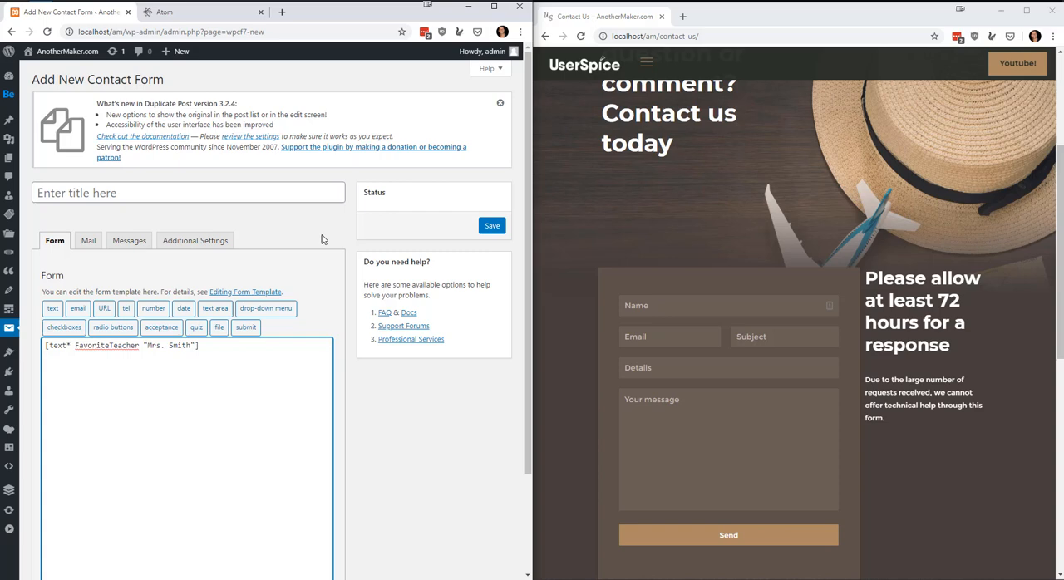
- Title the form 'Our Form', correcting the 'Our From' typo, and save it
type("O")
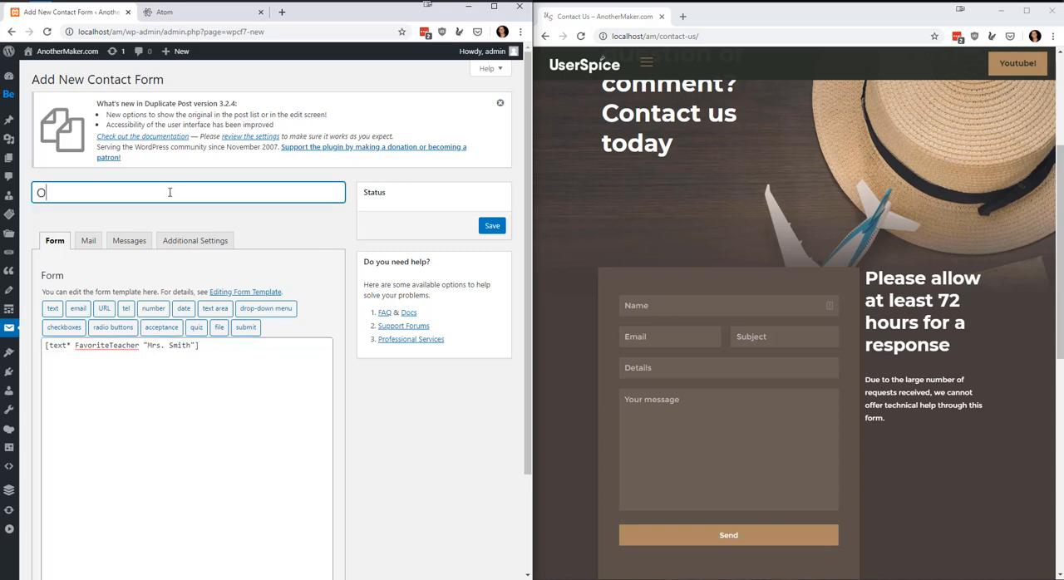
type("ur From")
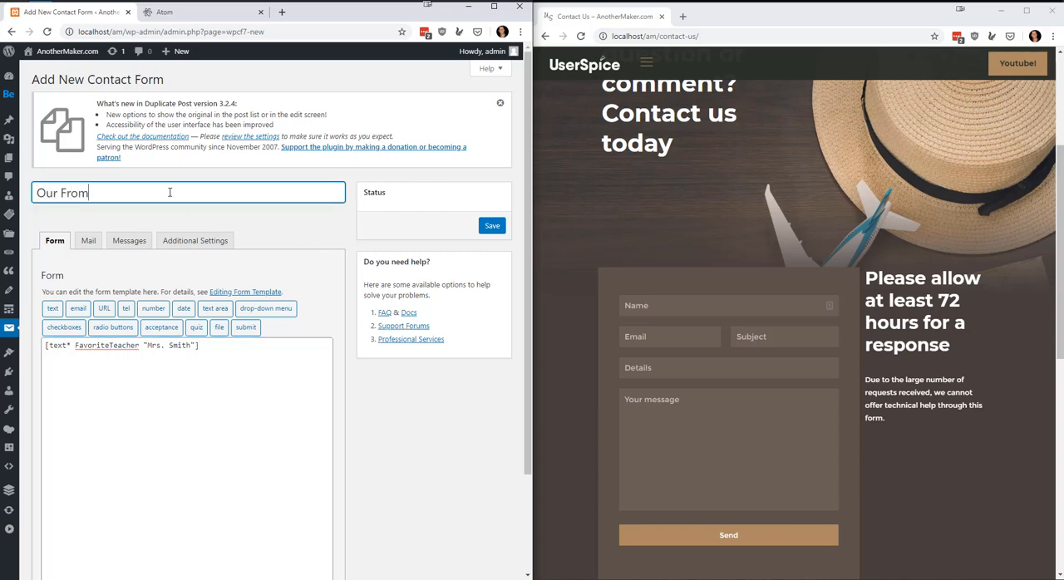
key("Backspace")
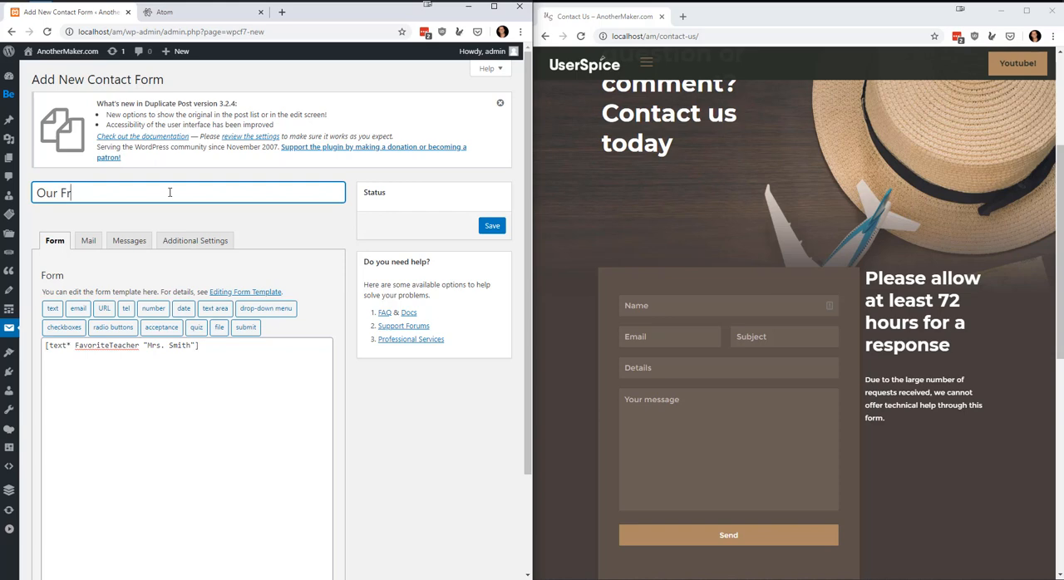
type("om")
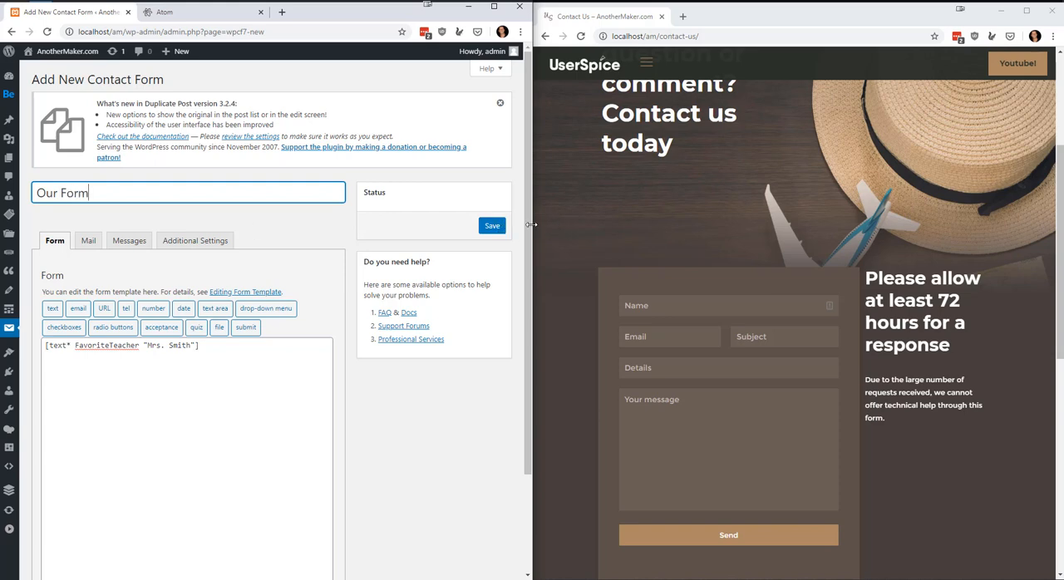
left_click(491, 225)
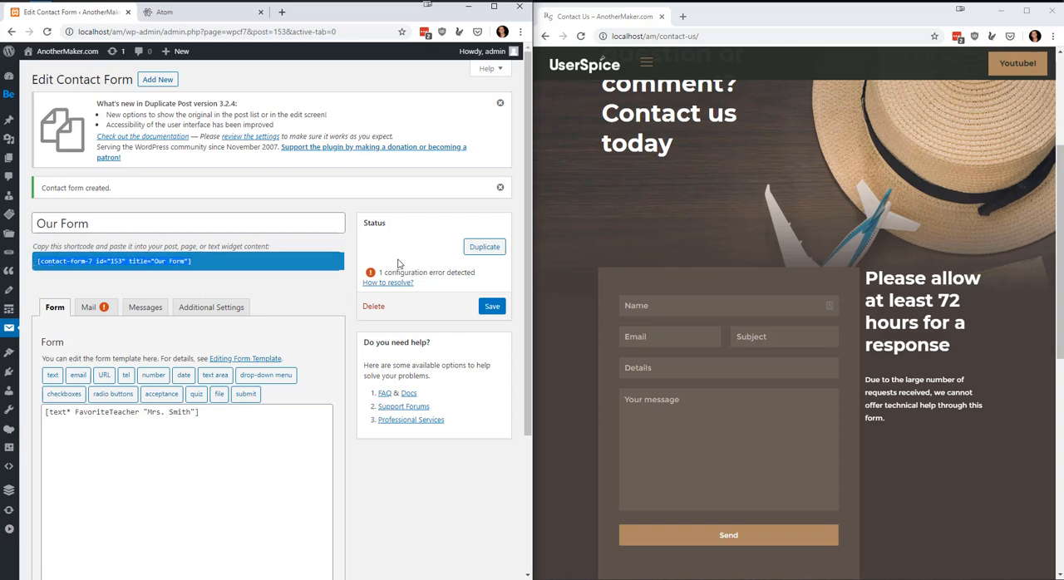
mouse_move(24, 105)
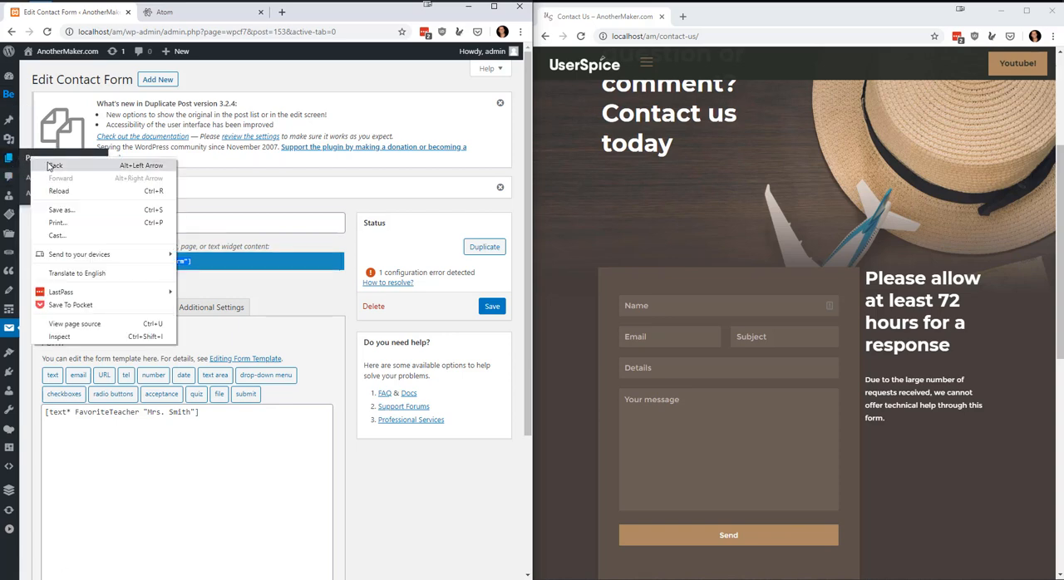
mouse_move(27, 175)
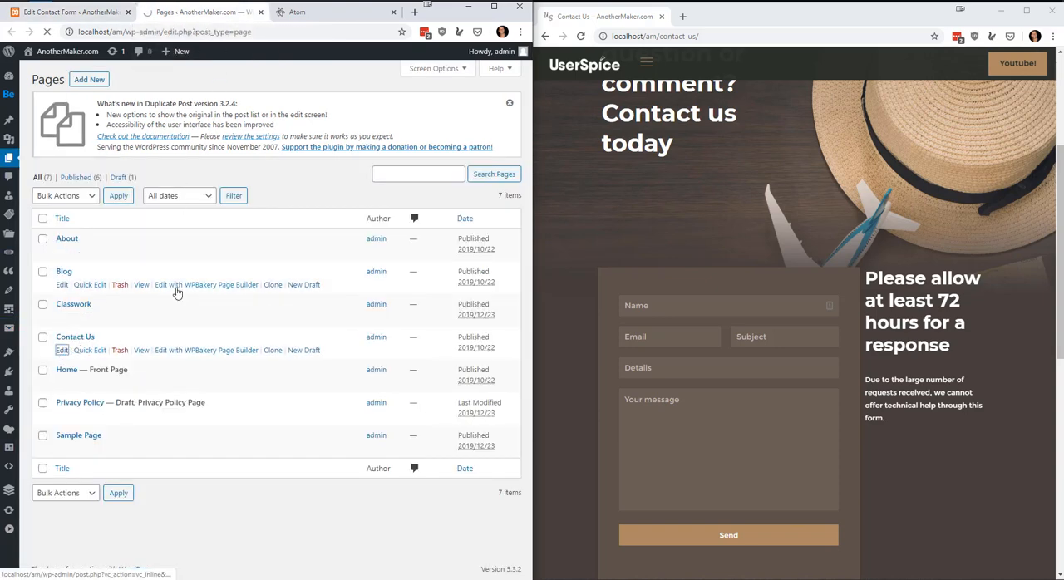
- Edit the Contact Us page from the Pages list
left_click(61, 349)
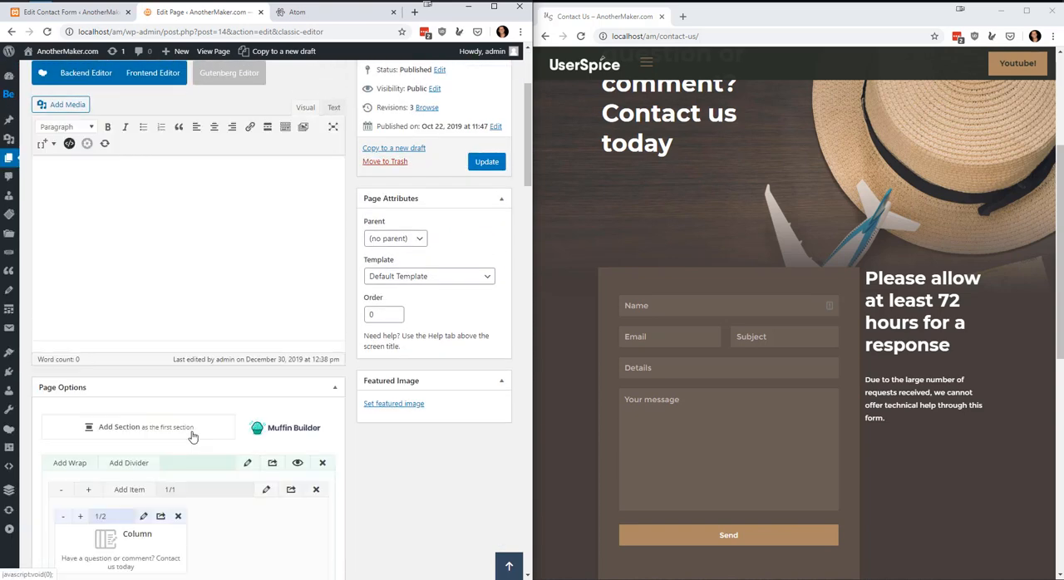
- Put the shortcode [contact-form-7 id="153" title="Our Form "] into the Contact Us column content
scroll("down", 3)
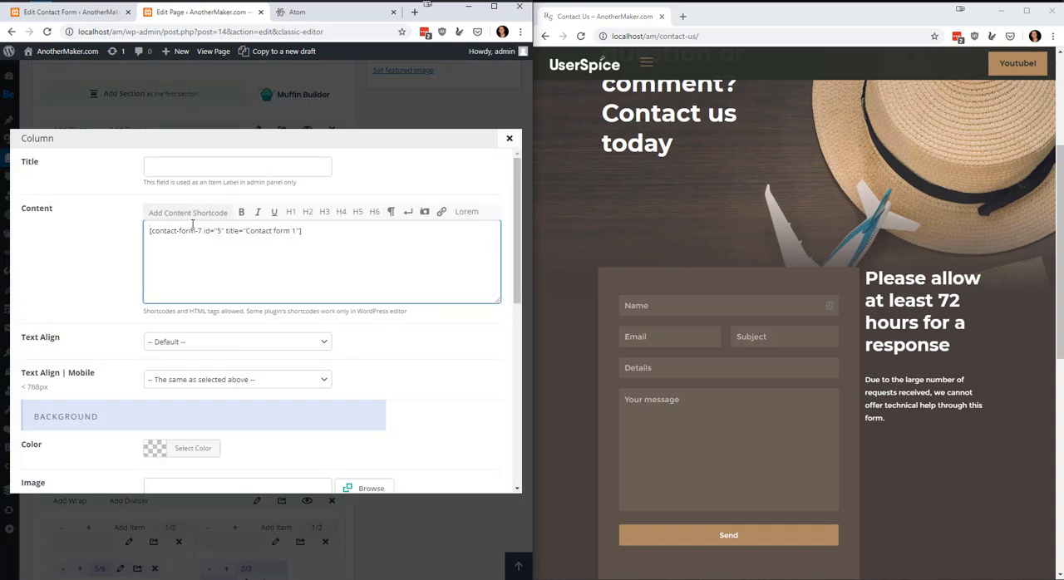
type("[contact-form-7 id=\"153\" title=\"Our Form \"]")
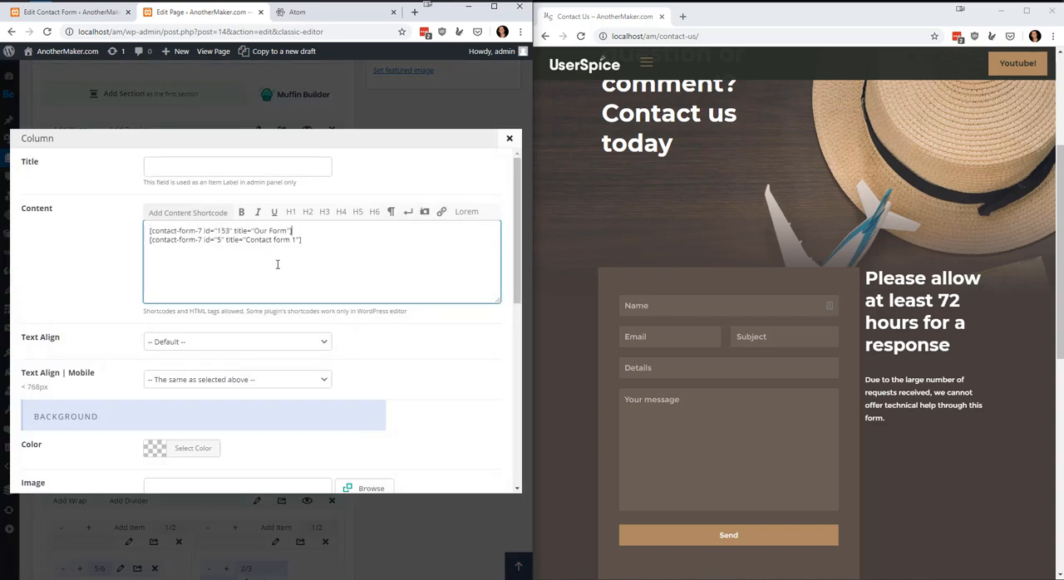
left_click(510, 138)
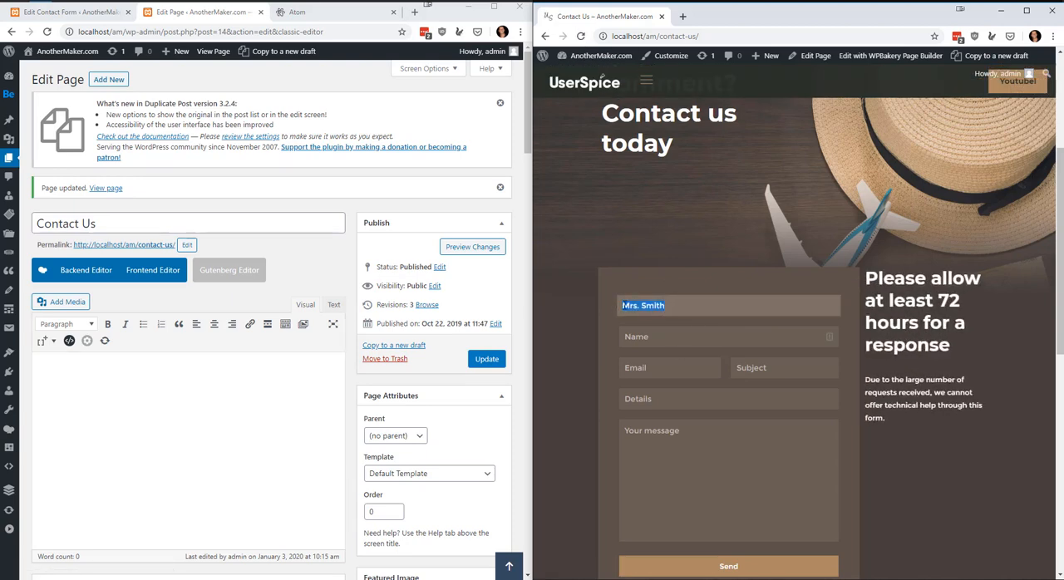
- Type sample text 'fdsfsdfsdfsd' into the live Mrs. Smith field and select it
type("fdsfsdfsdfsd")
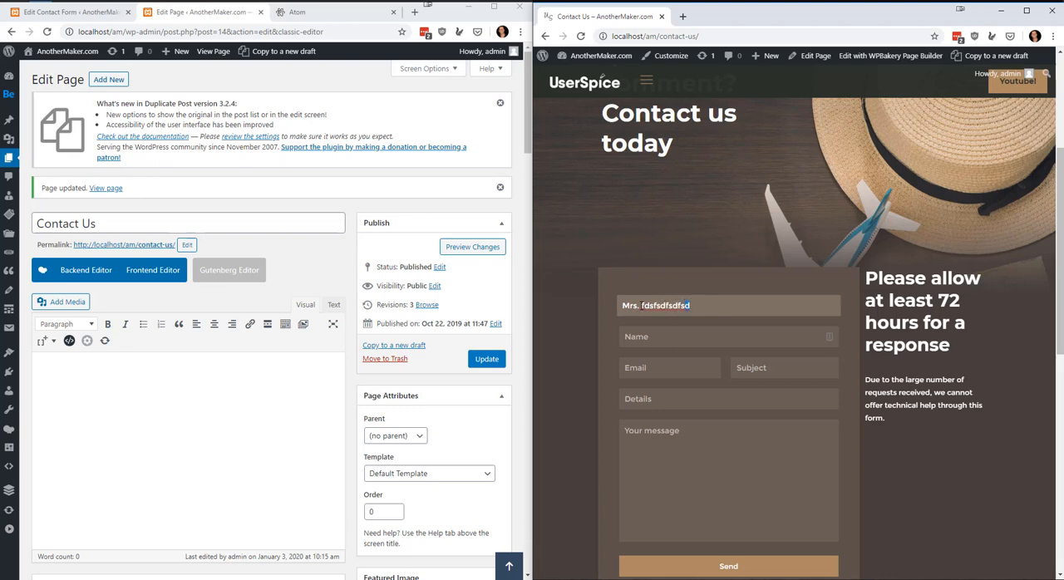
double_click(656, 305)
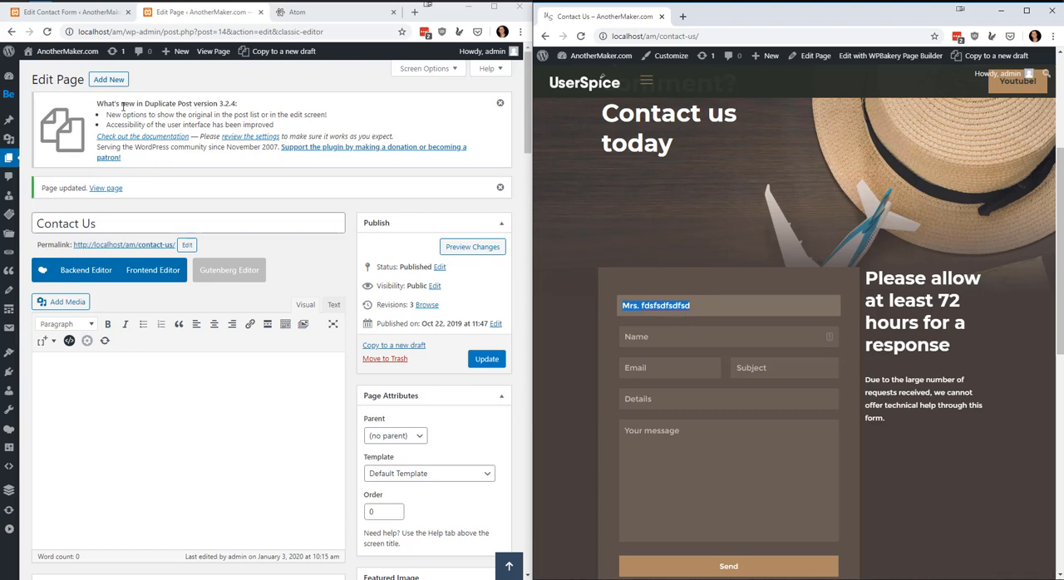
left_click(67, 12)
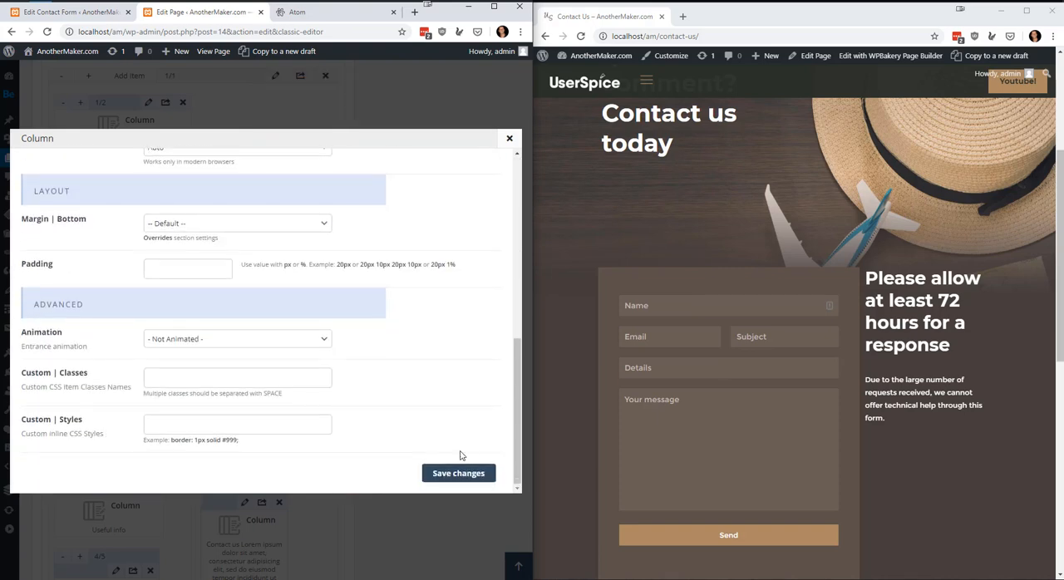
- Save the Contact Us column content with the old contact form shortcode removed
left_click(509, 138)
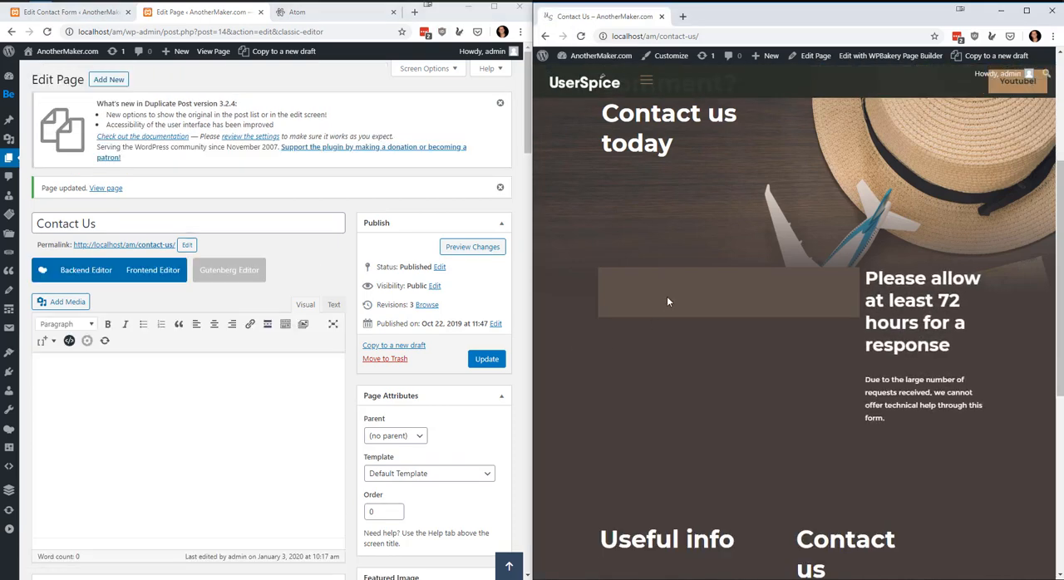
mouse_move(665, 289)
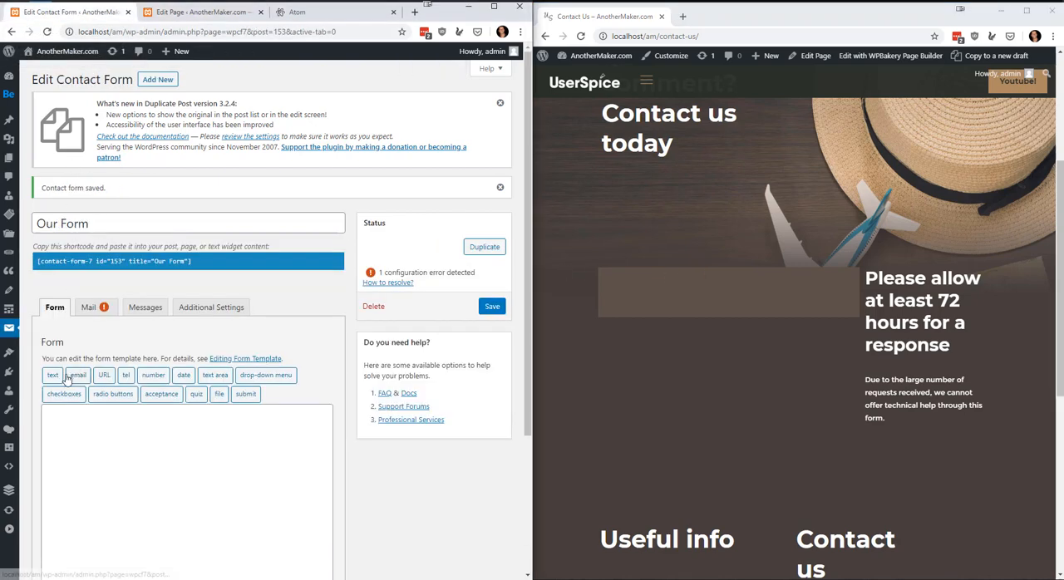
- Insert a 'teacher' text field using 'Favorite Teacher' as its placeholder text
left_click(52, 375)
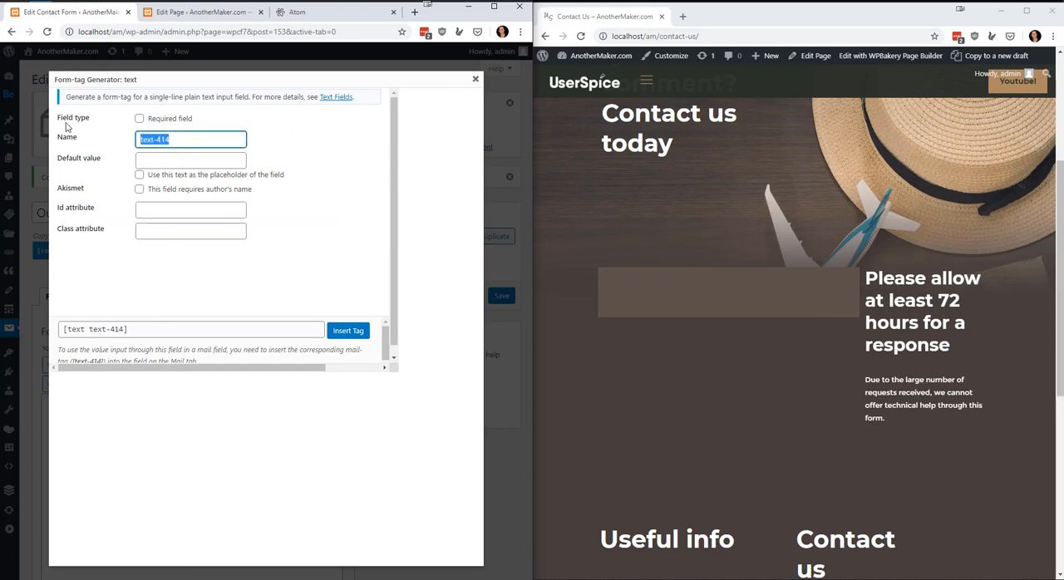
type("teacher")
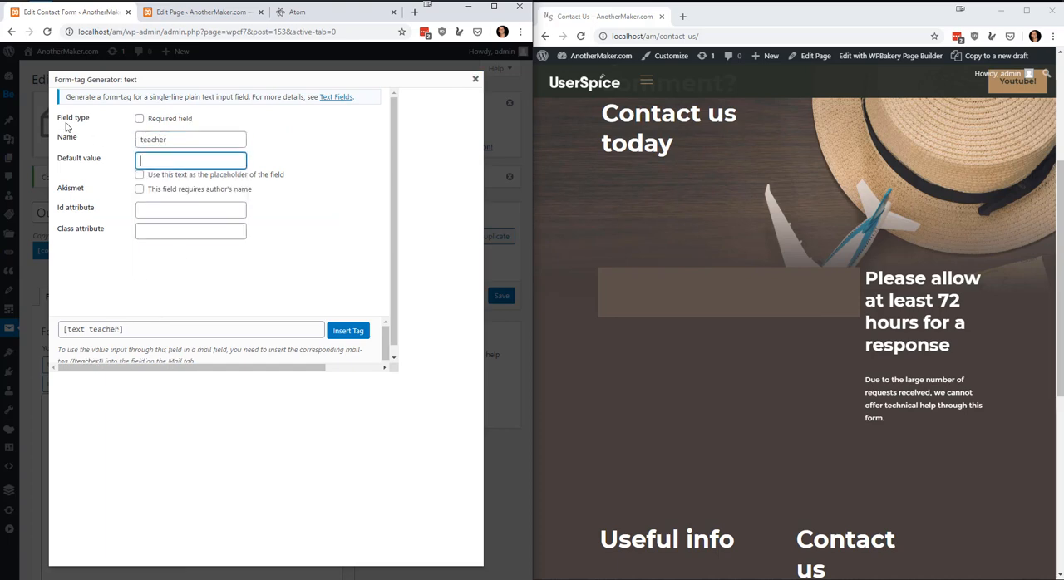
type("Favorite Teacher")
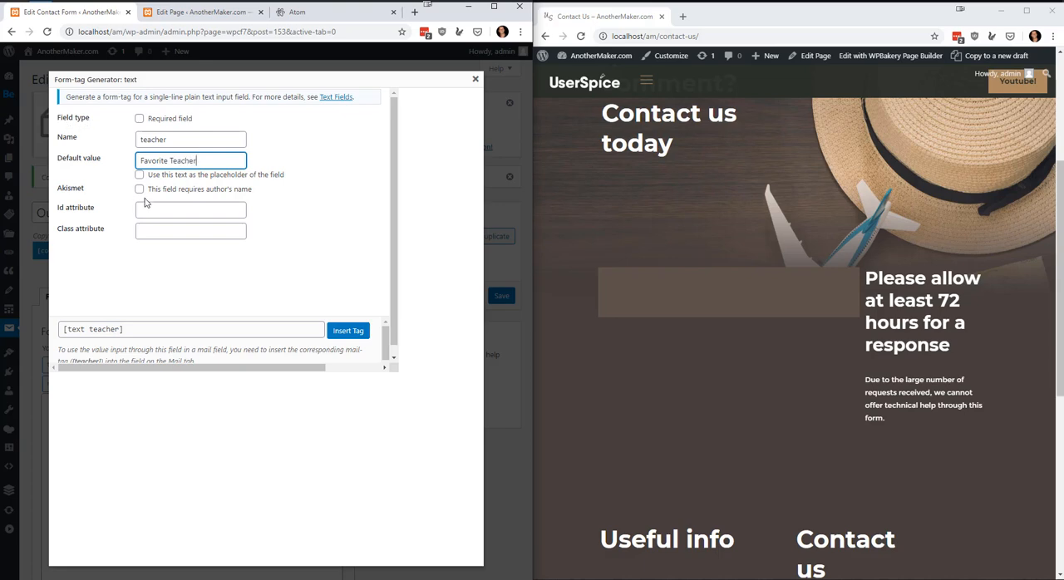
left_click(139, 174)
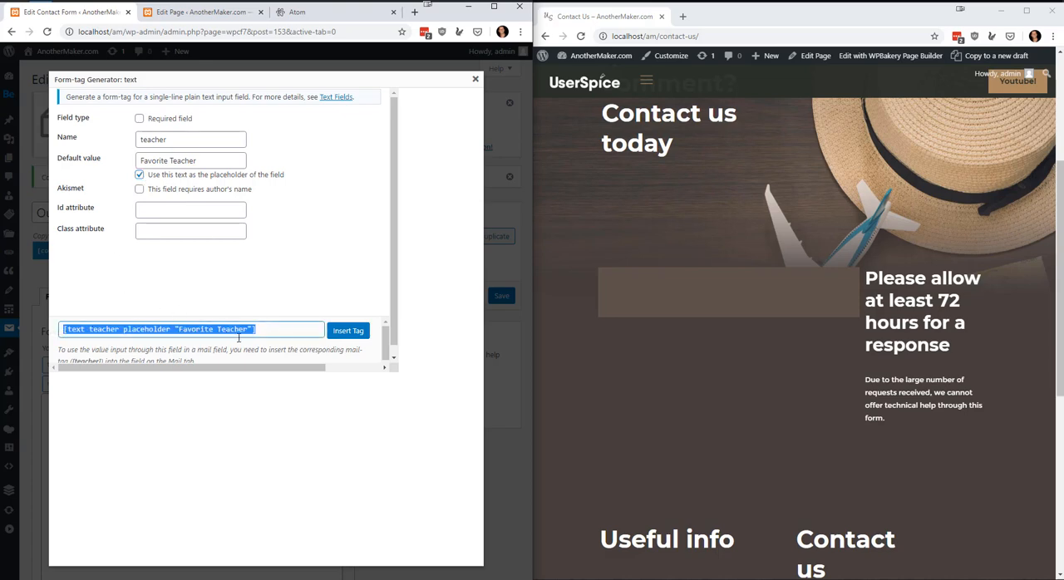
left_click(348, 330)
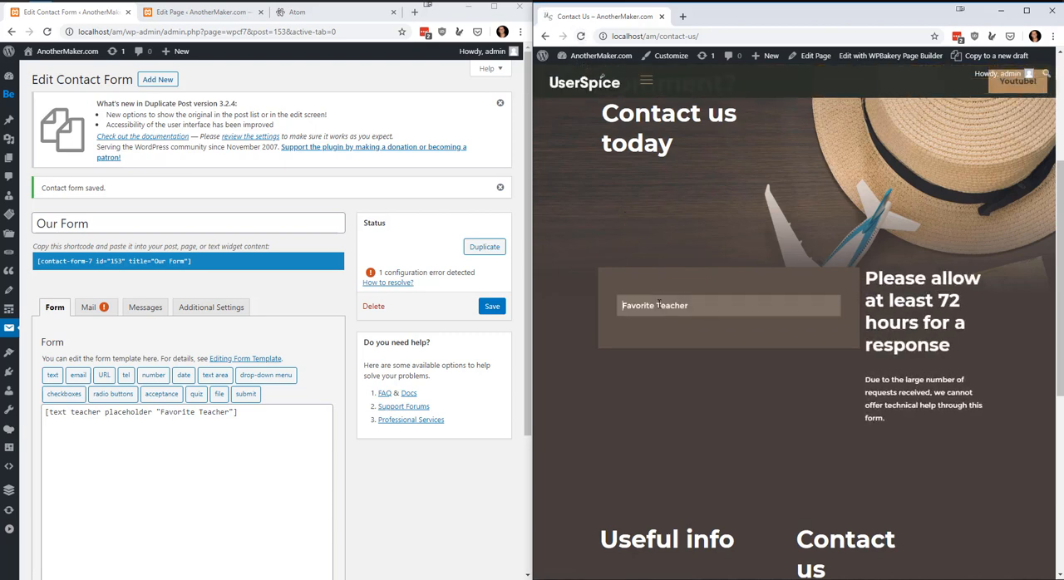
type("dswfsdfdsfds")
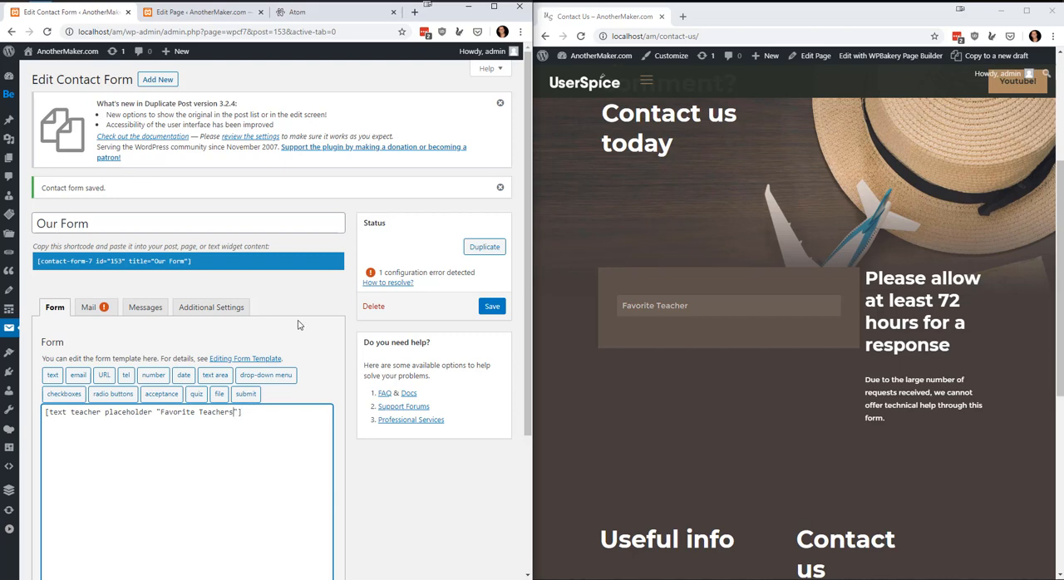
left_click(492, 306)
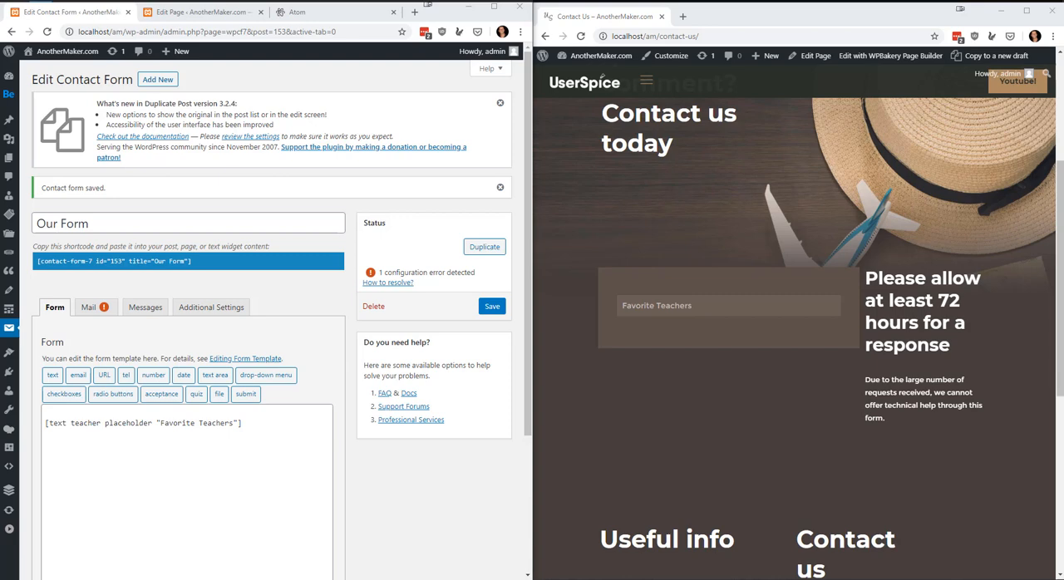
mouse_move(493, 482)
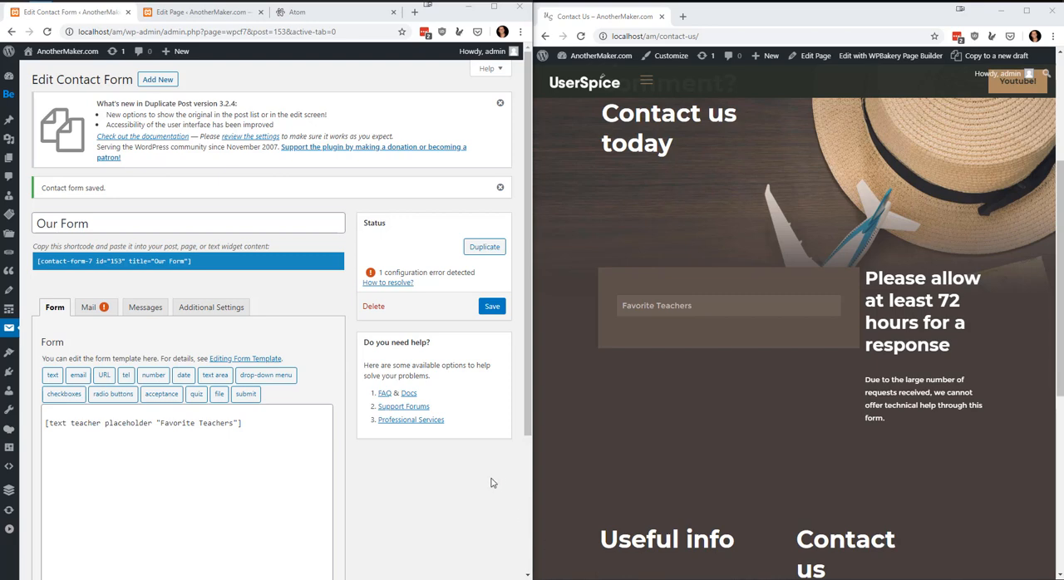
mouse_move(78, 375)
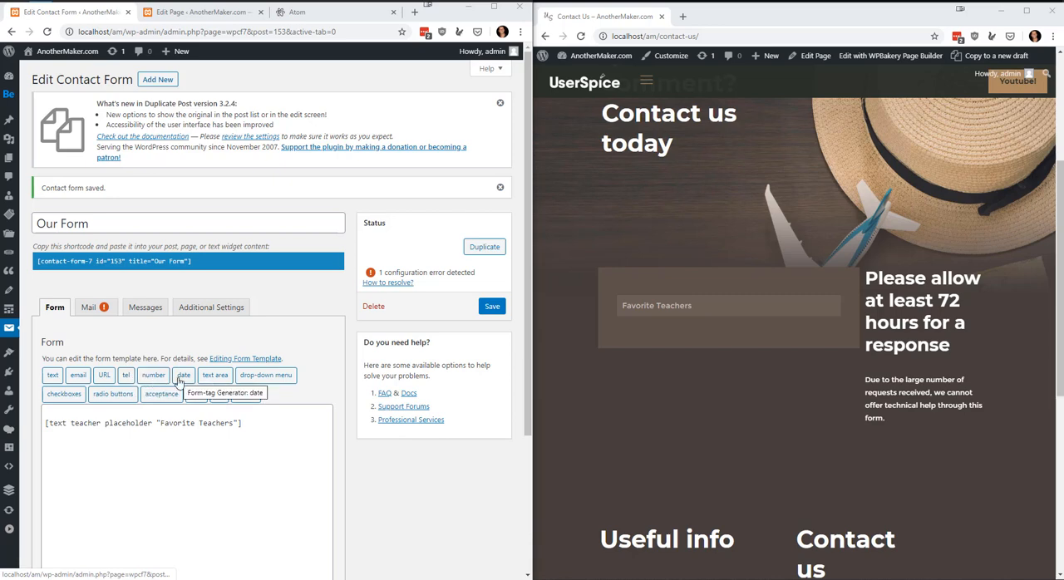
- Insert a date field named 'birthday' into the form template and save the form
left_click(183, 375)
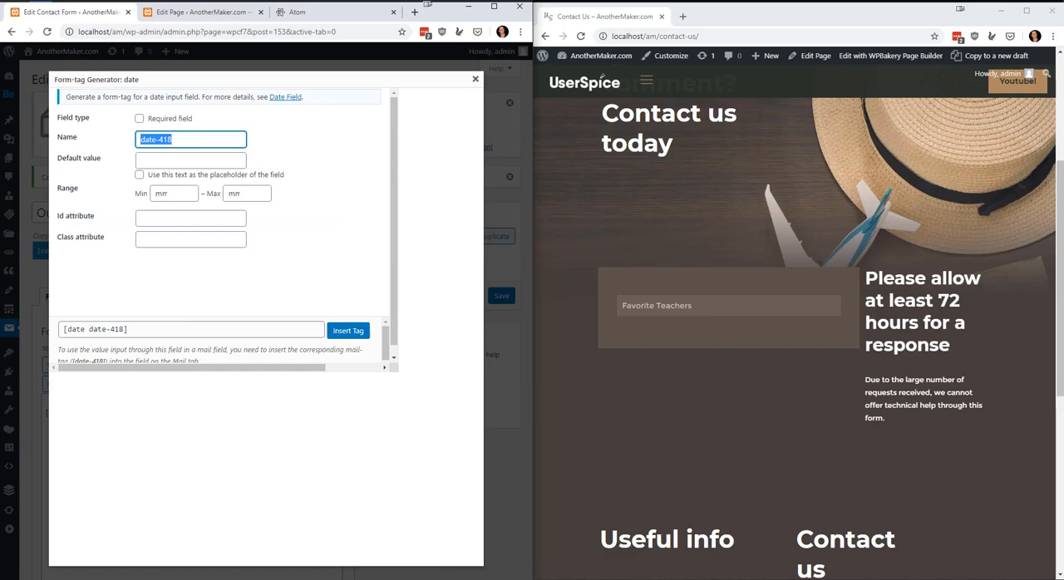
type("birthday")
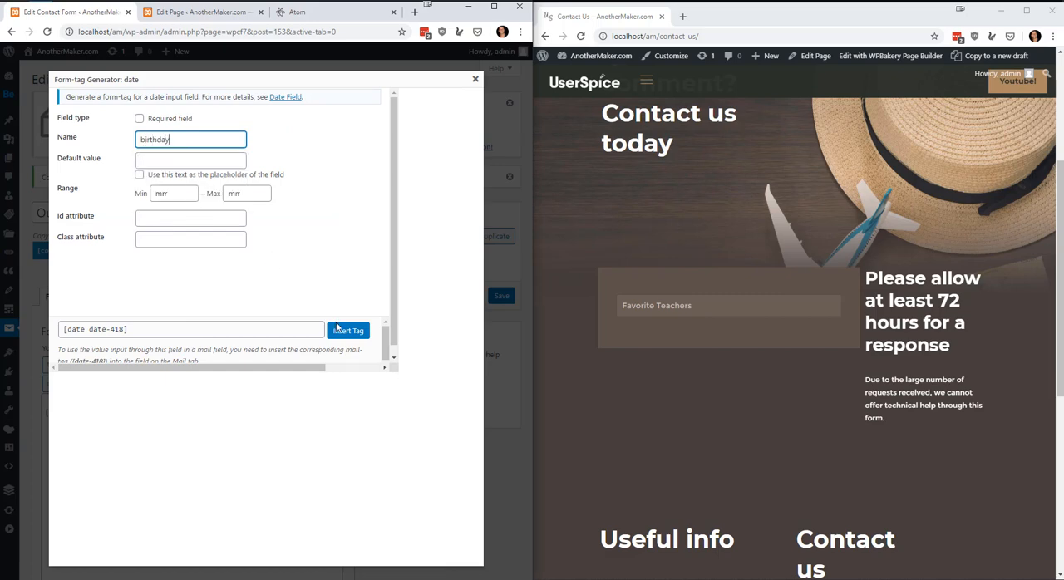
left_click(347, 330)
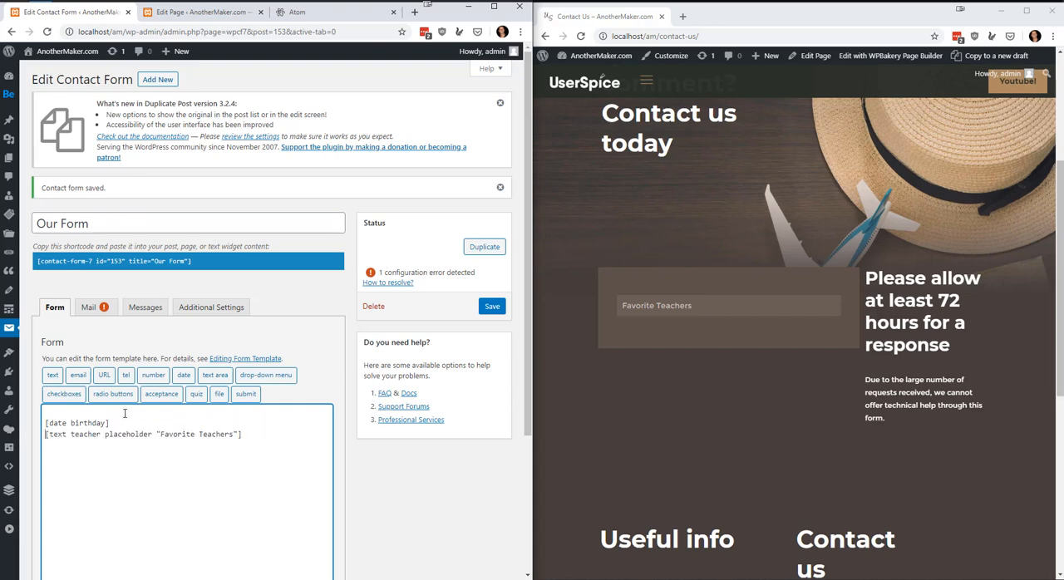
left_click(491, 306)
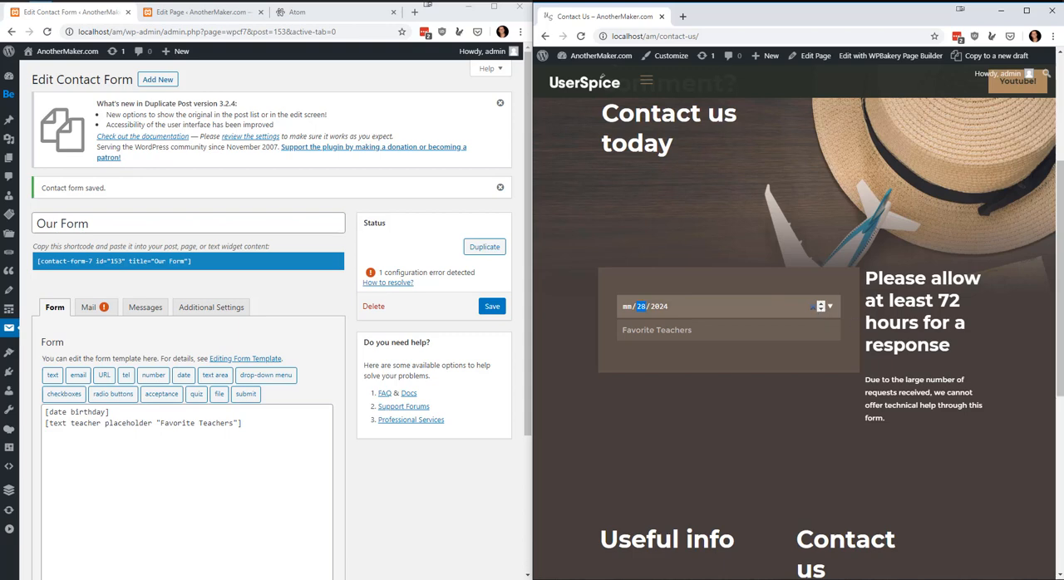
mouse_move(78, 375)
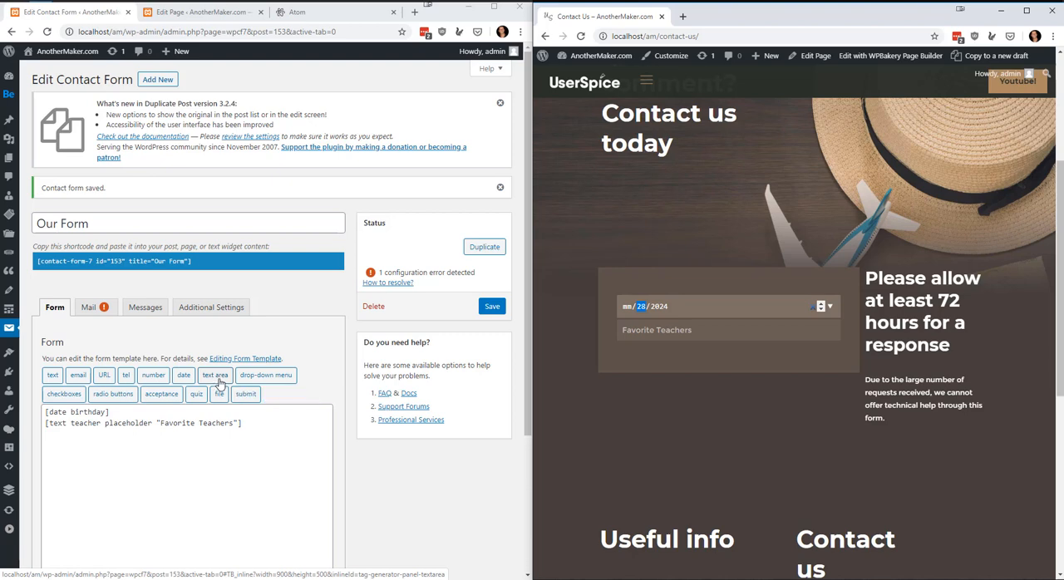
mouse_move(265, 375)
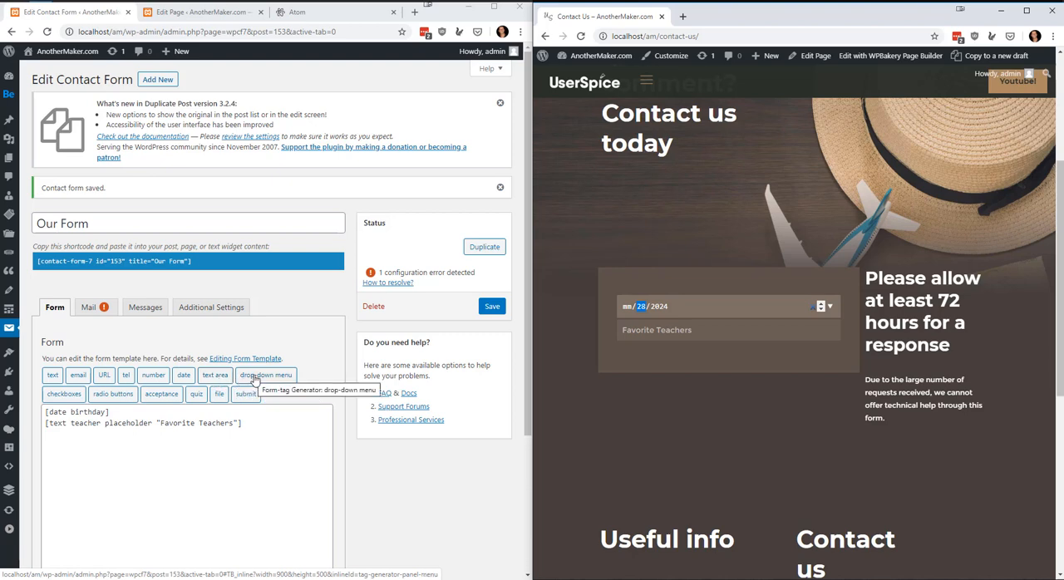
- Insert a required 'FavoriteCar' drop-down (Honda, Toyota, Ford, Chevy), save, and preview it live
left_click(266, 375)
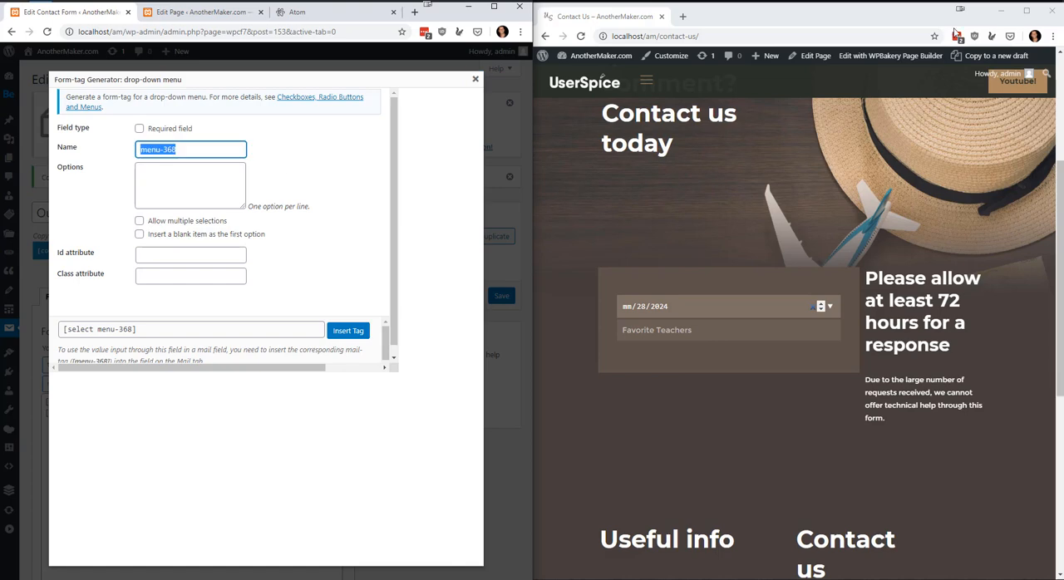
type("car")
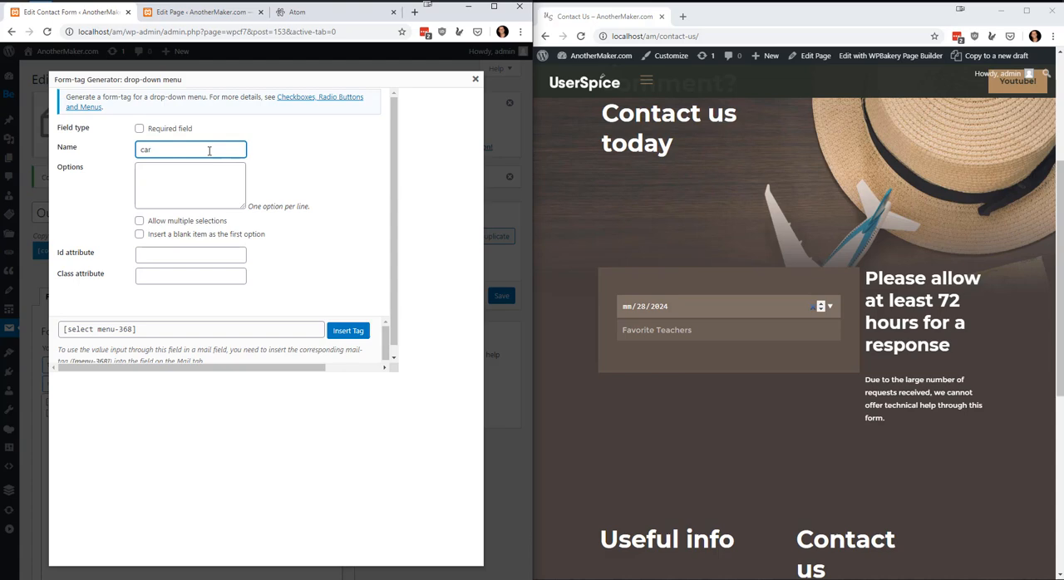
type("FavoriteC")
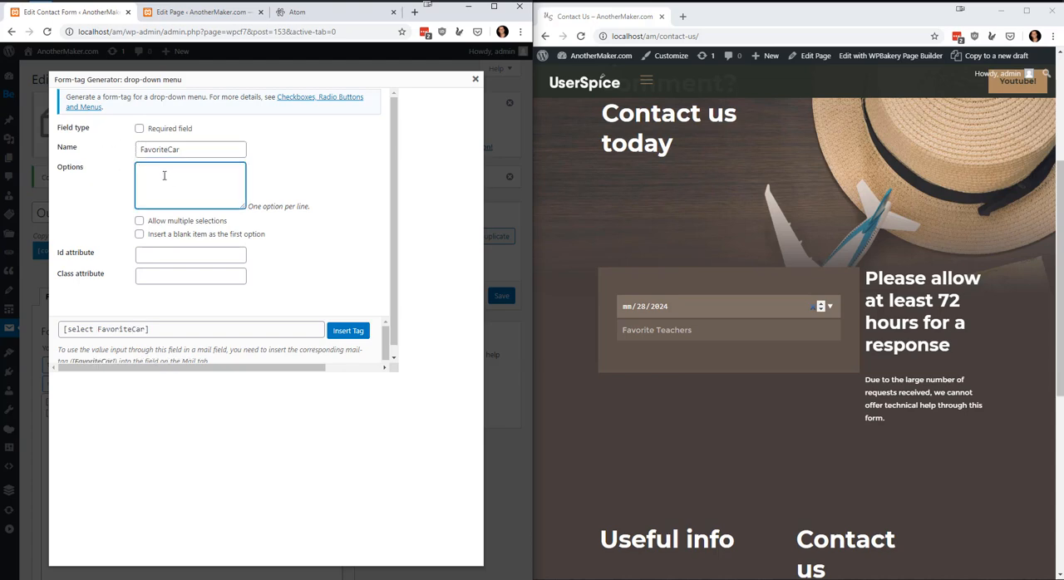
type("H")
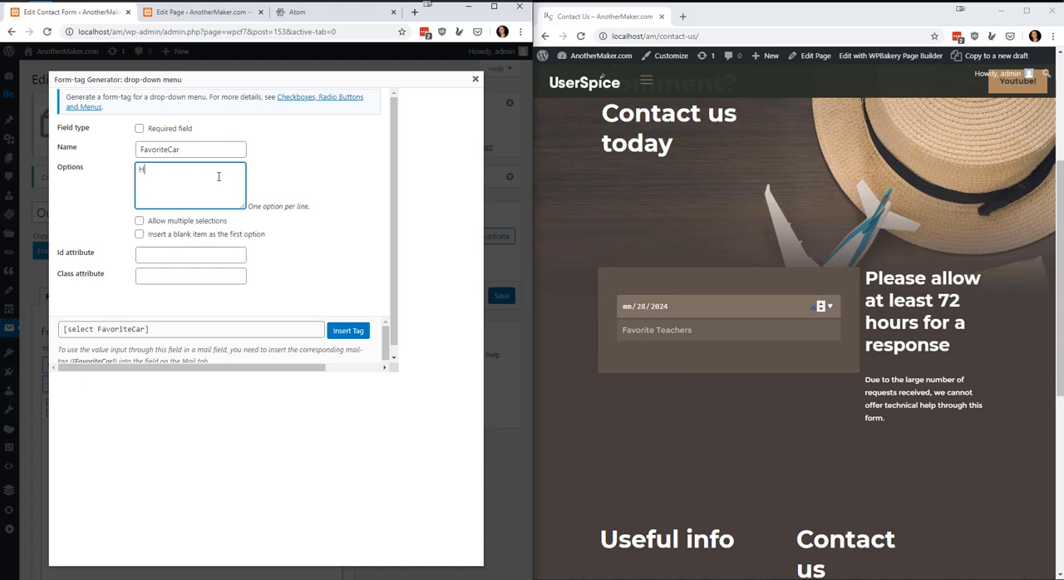
type("Honda")
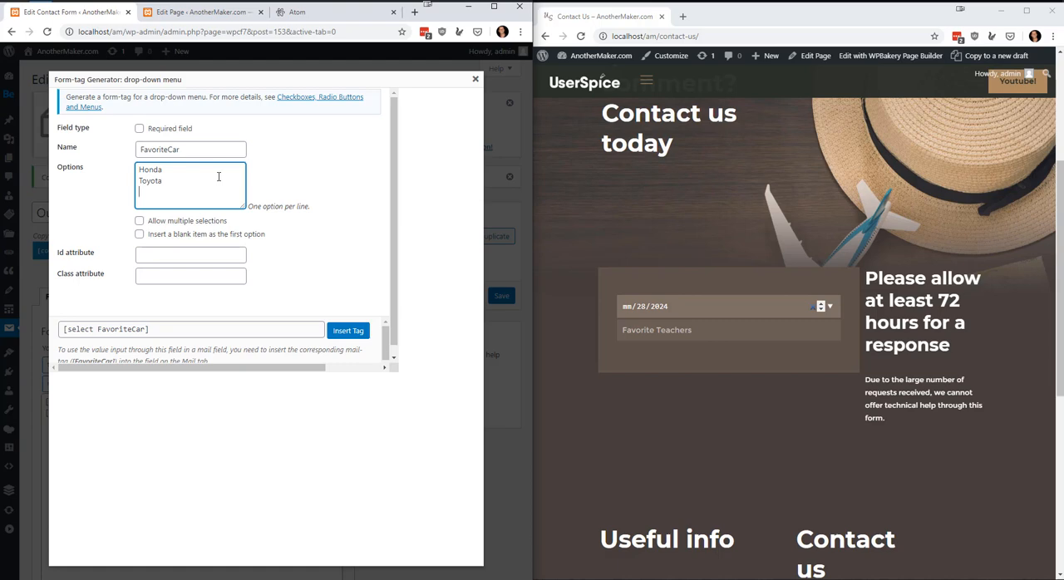
type("Ford")
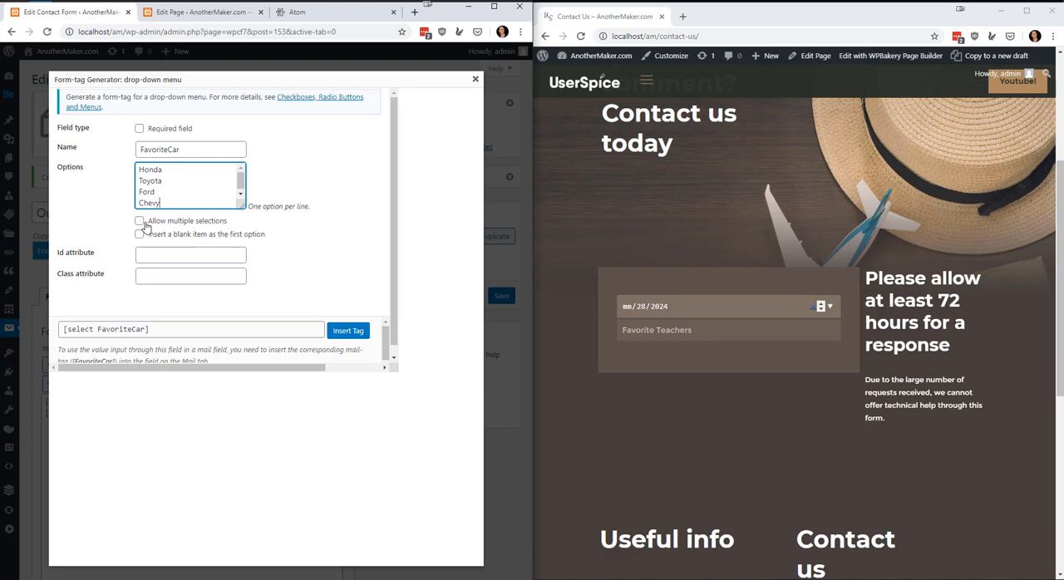
left_click(139, 128)
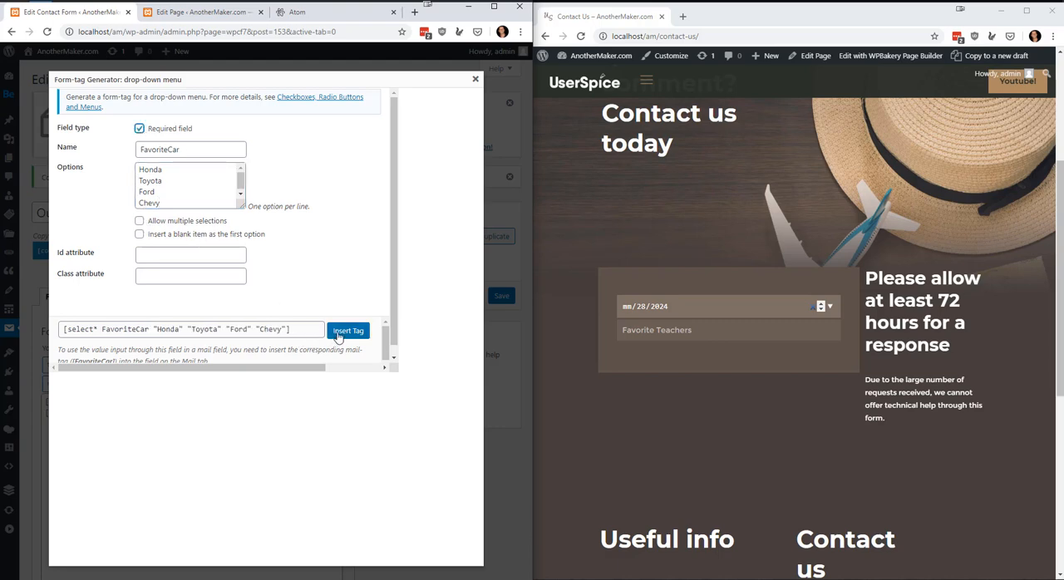
left_click(347, 330)
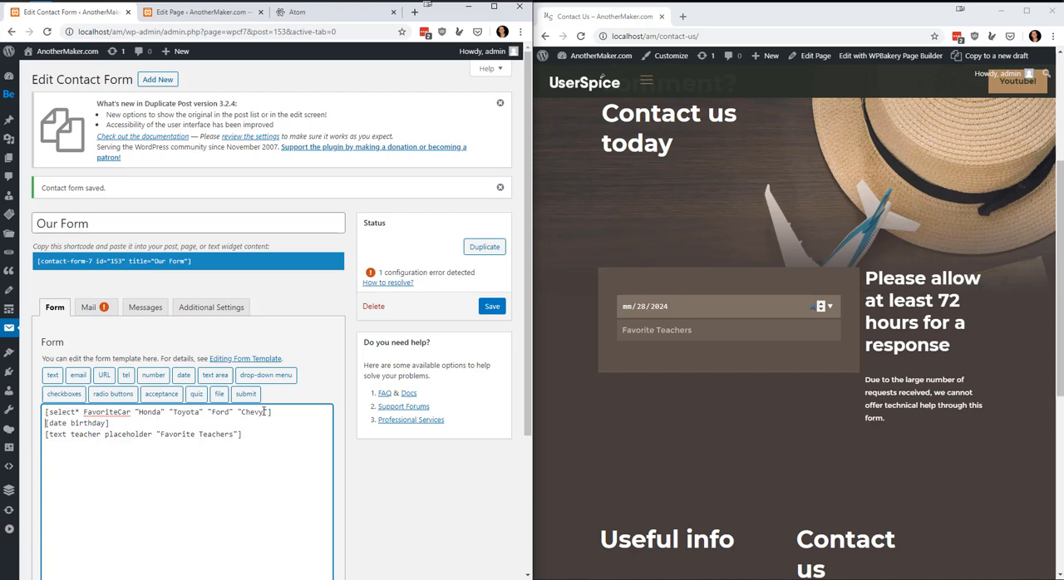
left_click(491, 306)
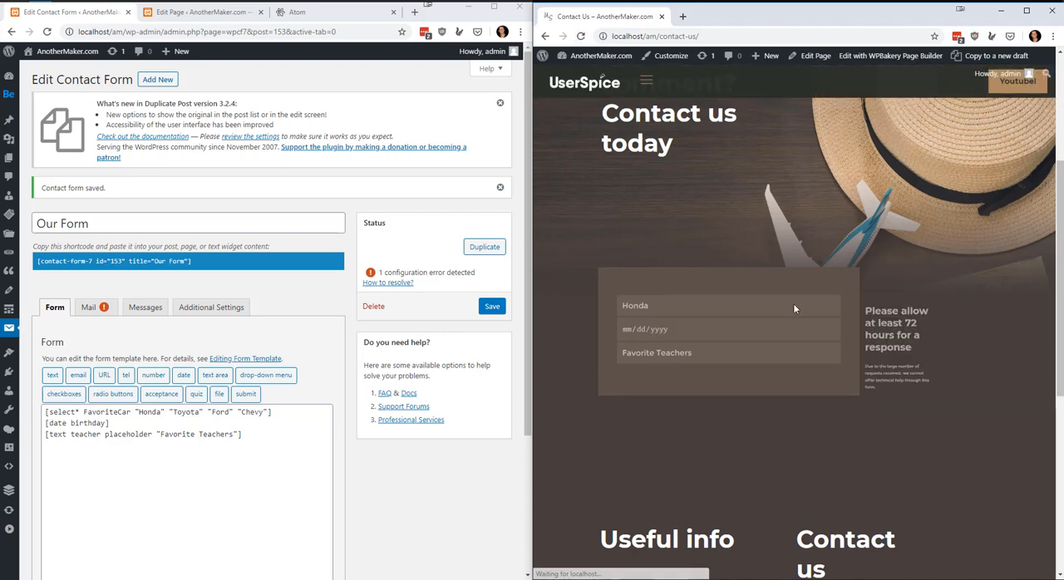
left_click(729, 305)
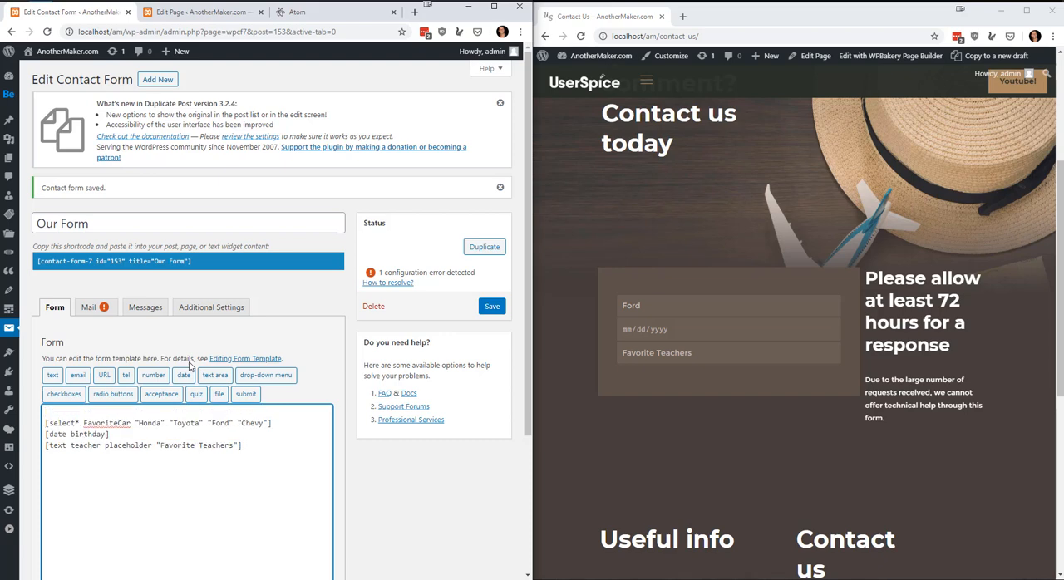
- Write 'What is your favorite car?' above the select tag and reload the Contact Us page
type("What is")
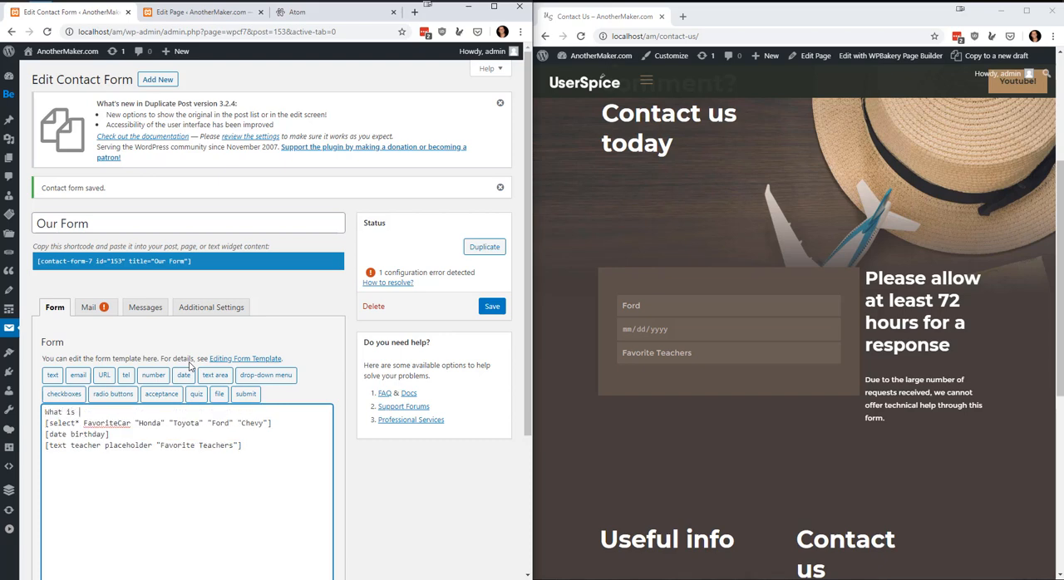
type("your favor")
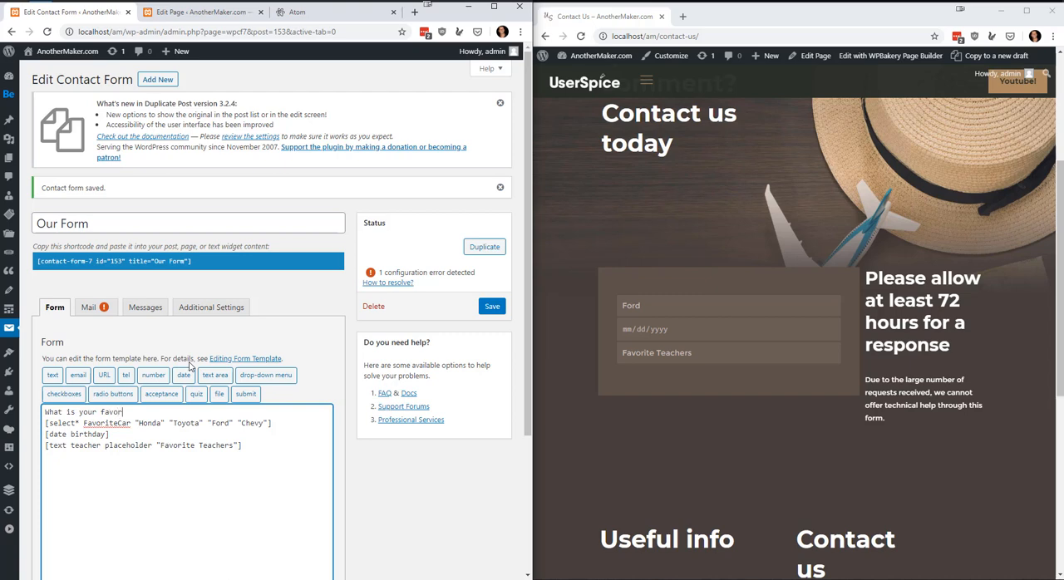
type("ite car?")
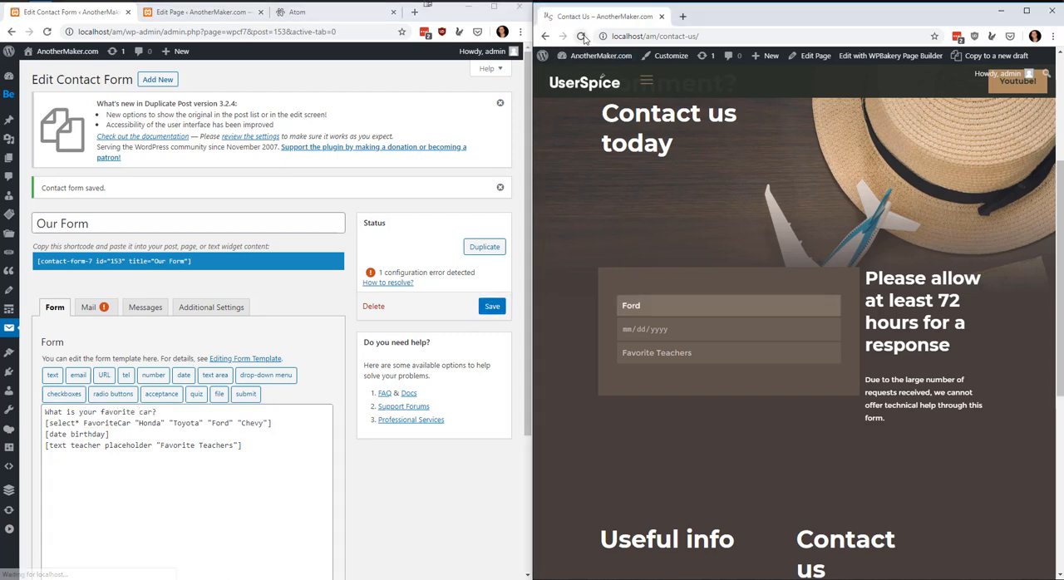
left_click(581, 36)
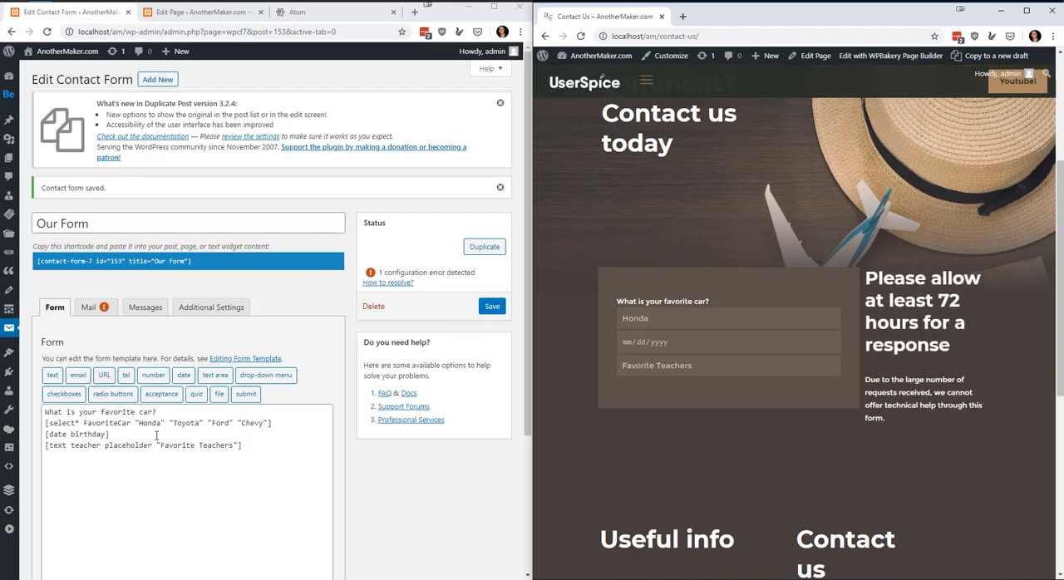
mouse_move(112, 393)
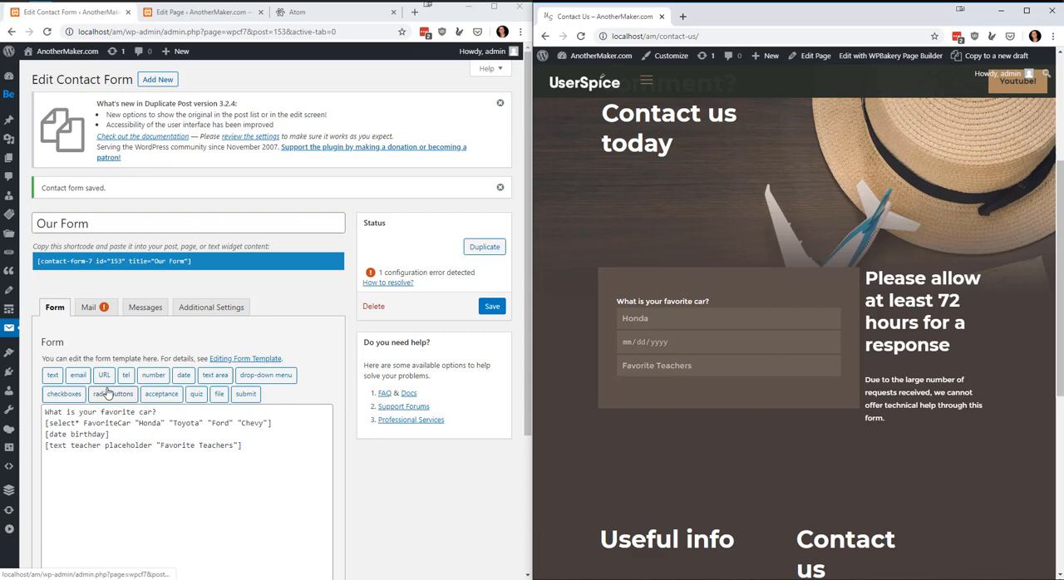
- Insert a checkbox group with options 1–4 and labels first, save, and reload Contact Us
left_click(63, 393)
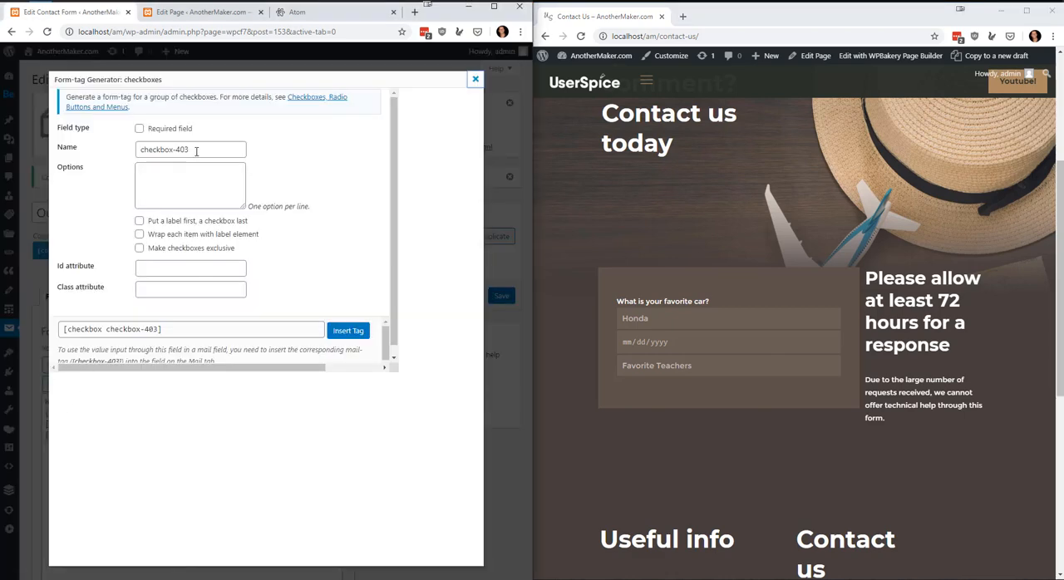
type("1")
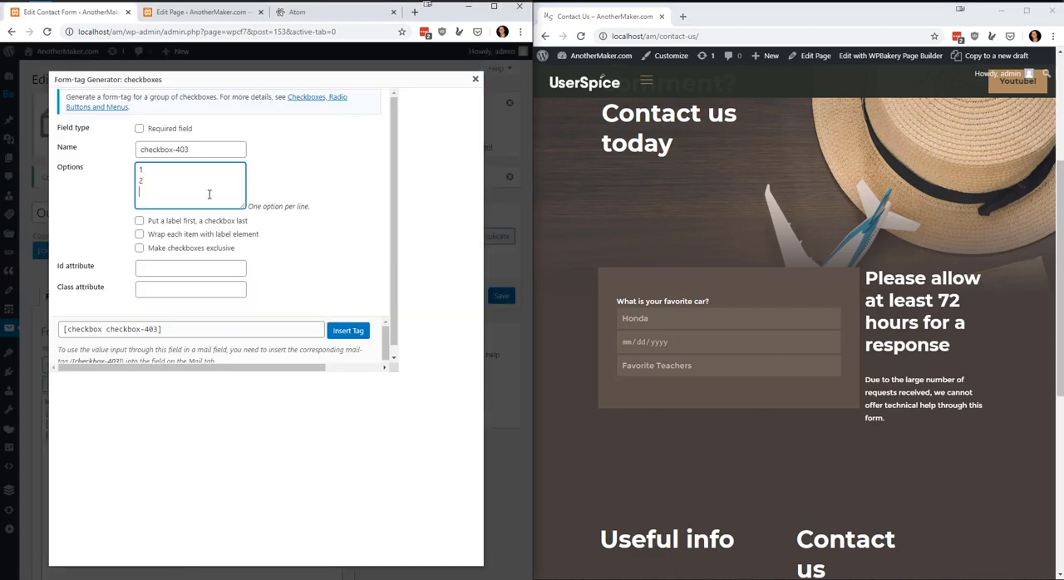
type("3")
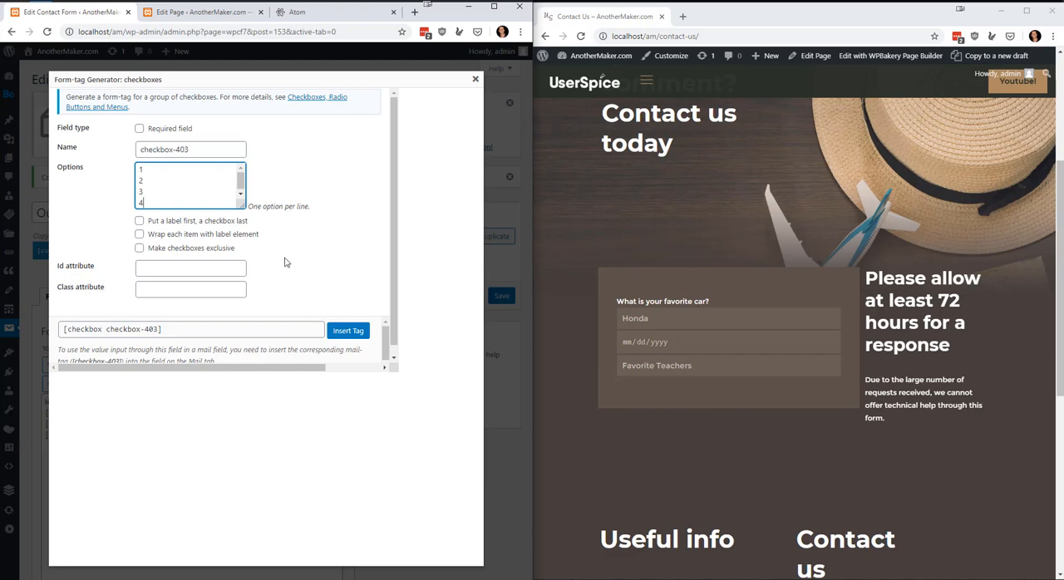
left_click(139, 221)
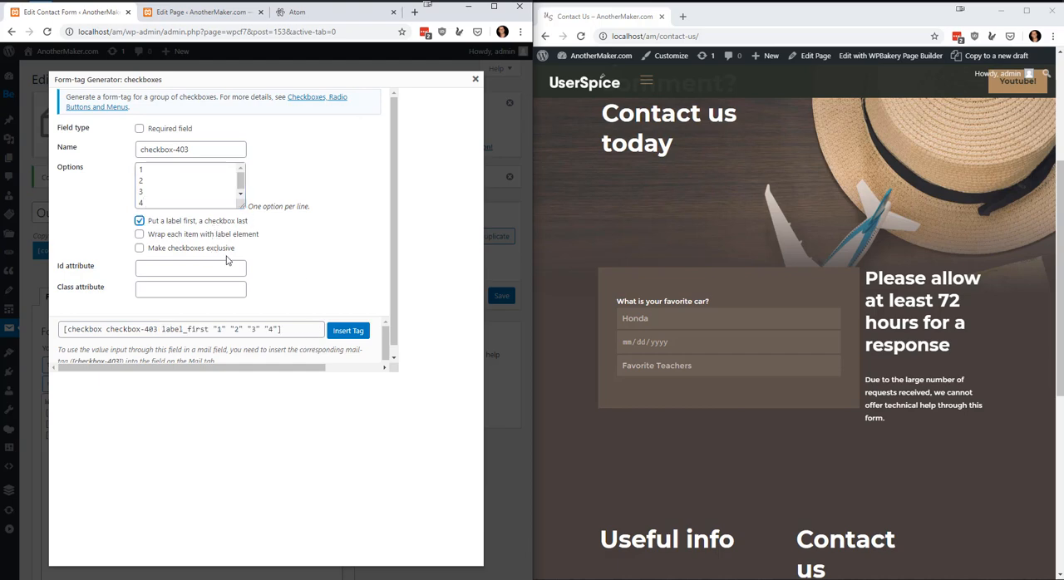
left_click(349, 330)
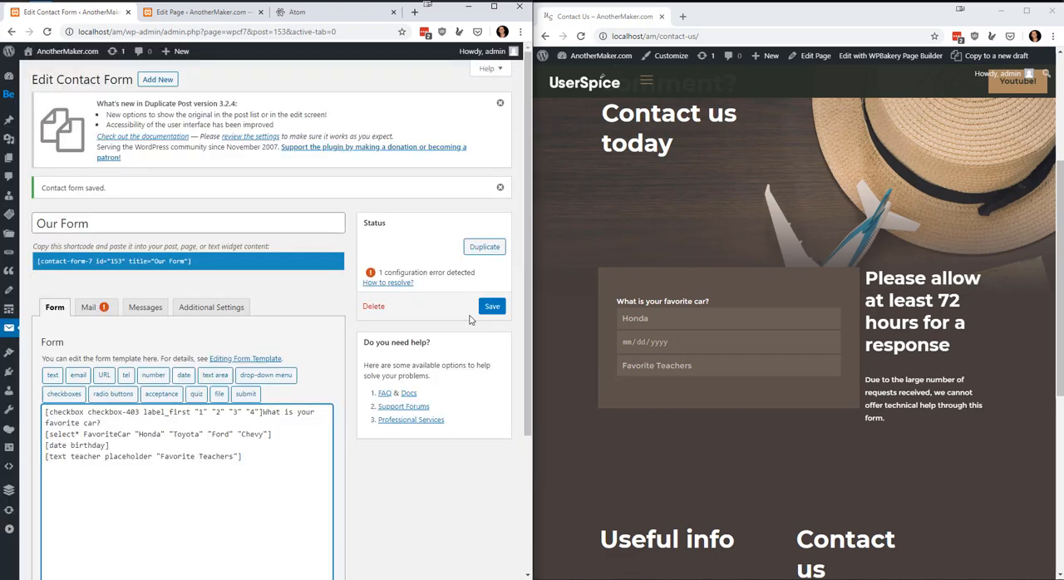
left_click(581, 36)
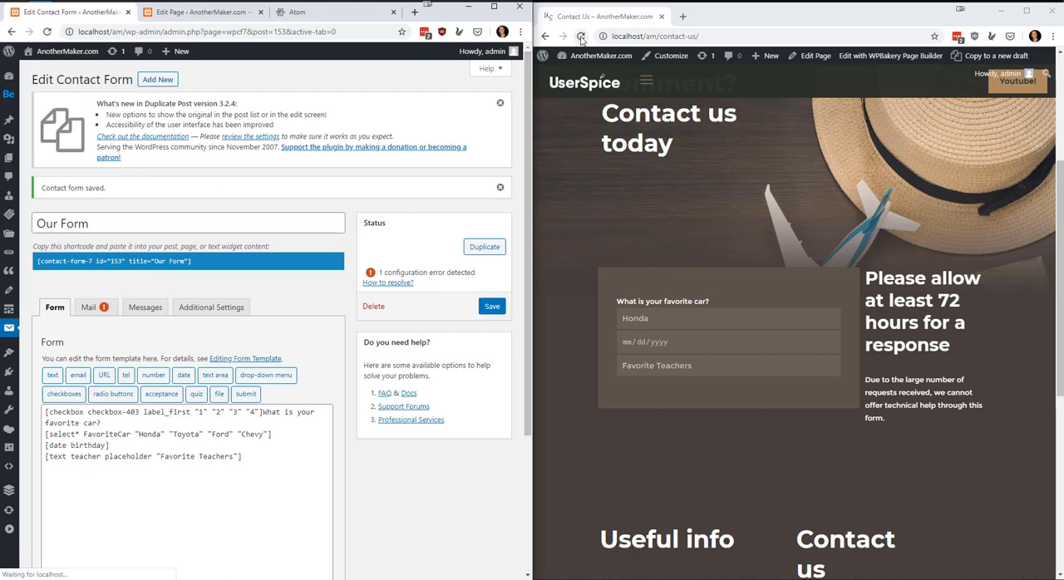
left_click(581, 36)
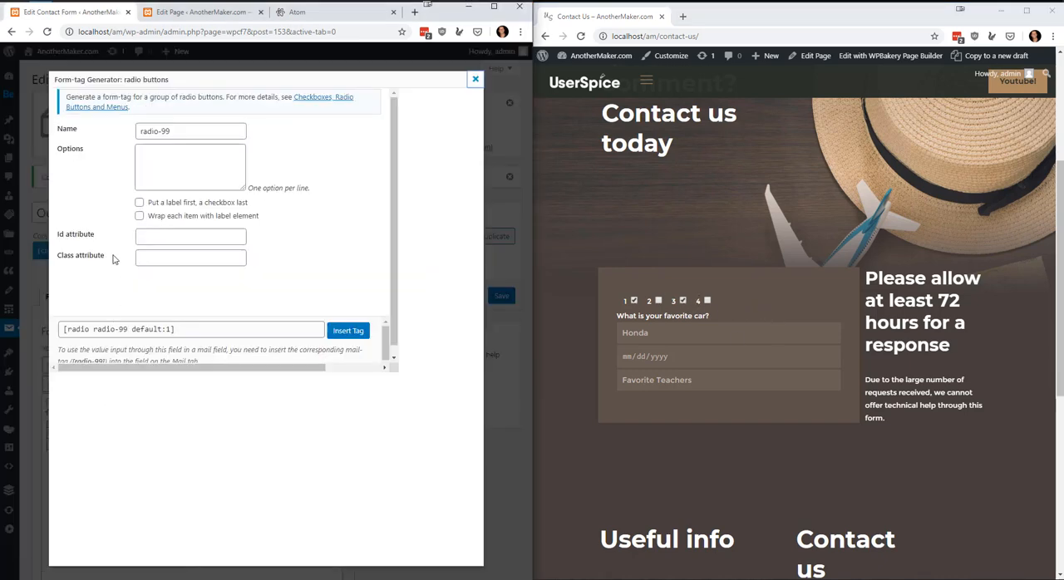
- Insert a radio-button group with options a, b, c, d and reload the Contact Us page
left_click(190, 166)
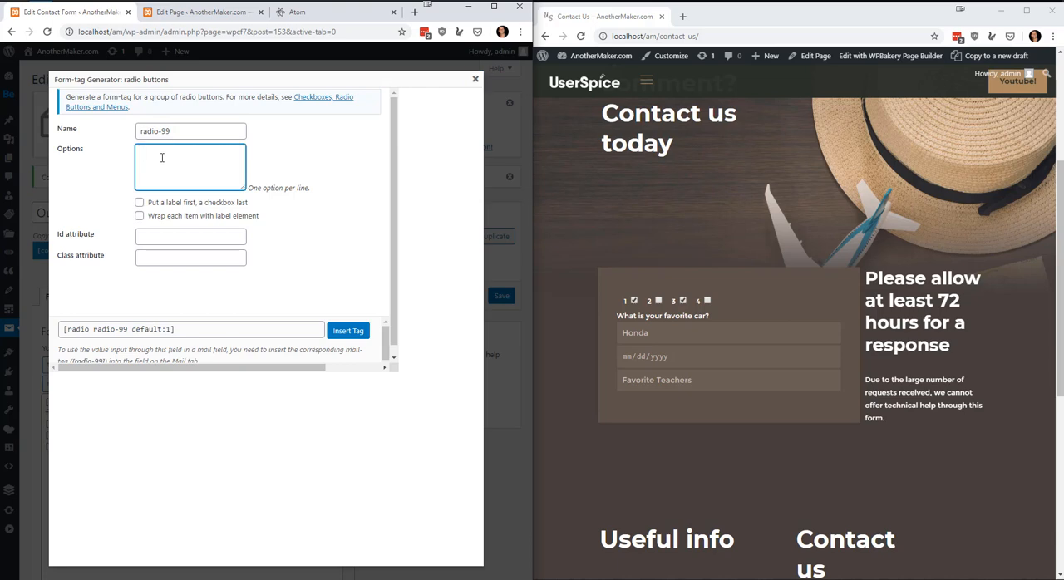
type("a")
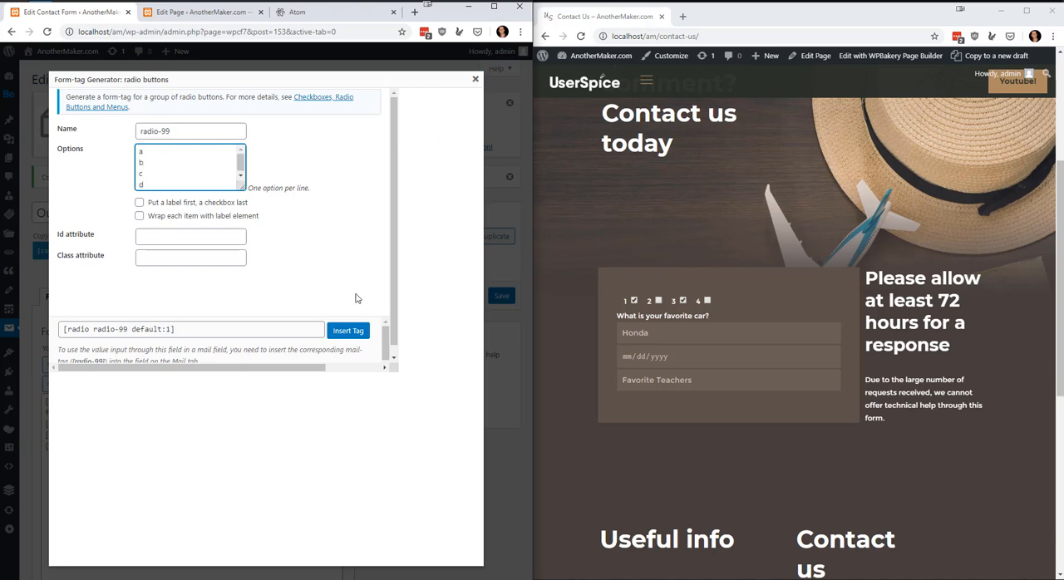
left_click(349, 330)
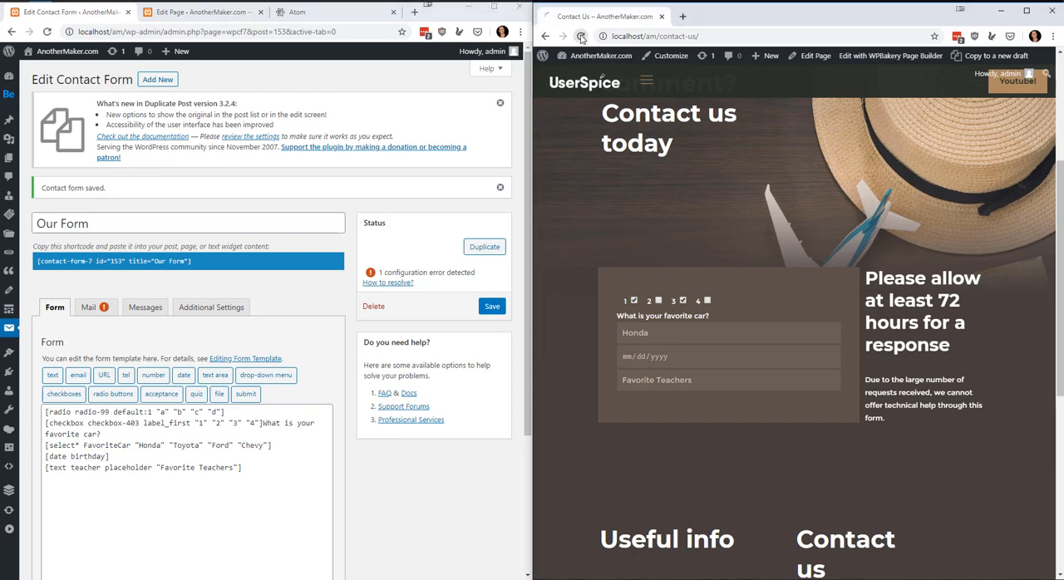
left_click(581, 35)
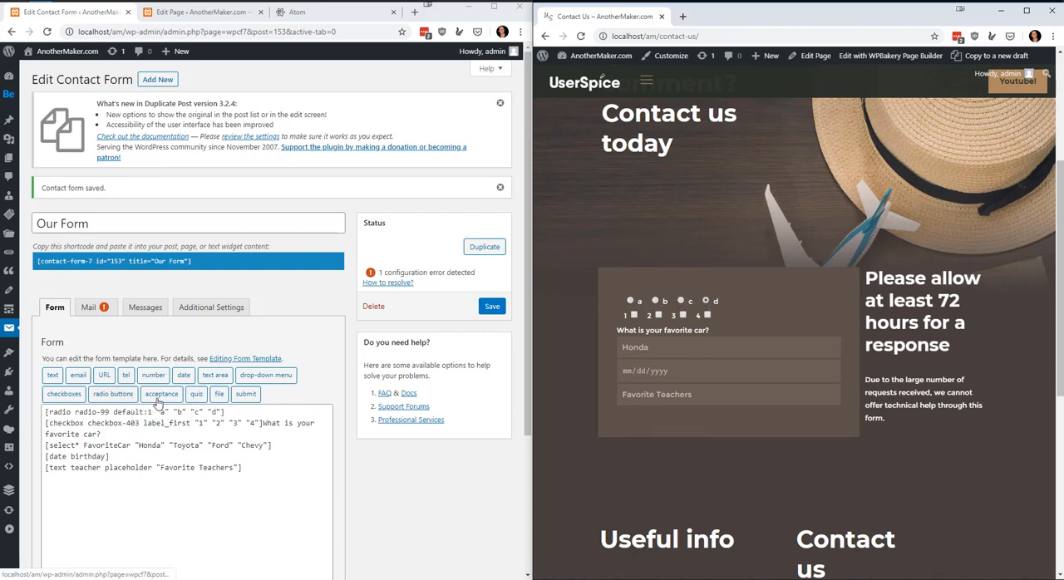
- Dismiss the acceptance field generator without inserting, and switch to the submit button generator
left_click(162, 393)
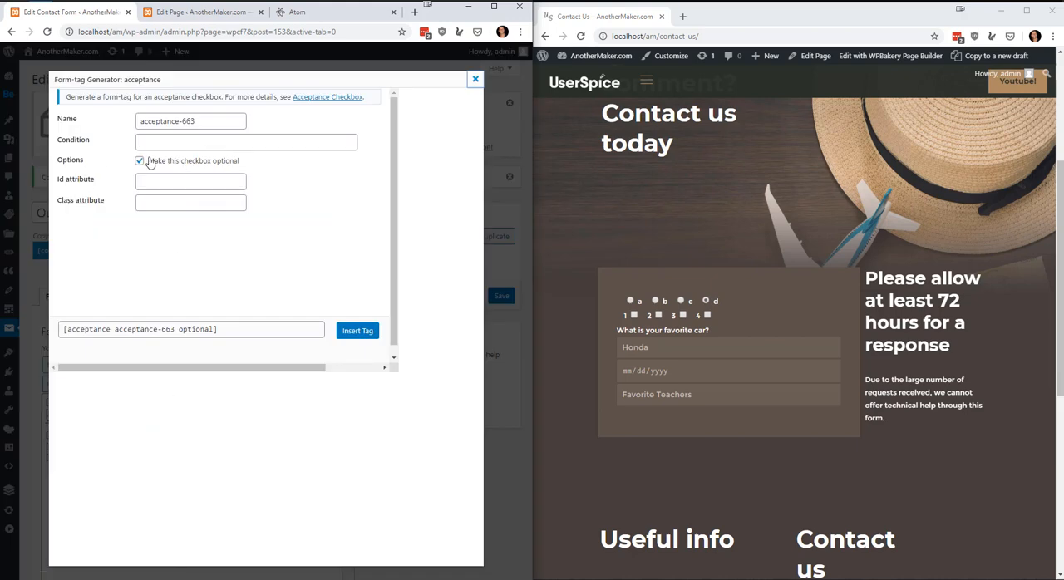
left_click(246, 142)
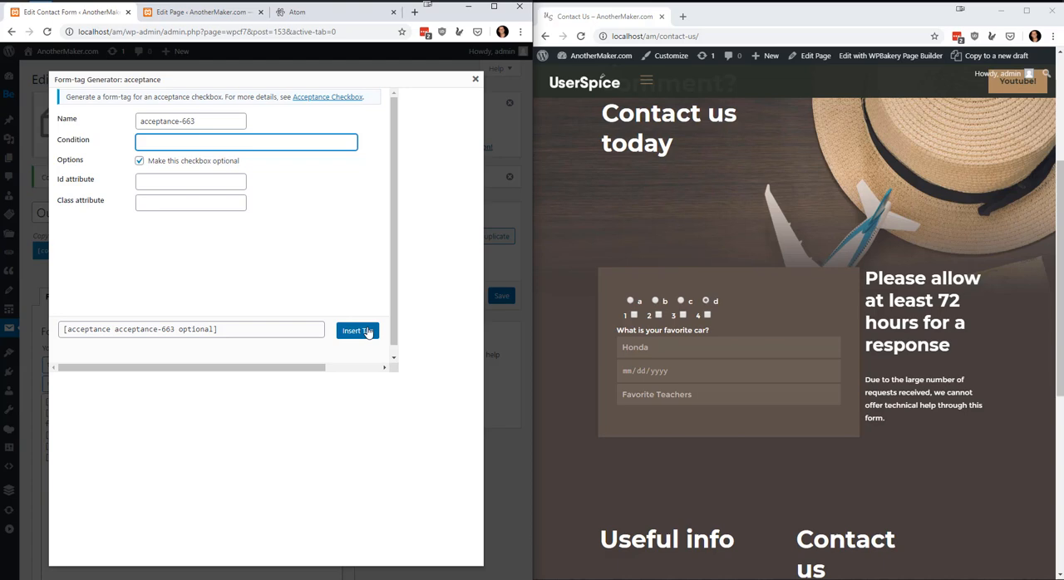
left_click(357, 331)
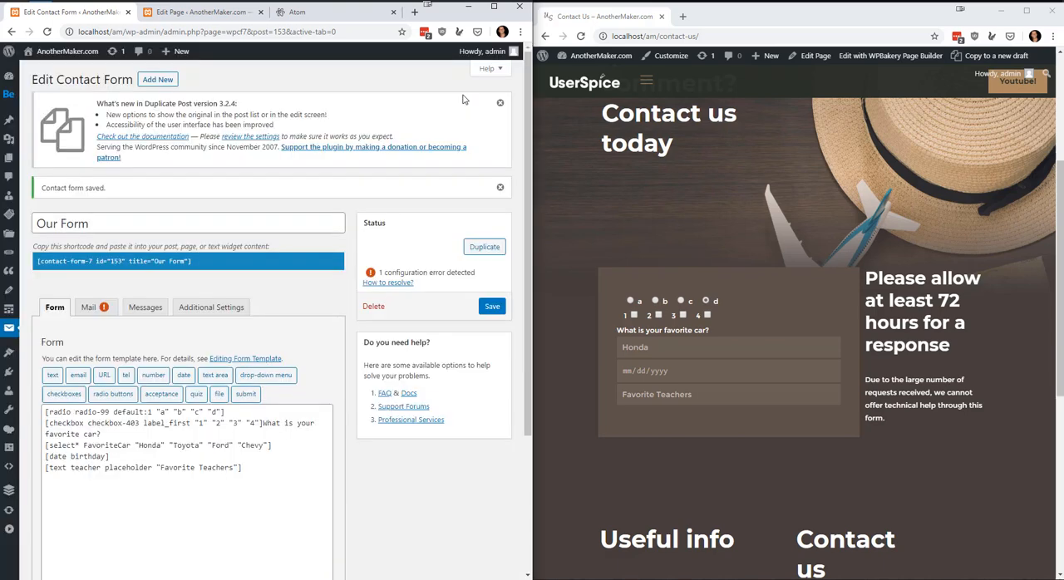
mouse_move(246, 394)
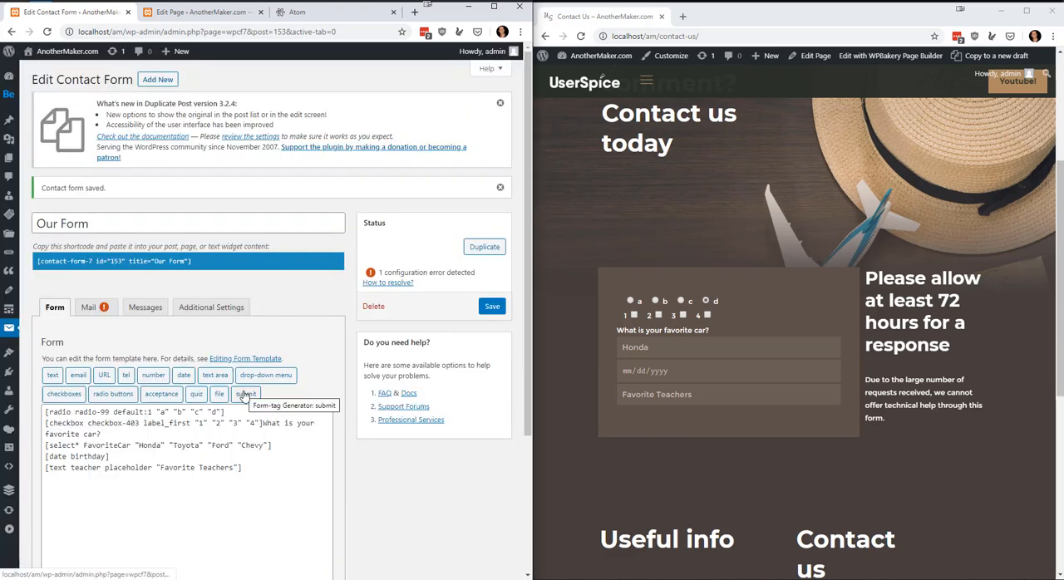
mouse_move(219, 394)
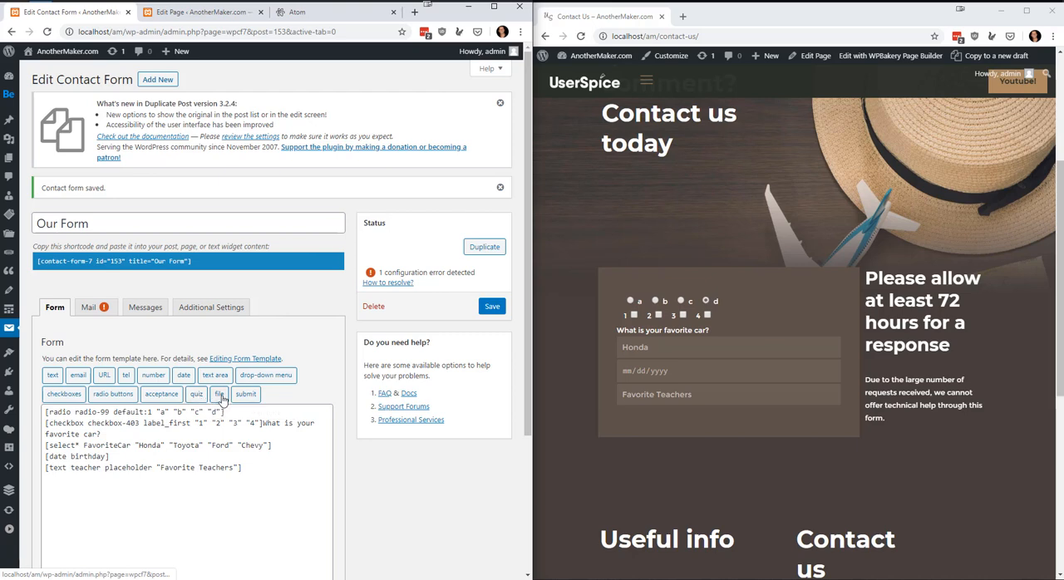
left_click(219, 394)
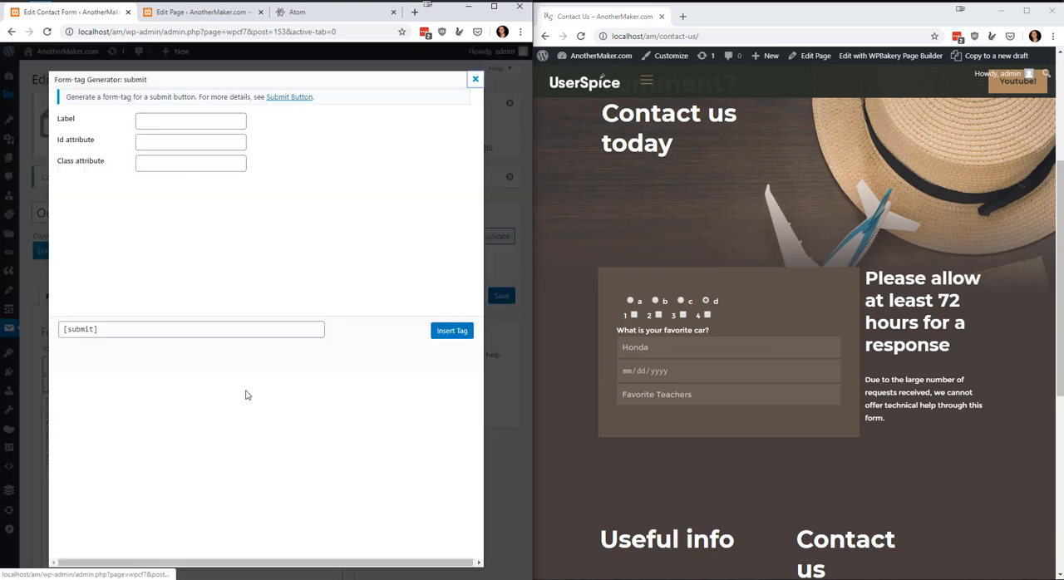
- Insert a submit button labelled 'Submit Form' at the end of the template
left_click(191, 120)
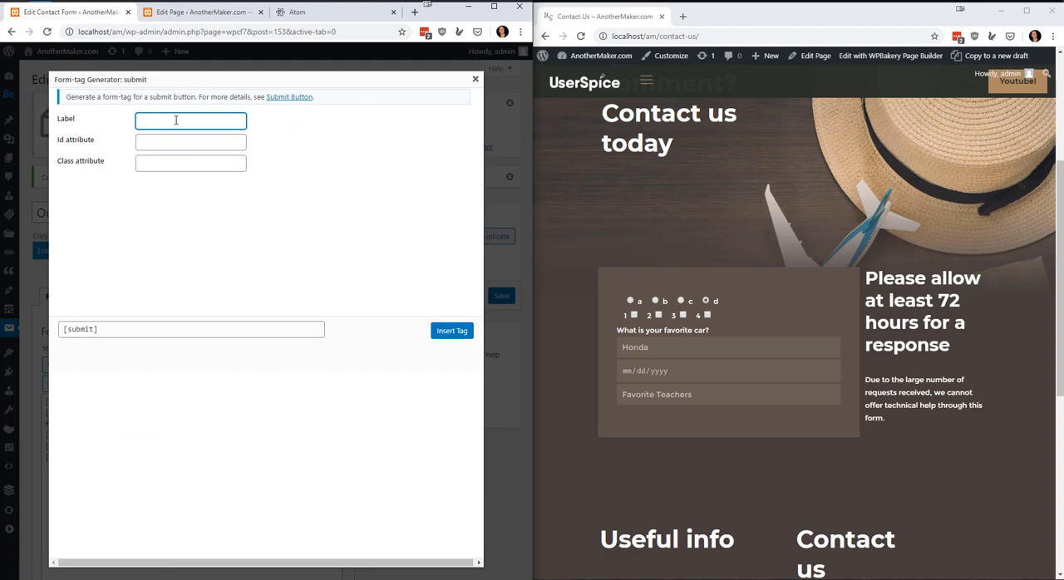
type("Submit Form")
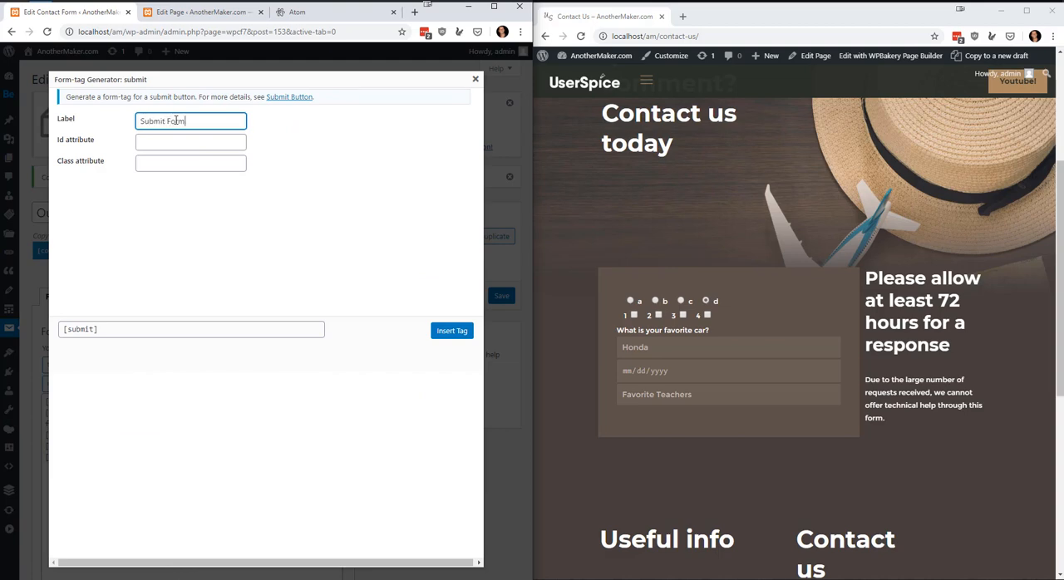
left_click(452, 331)
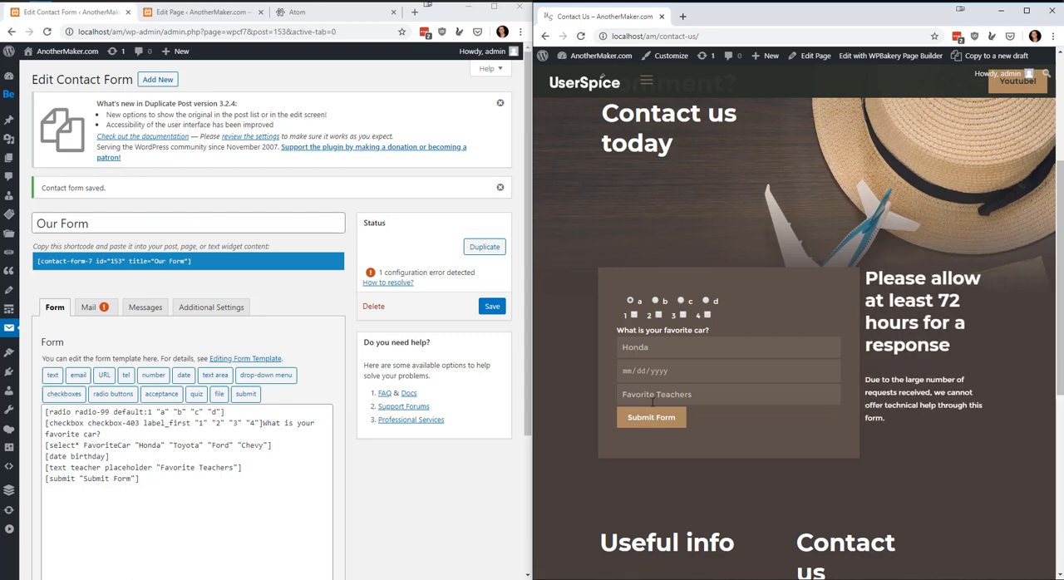
mouse_move(174, 319)
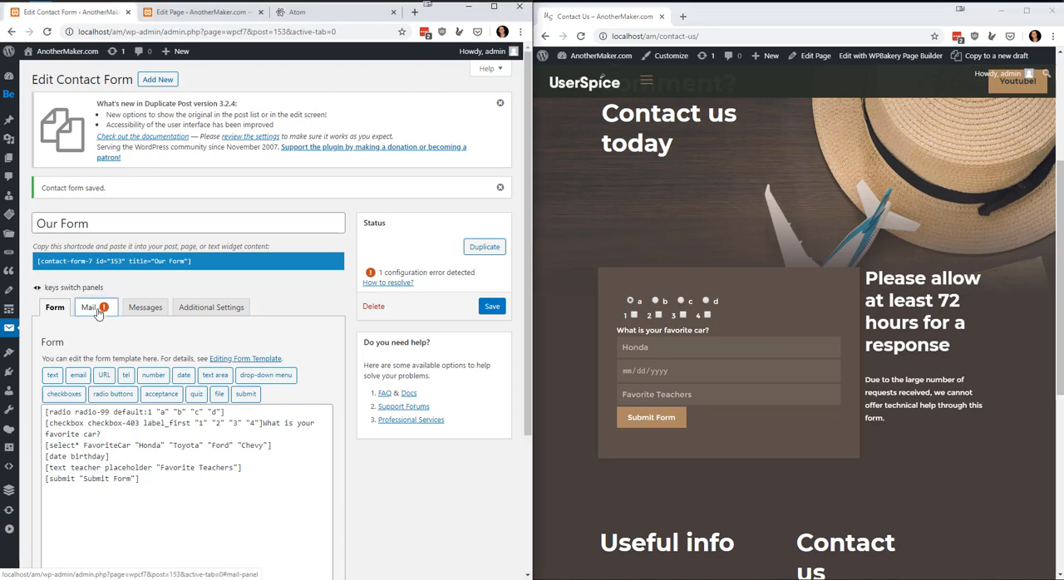
- Set the mail subject to 'Email from anothermaker.com', replace Reply-To [your-email], and save
left_click(87, 306)
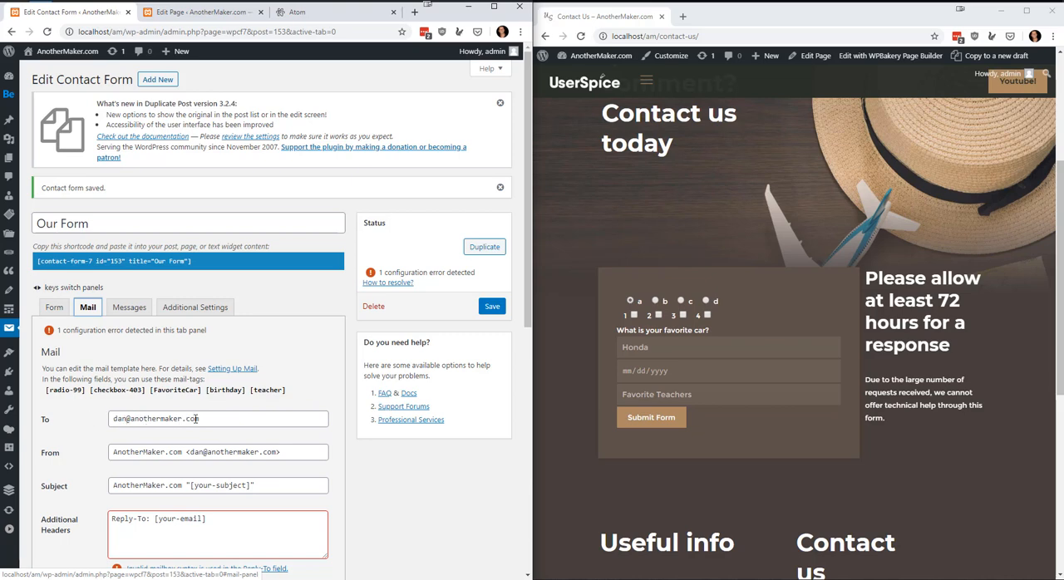
double_click(166, 418)
type("Email from a")
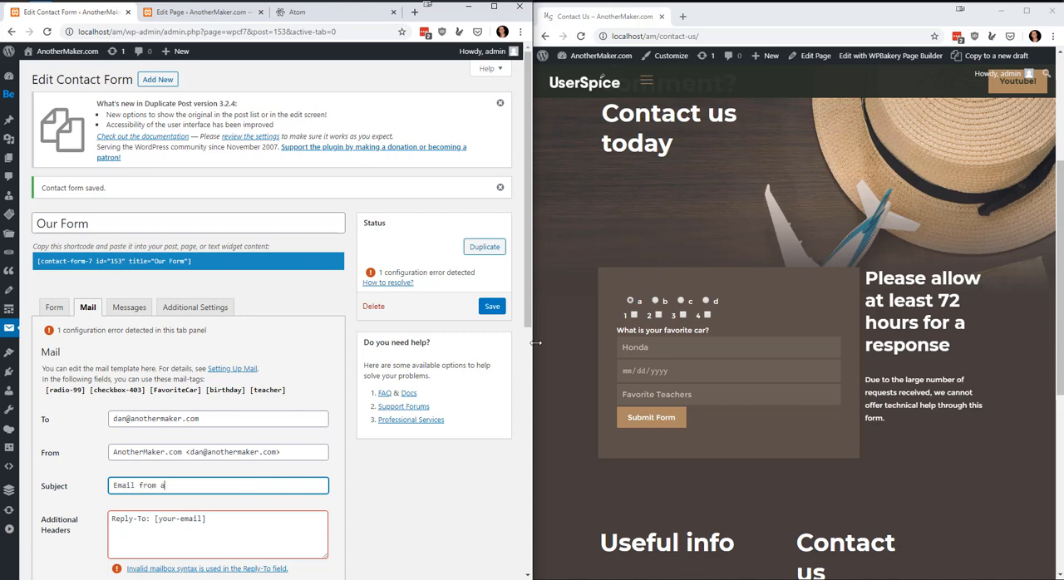
type("nothermaker.com")
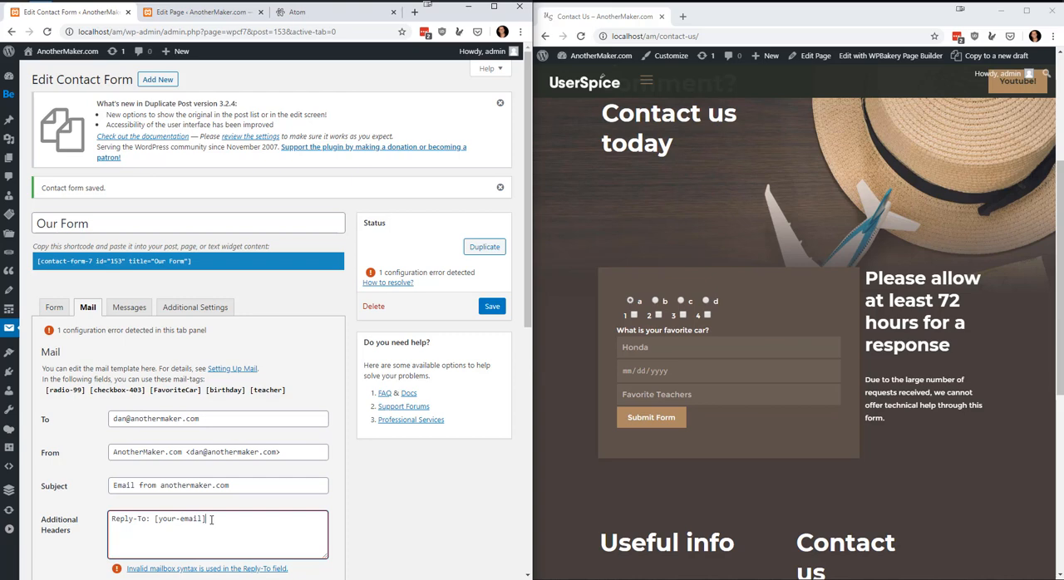
double_click(179, 518)
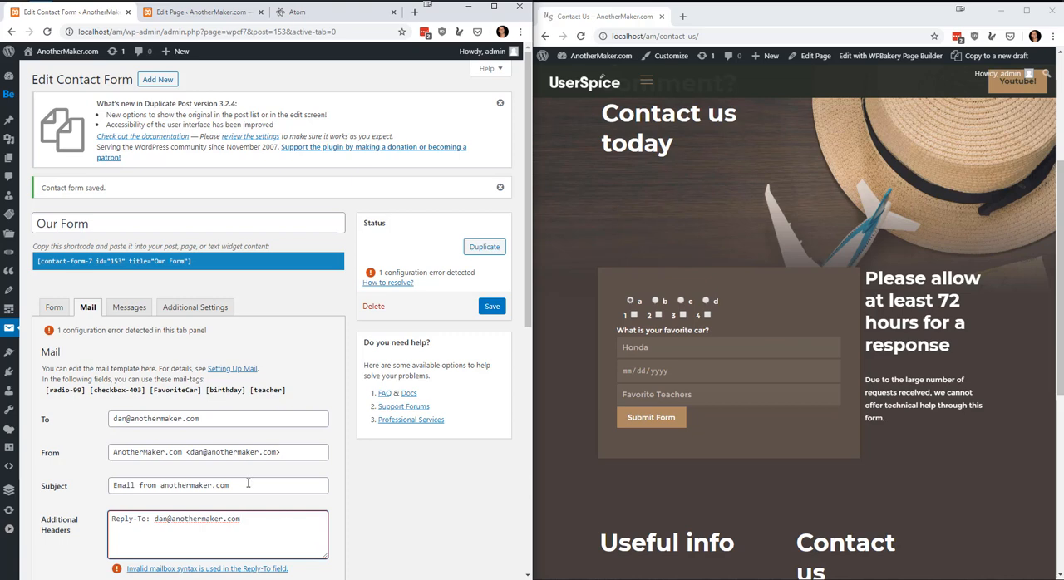
scroll("down", 3)
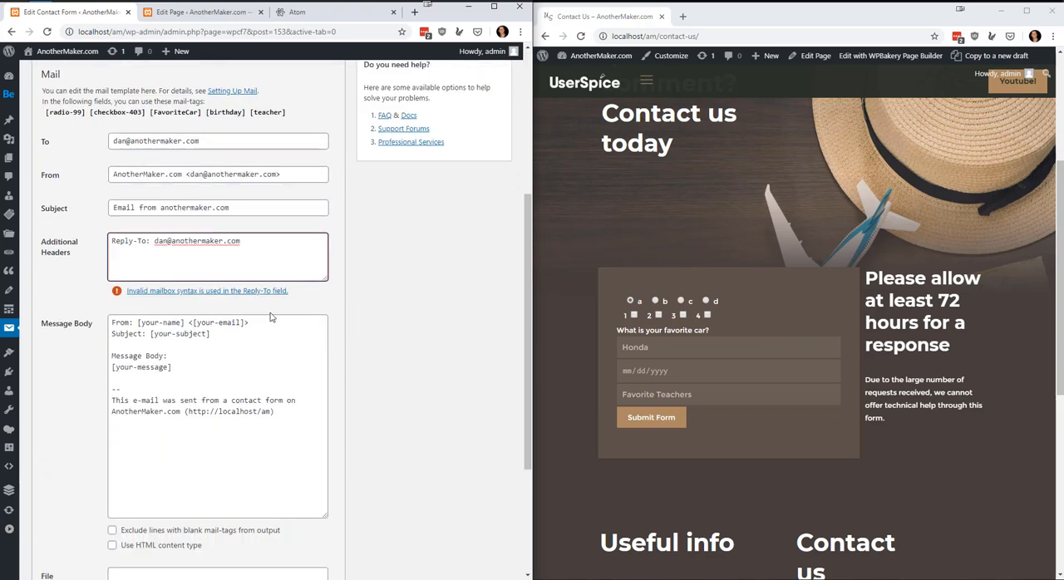
mouse_move(274, 314)
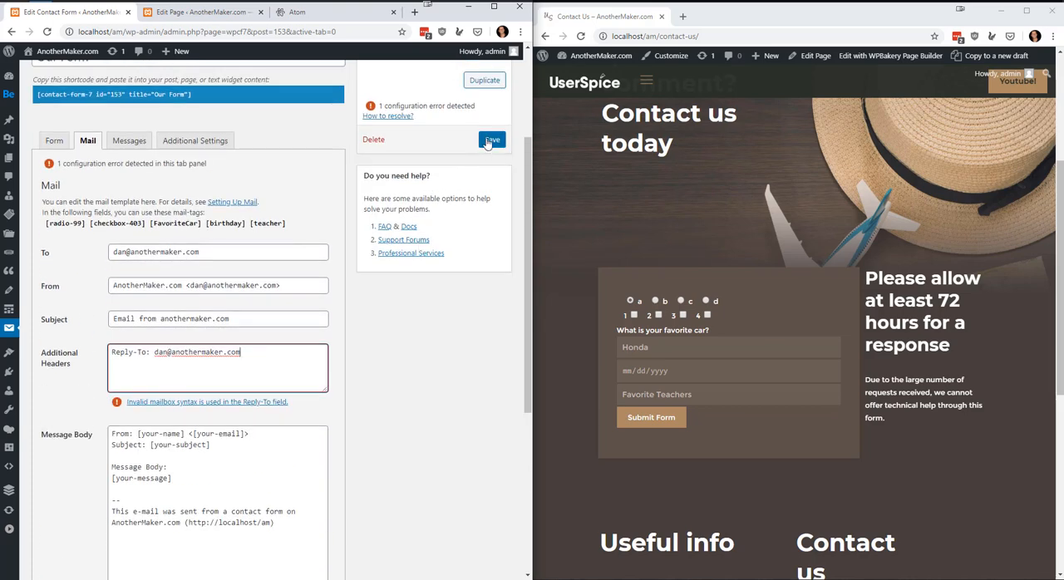
left_click(491, 139)
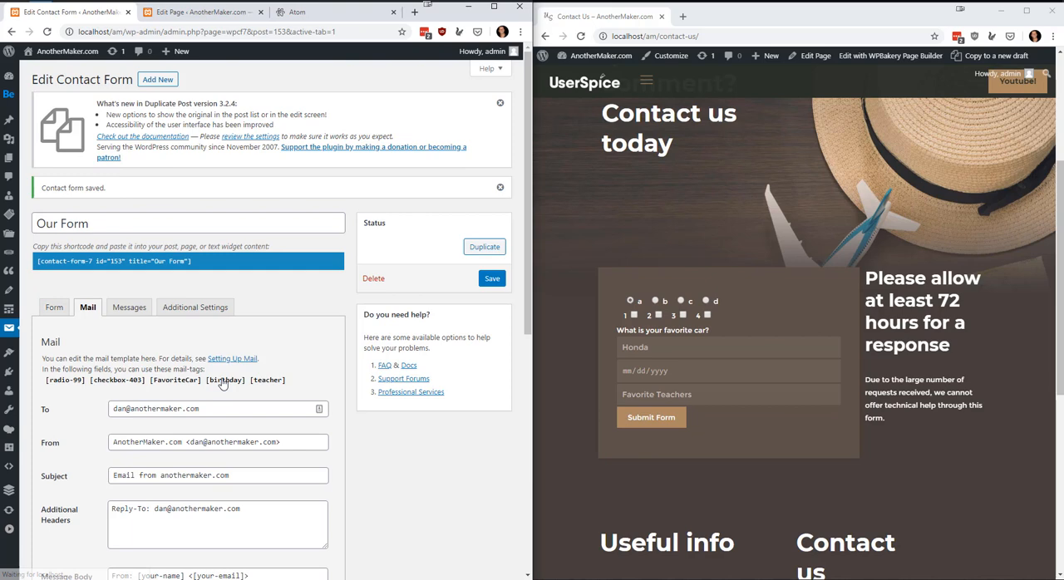
scroll("down", 3)
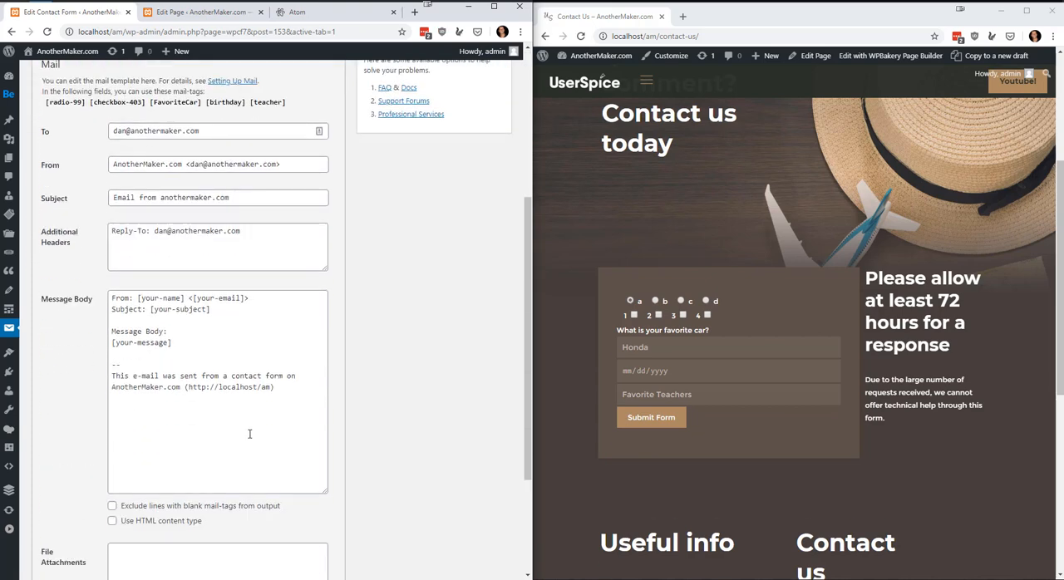
mouse_move(256, 369)
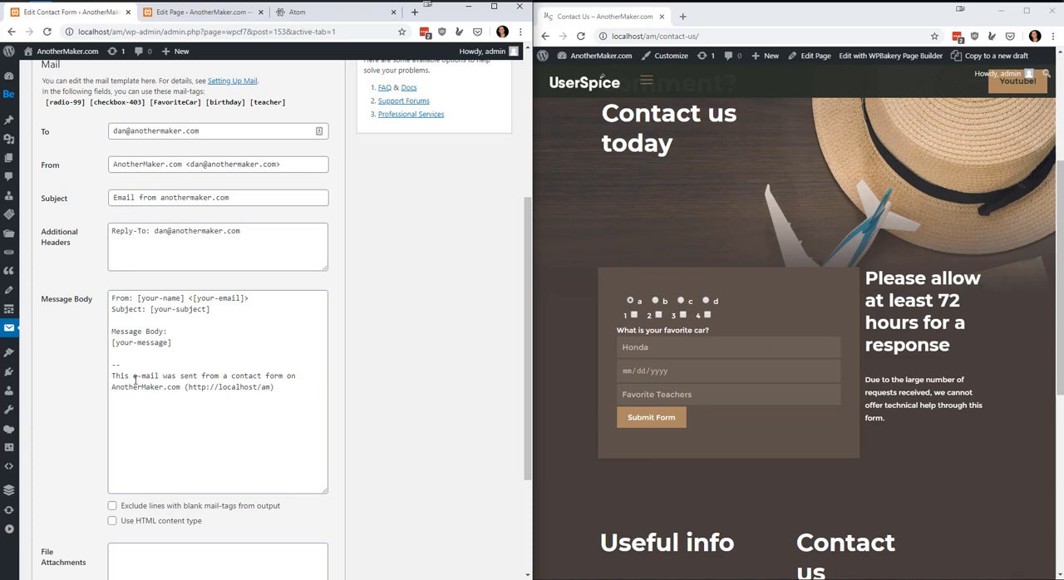
triple_click(218, 163)
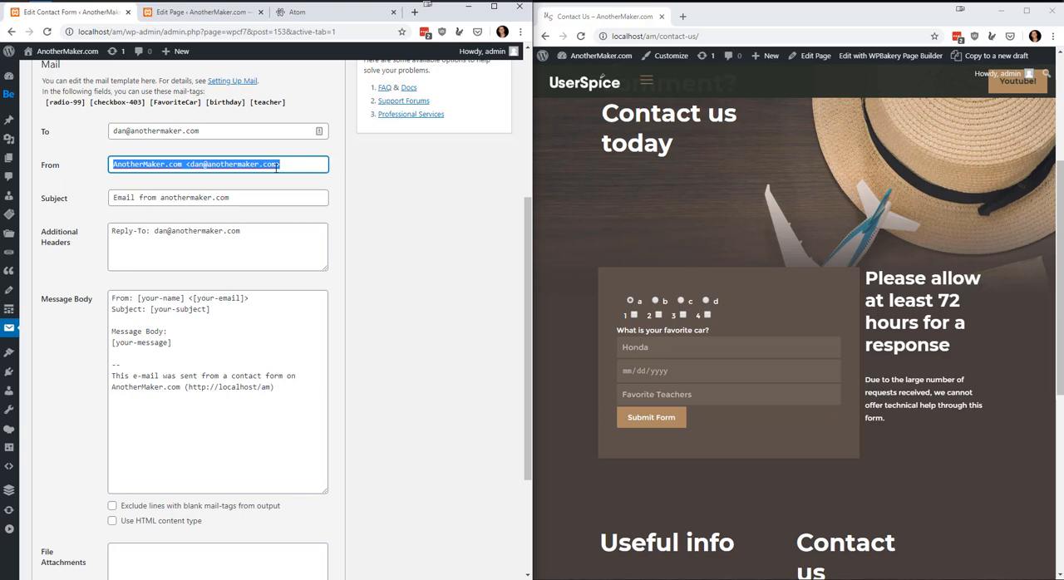
mouse_move(290, 168)
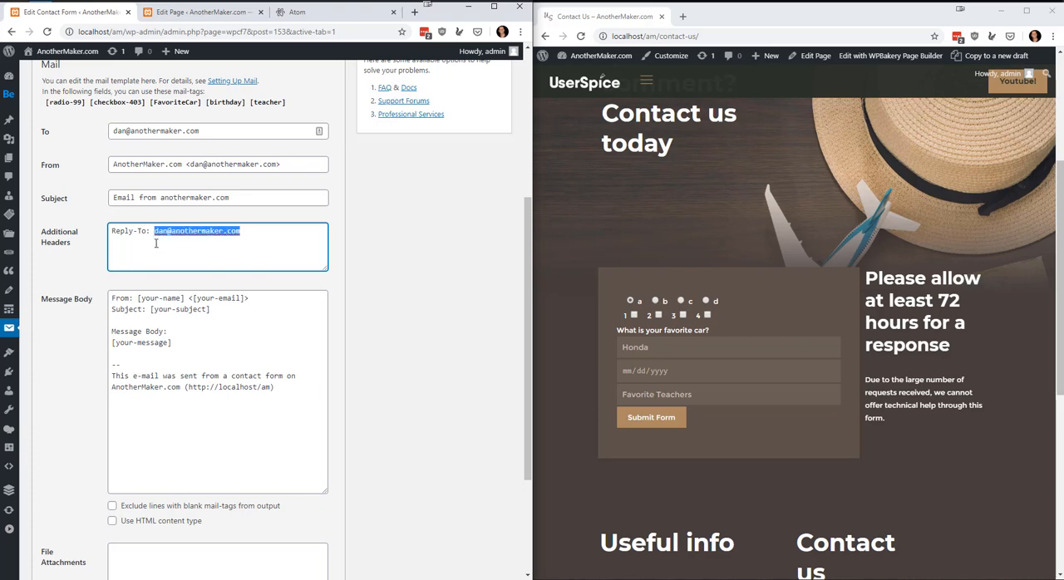
mouse_move(261, 237)
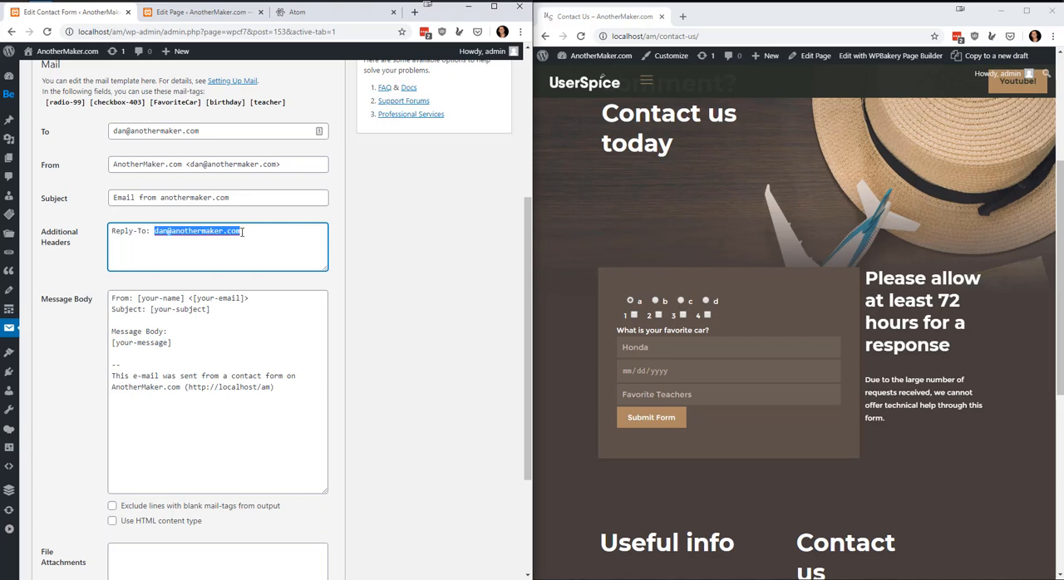
mouse_move(185, 315)
type("[radio-99][checkbox-403][FavoriteCar][birthday][teacher")
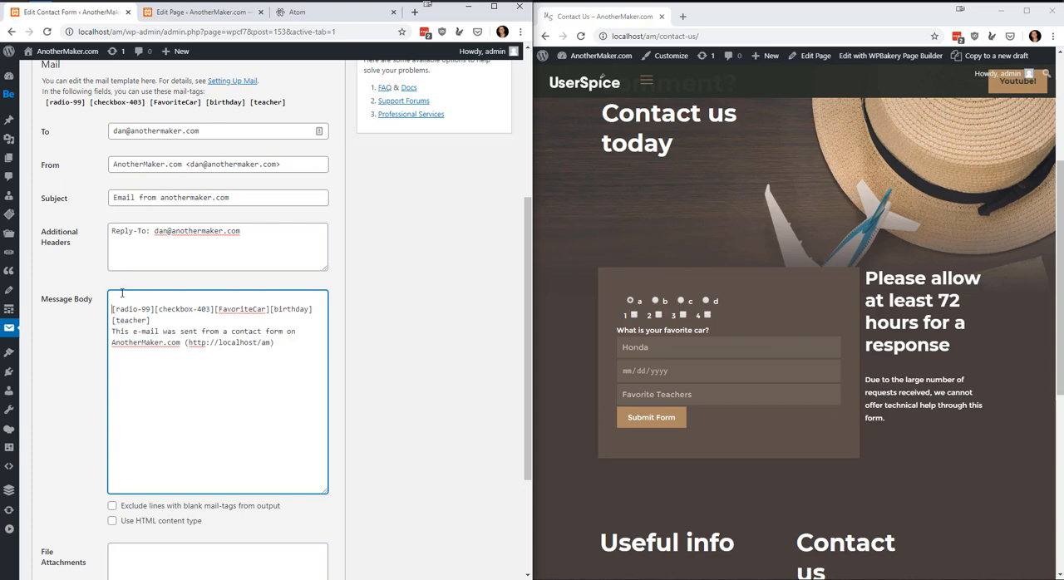
- Label the letter, number and car tags in the message body and delete [birthday][teacher]
type("The leetter they sele")
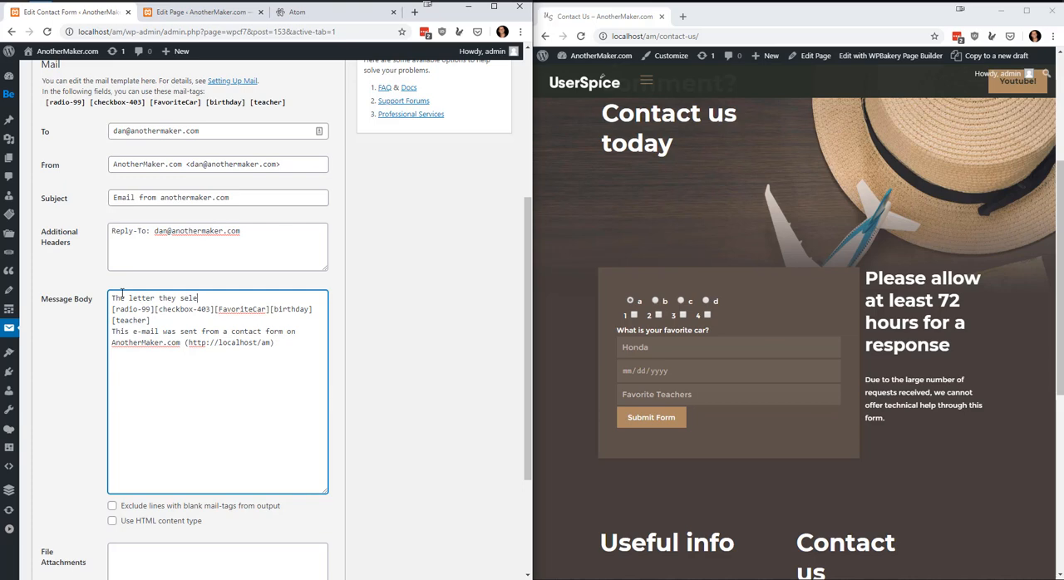
type("cted was:")
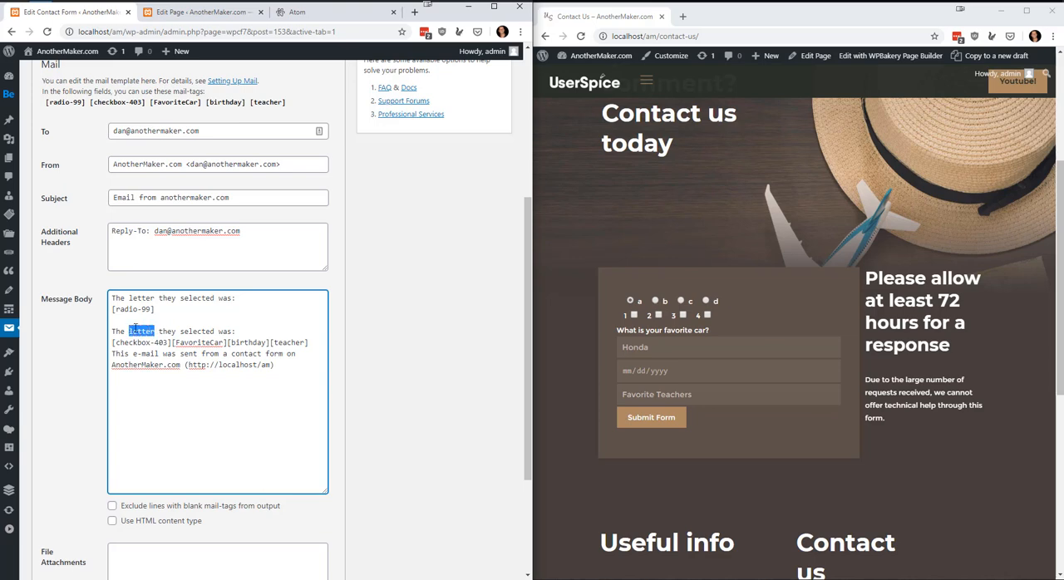
type("number")
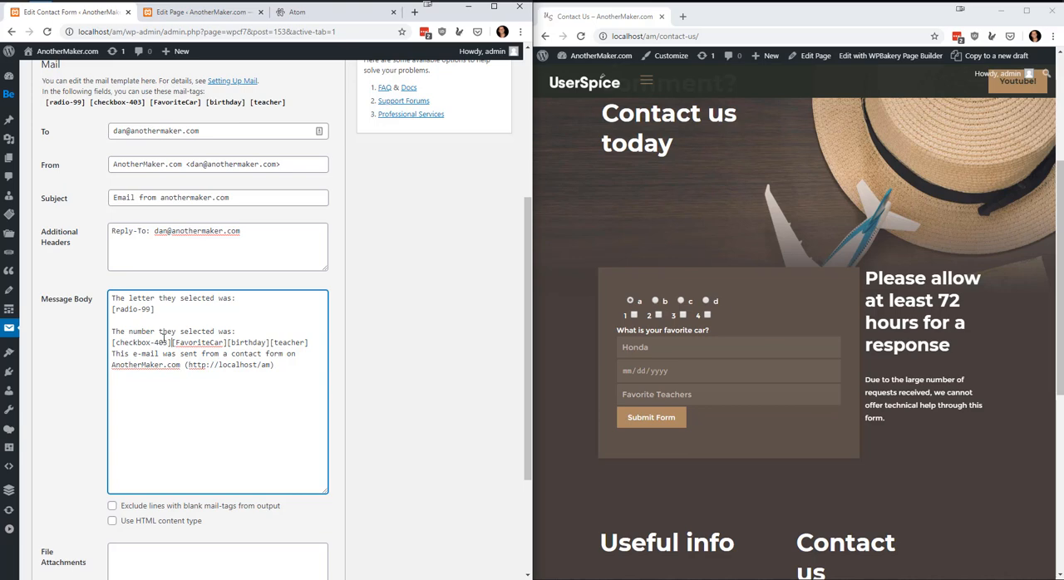
type("Their favorite car is:")
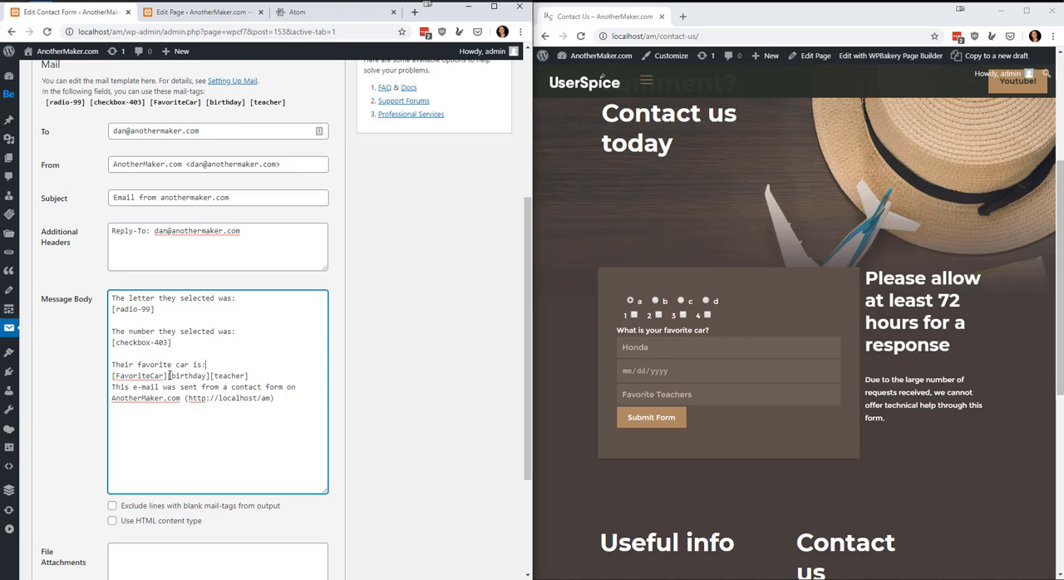
left_click_drag(168, 376, 266, 387)
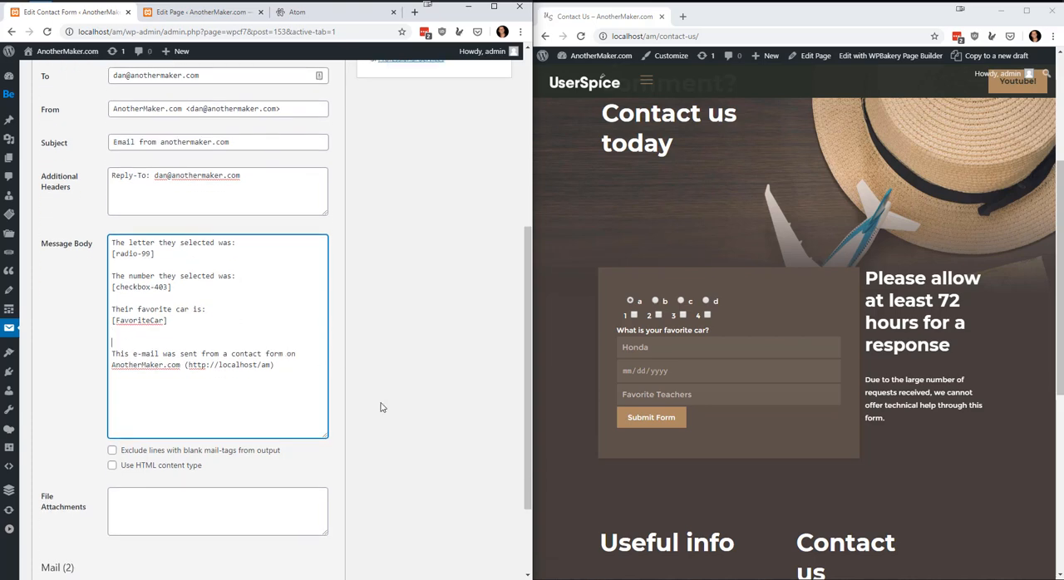
mouse_move(215, 465)
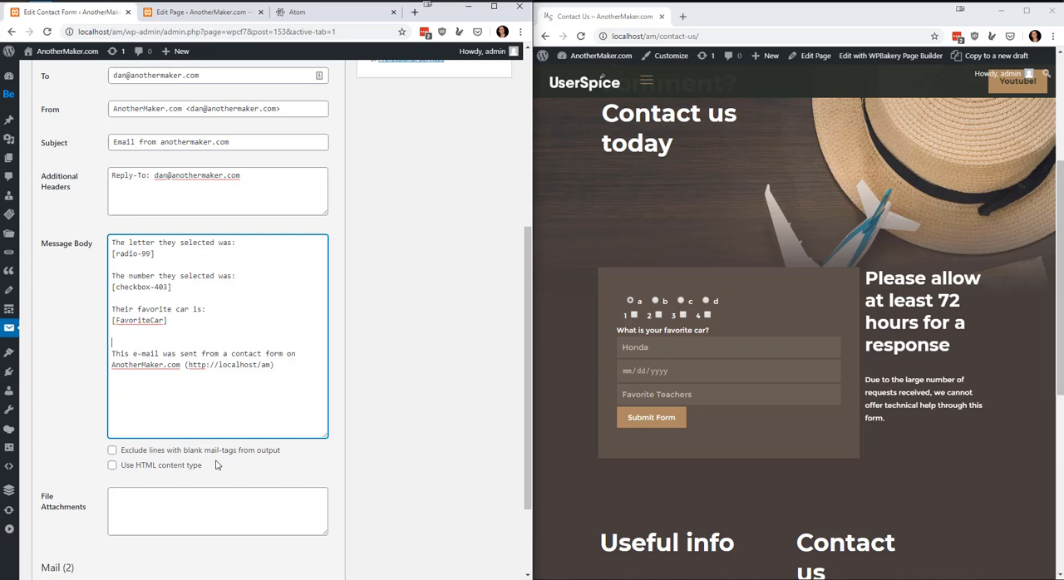
scroll("down", 3)
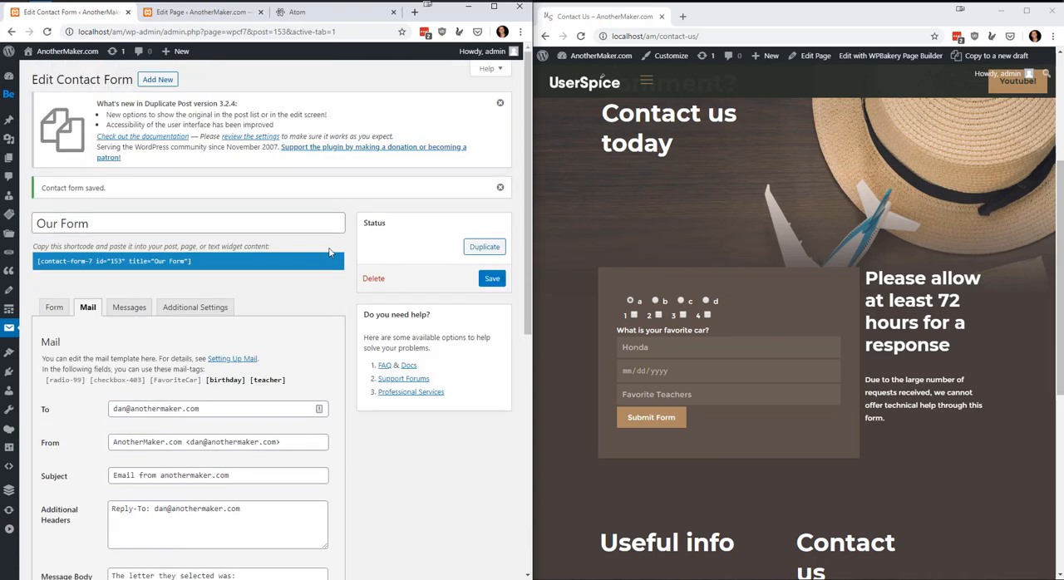
- View the form's Messages tab, then its Additional Settings tab
left_click(128, 306)
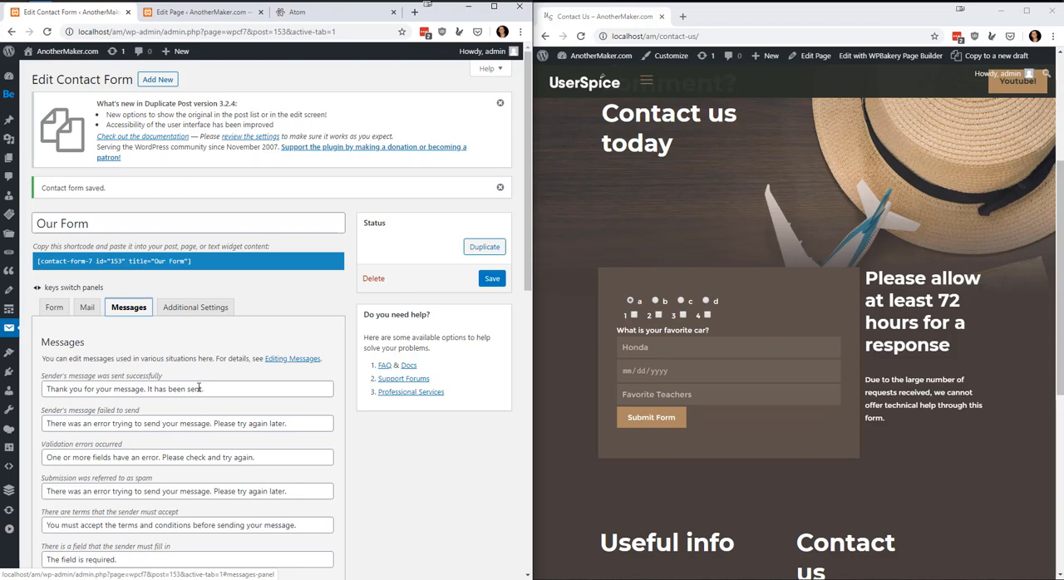
scroll("down", 3)
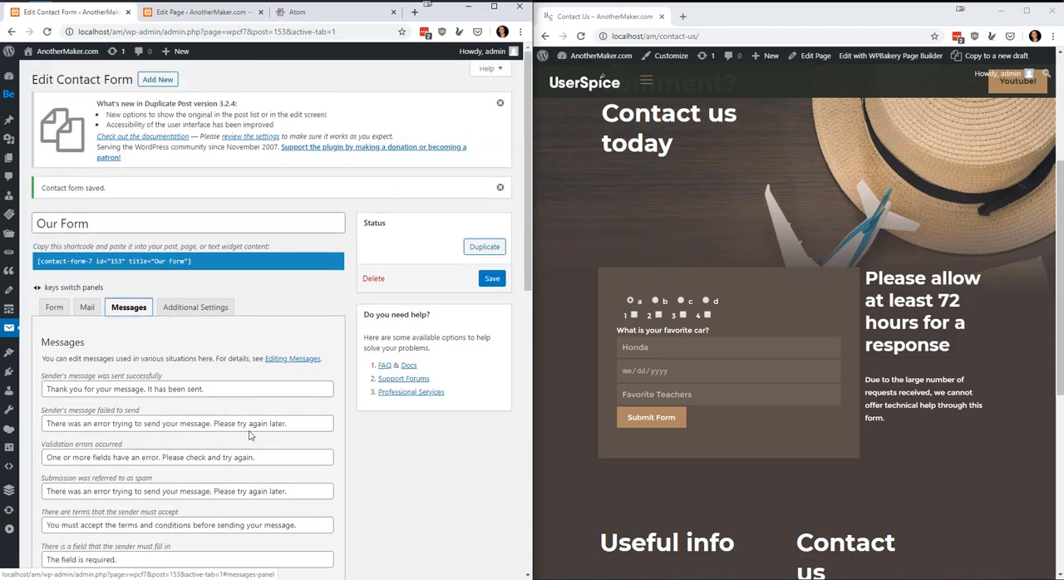
left_click(194, 307)
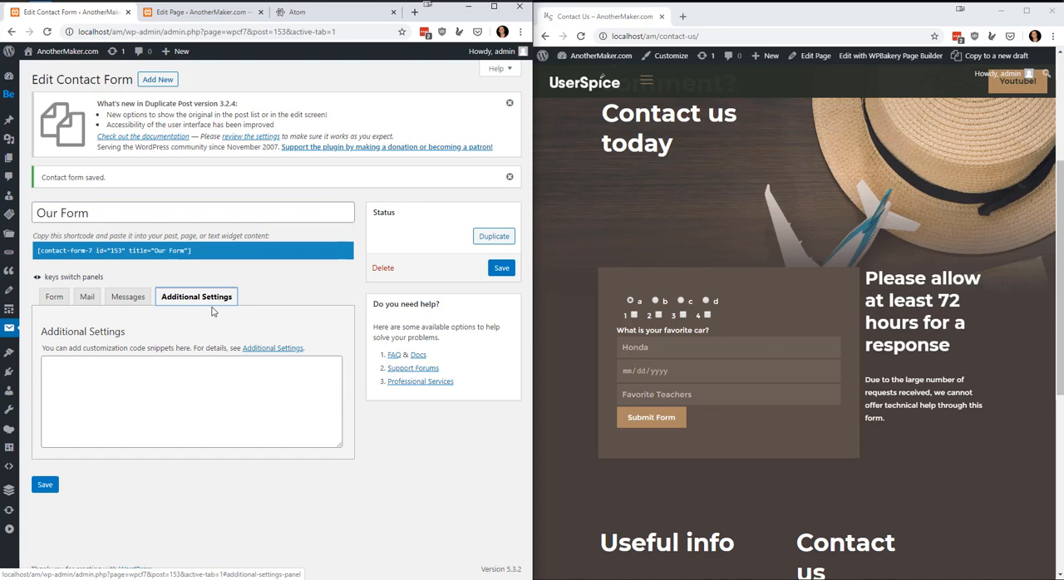
mouse_move(272, 348)
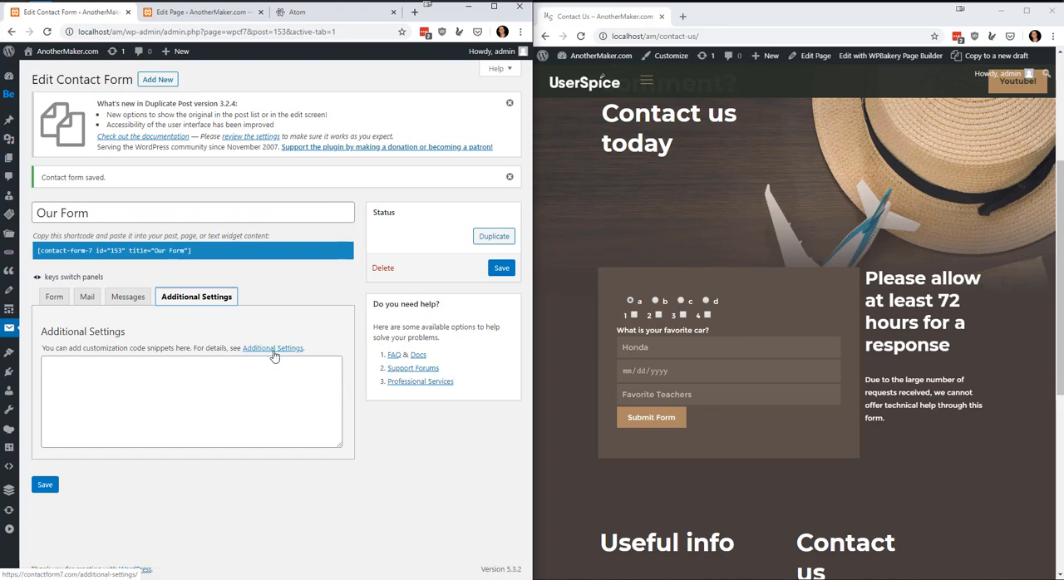
- Copy 'skip_mail: on' from the Additional Settings documentation and return to the form editor
left_click(273, 347)
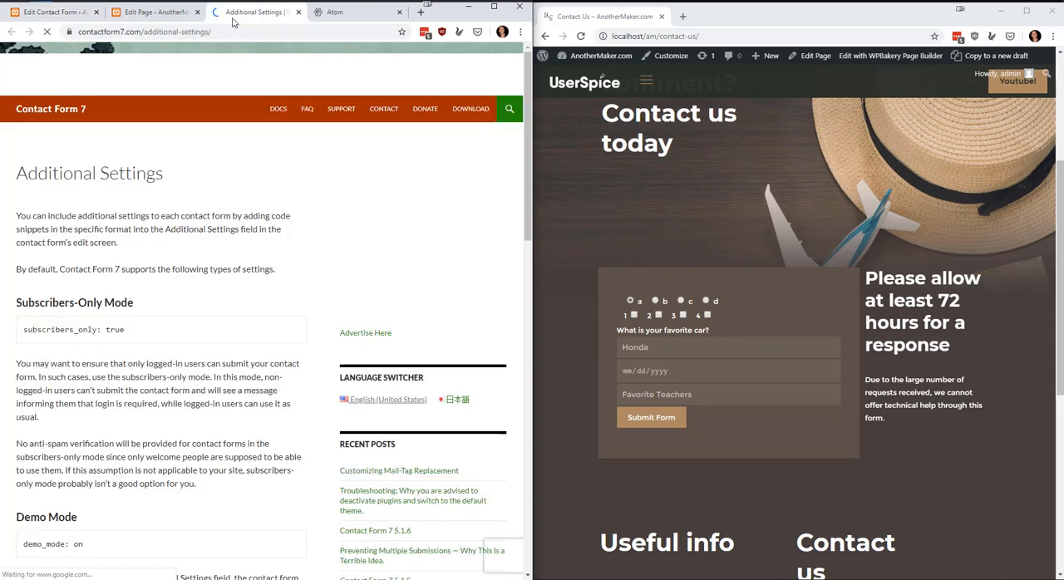
scroll("down", 3)
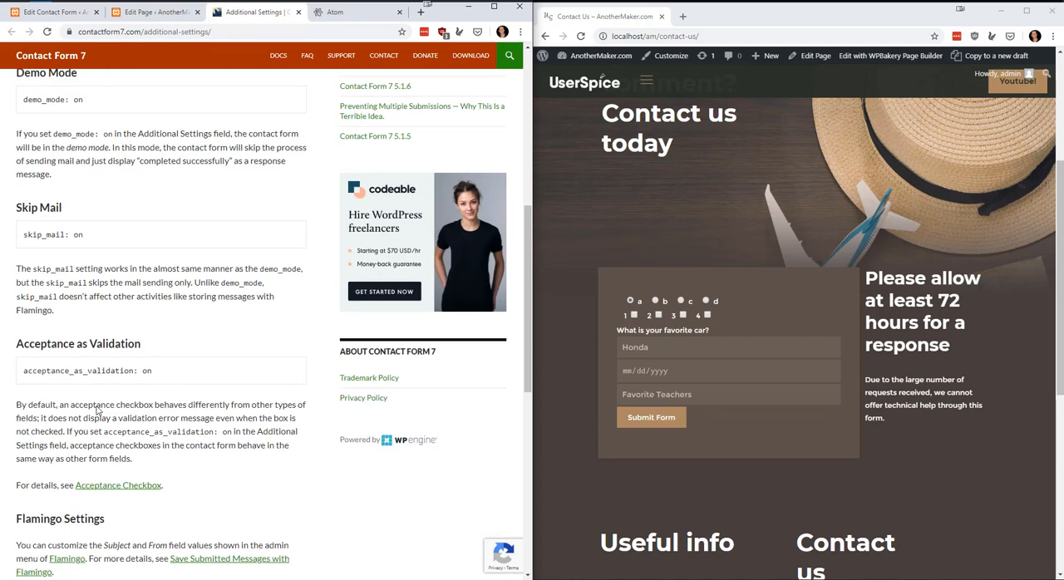
mouse_move(128, 121)
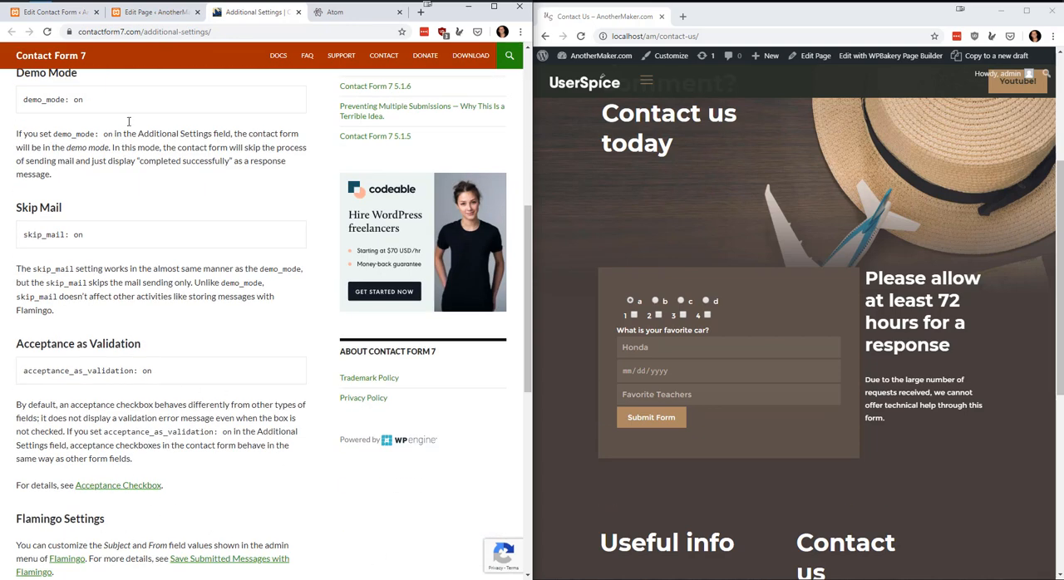
double_click(50, 234)
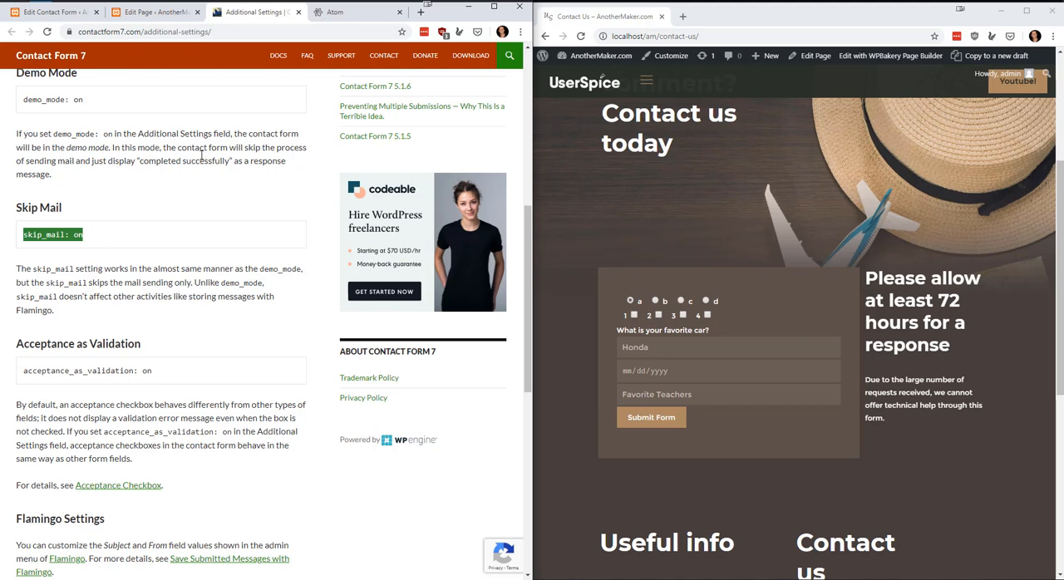
mouse_move(80, 230)
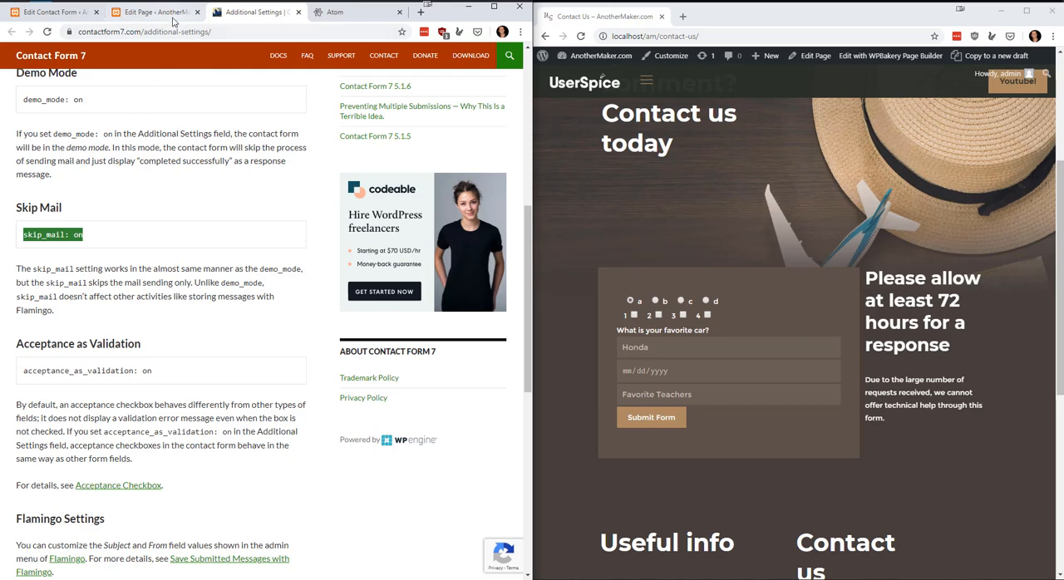
left_click(154, 11)
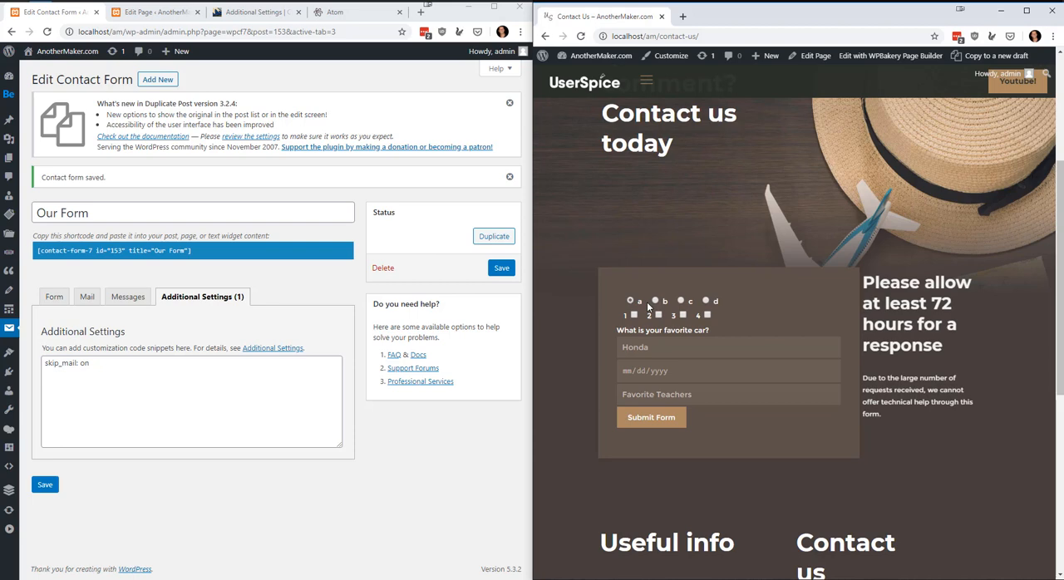
- Fill the live form with 1984 and 'Mrs. Smith', then submit the test entry
left_click(681, 300)
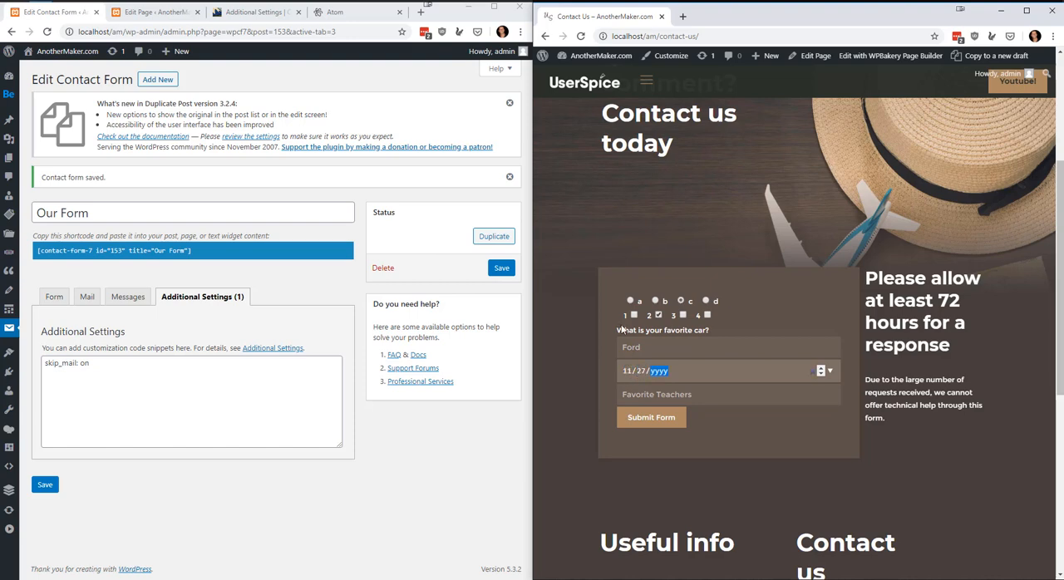
type("1984")
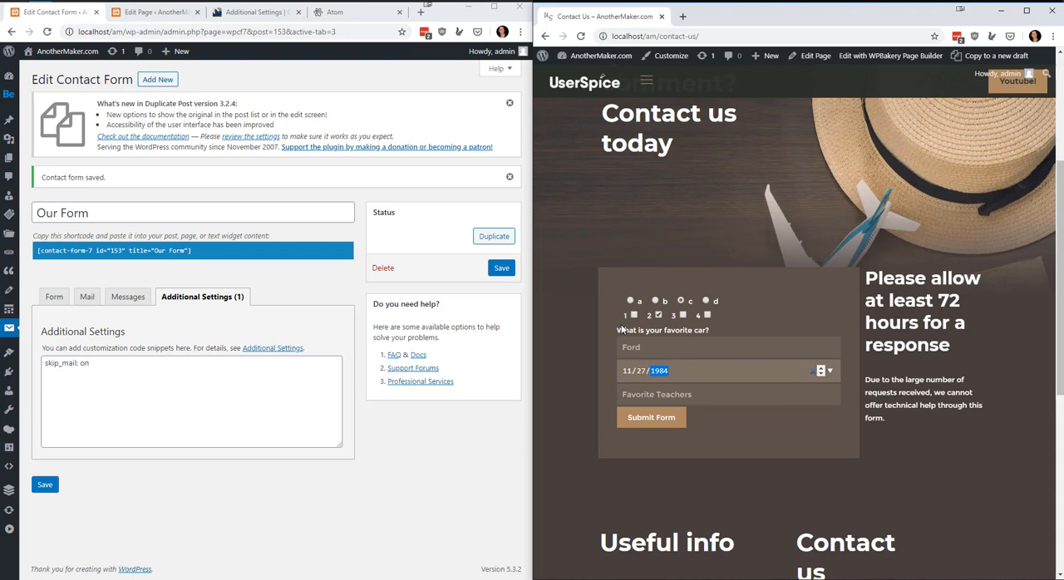
type("M")
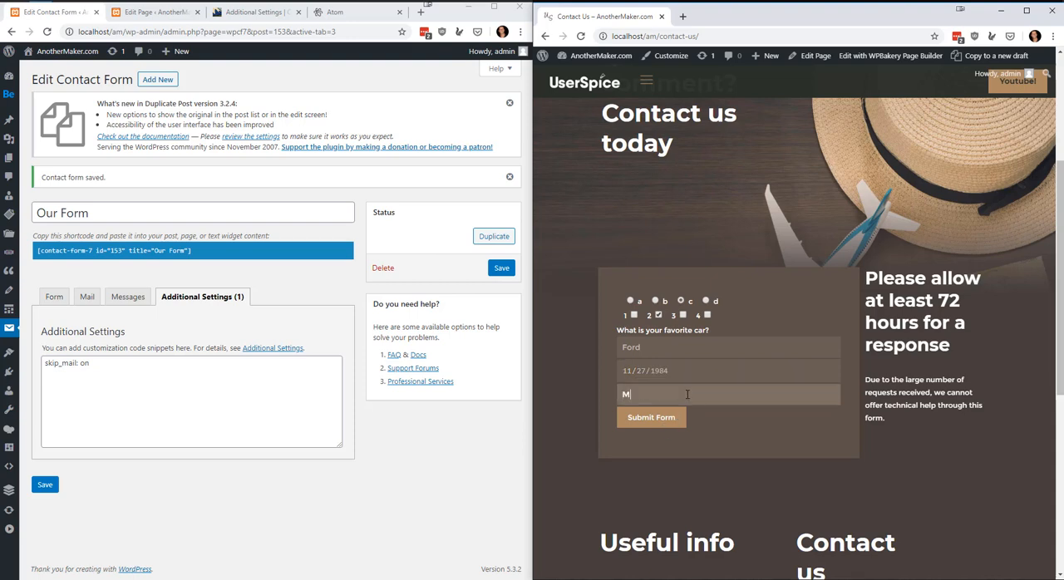
type("rs. Smith")
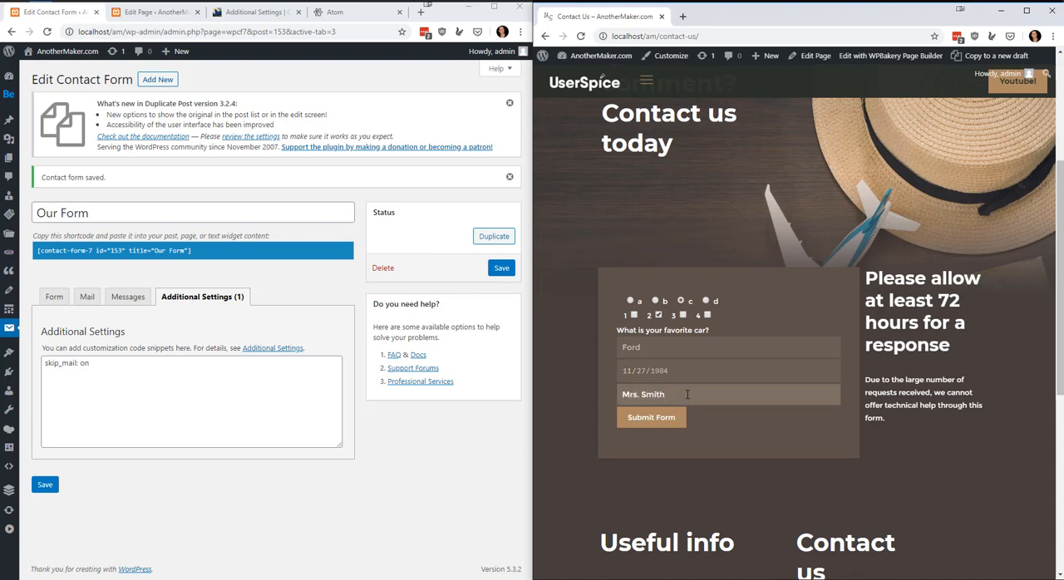
left_click(650, 417)
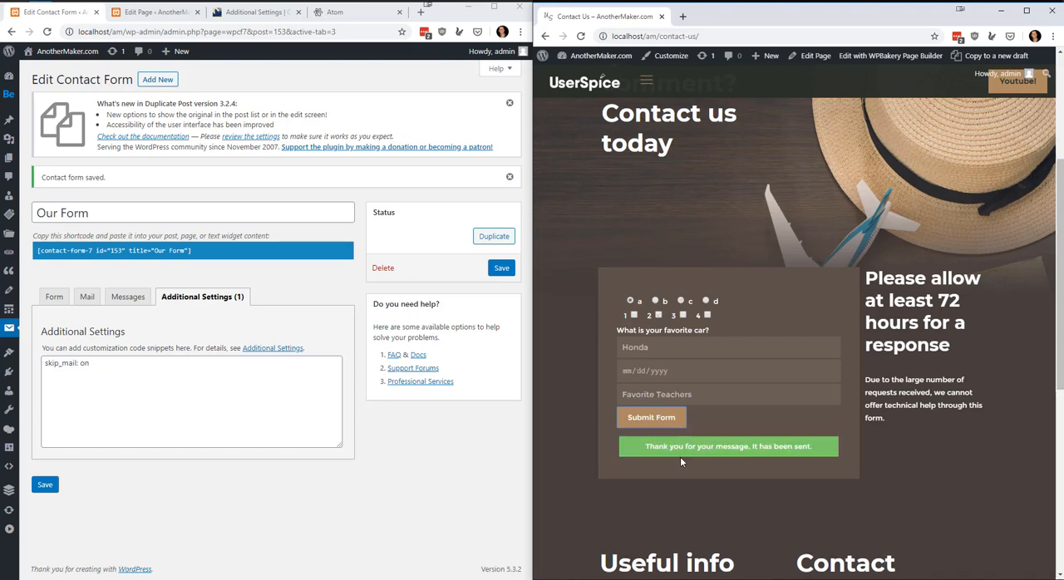
mouse_move(878, 431)
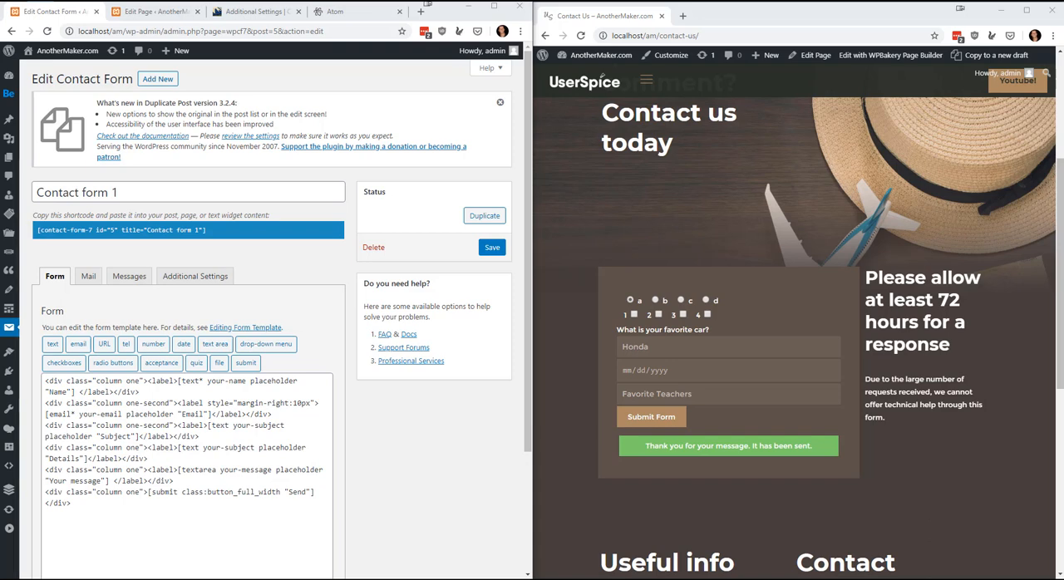
mouse_move(568, 385)
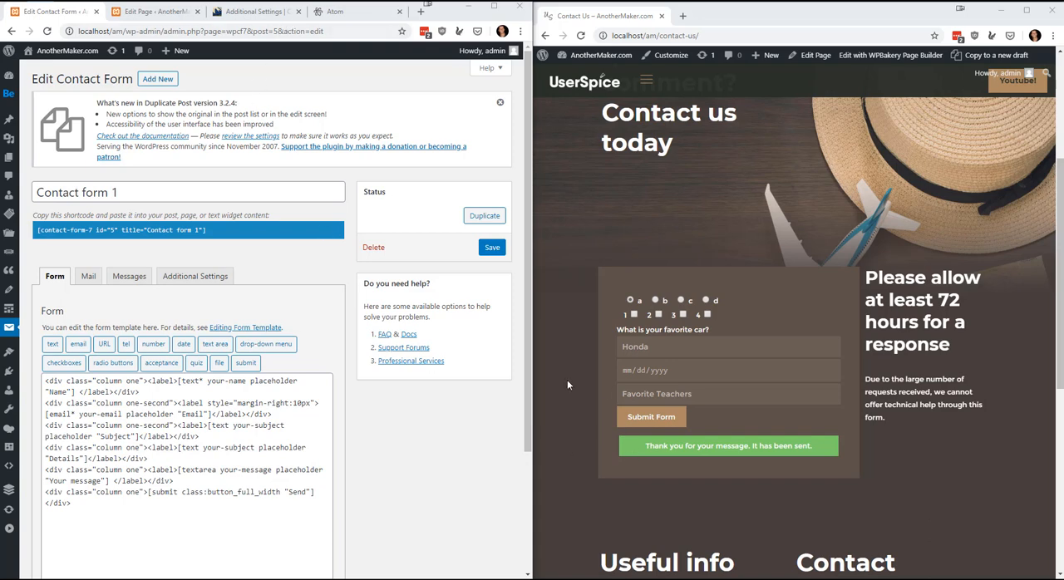
mouse_move(489, 414)
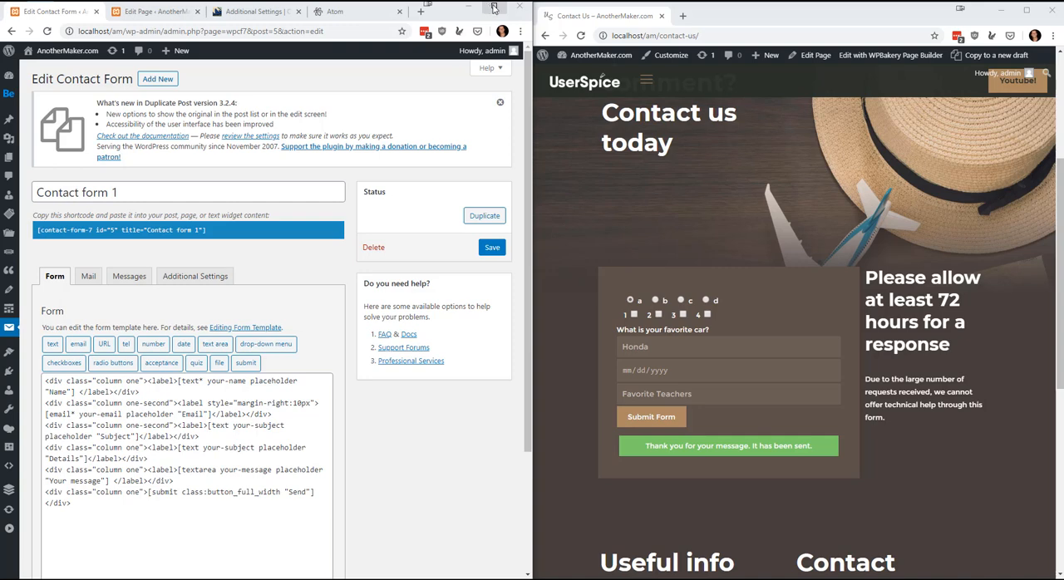
mouse_move(495, 8)
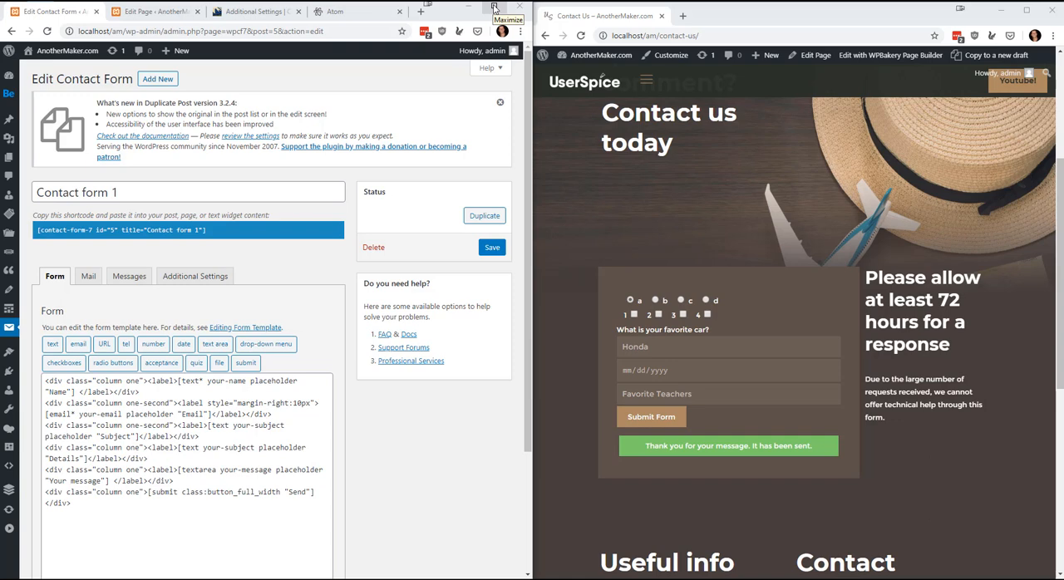
mouse_move(495, 8)
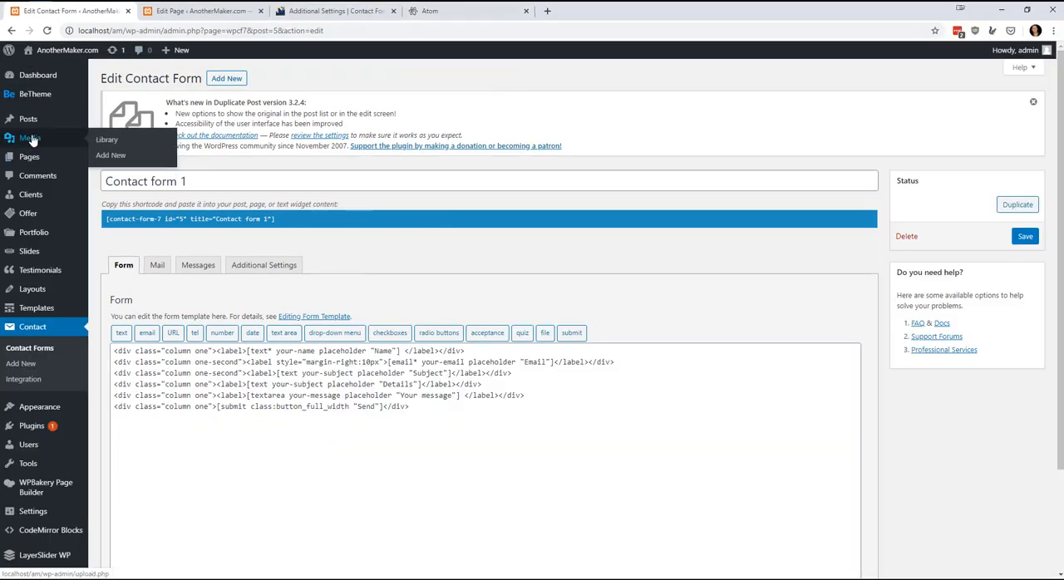
mouse_move(40, 269)
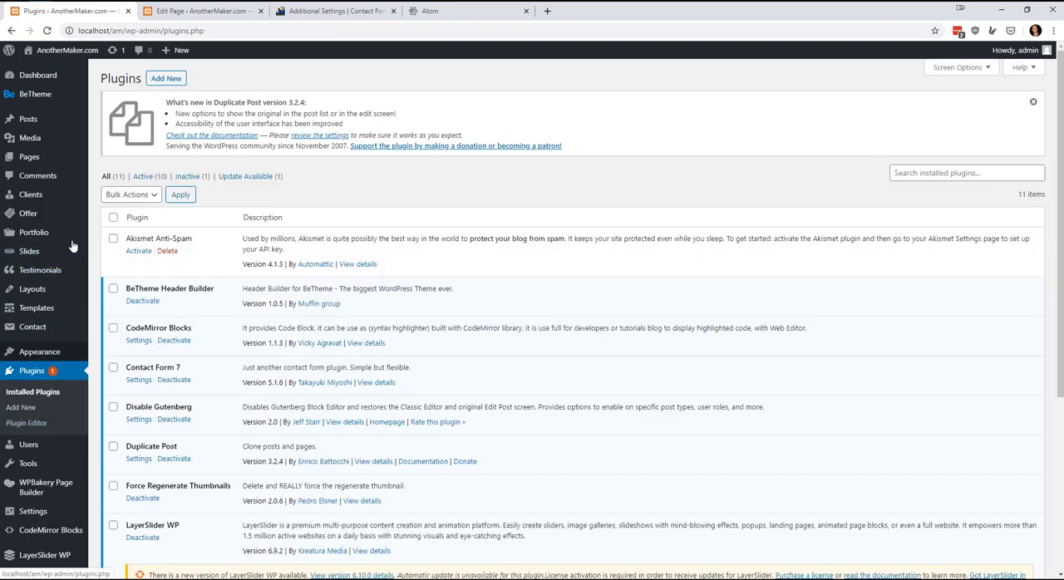
- Search the Add Plugins directory for 'contact form'
left_click(166, 78)
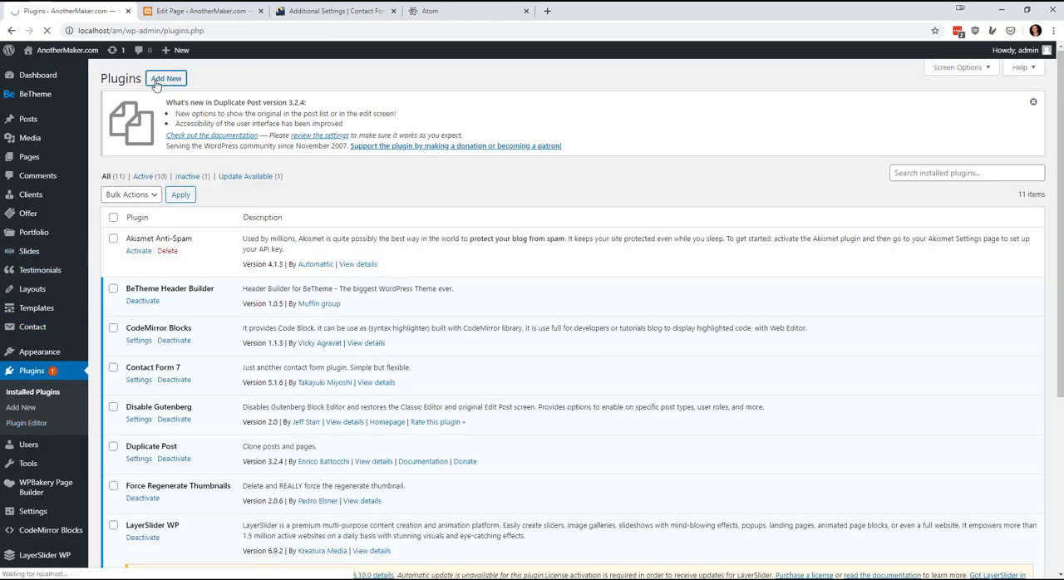
left_click(166, 77)
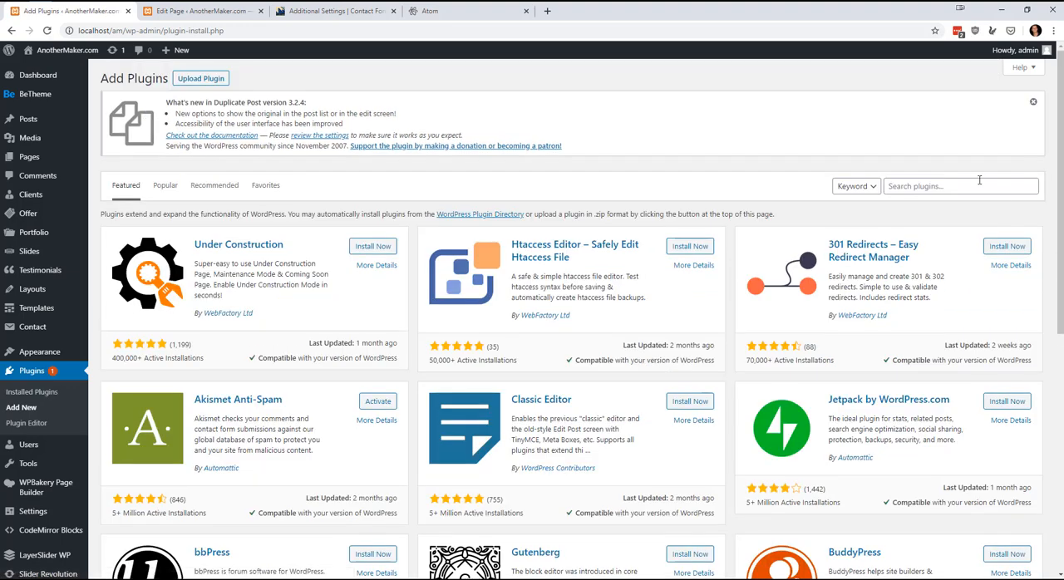
type("c")
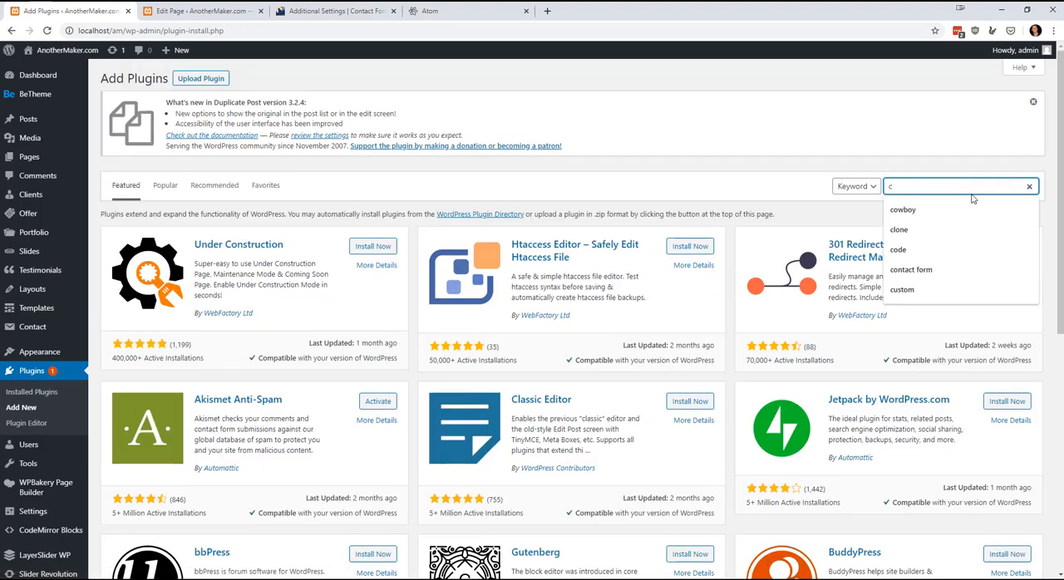
type("ont")
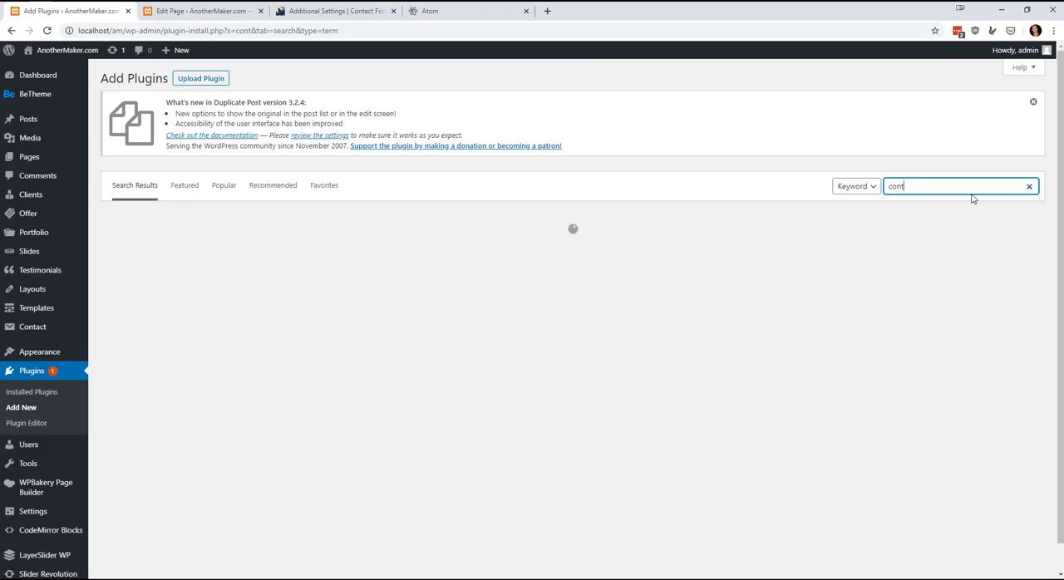
type("contact form")
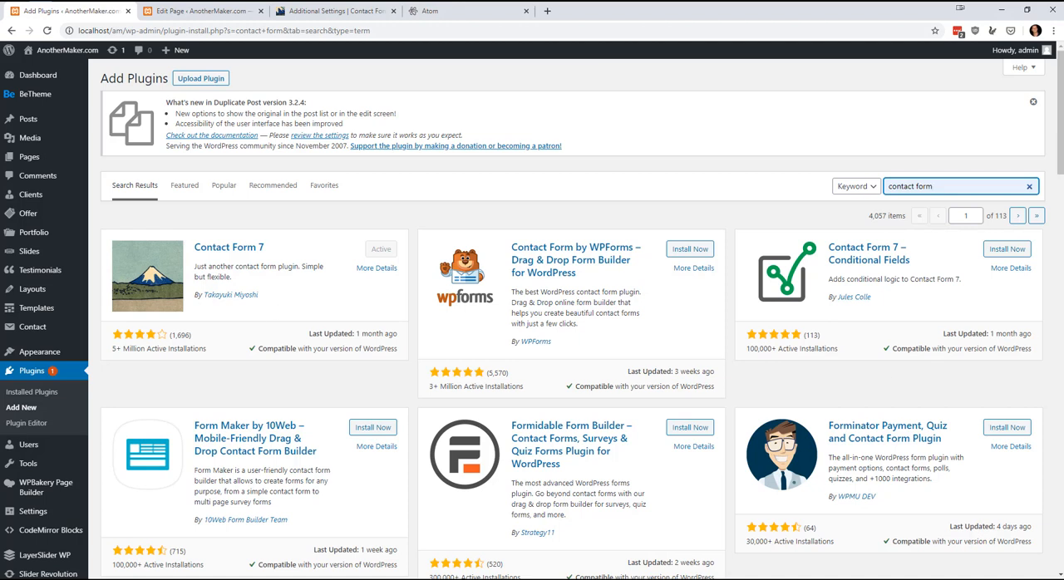
mouse_move(827, 266)
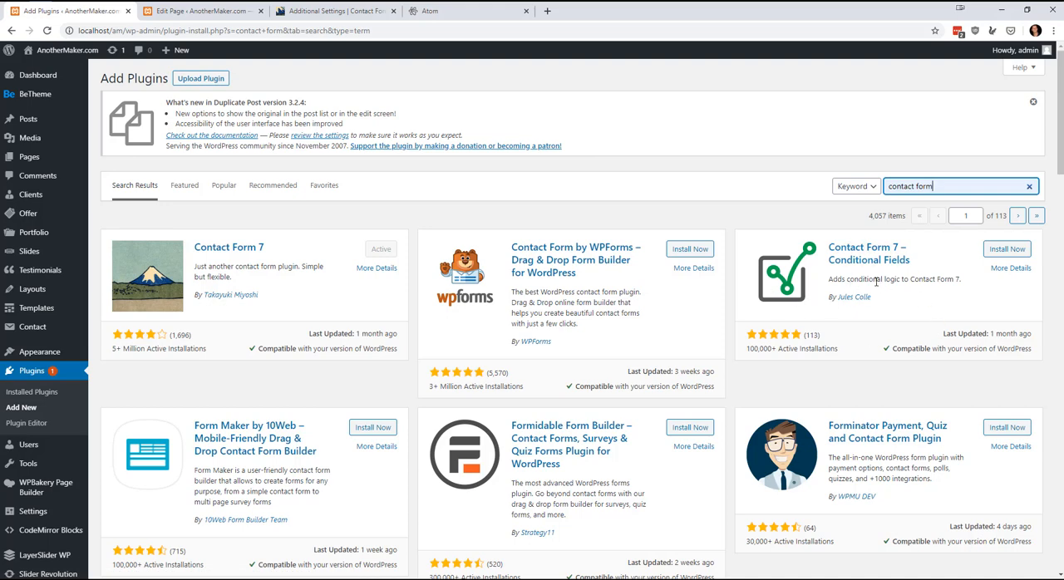
scroll("down", 3)
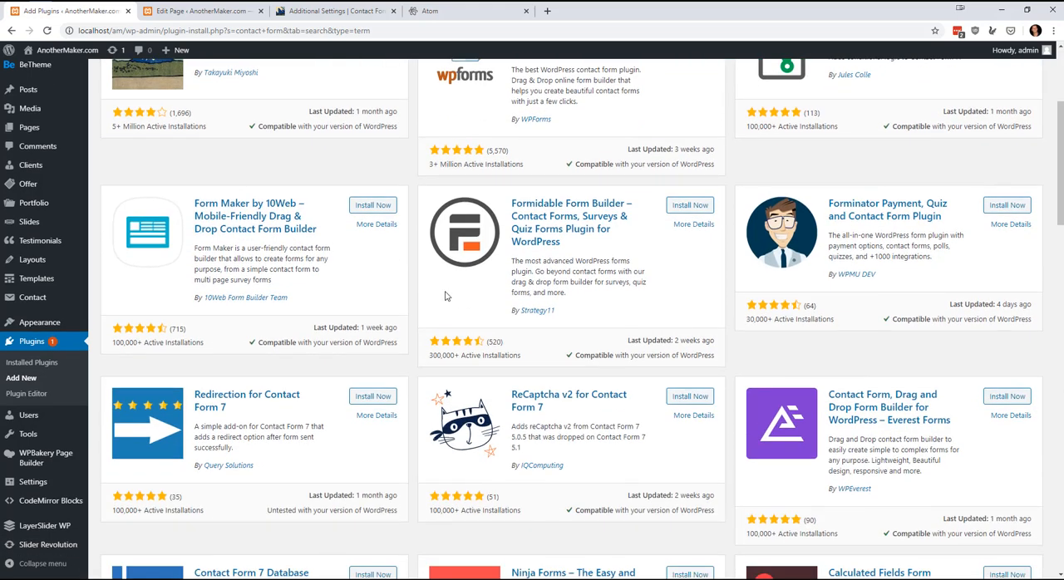
scroll("down", 3)
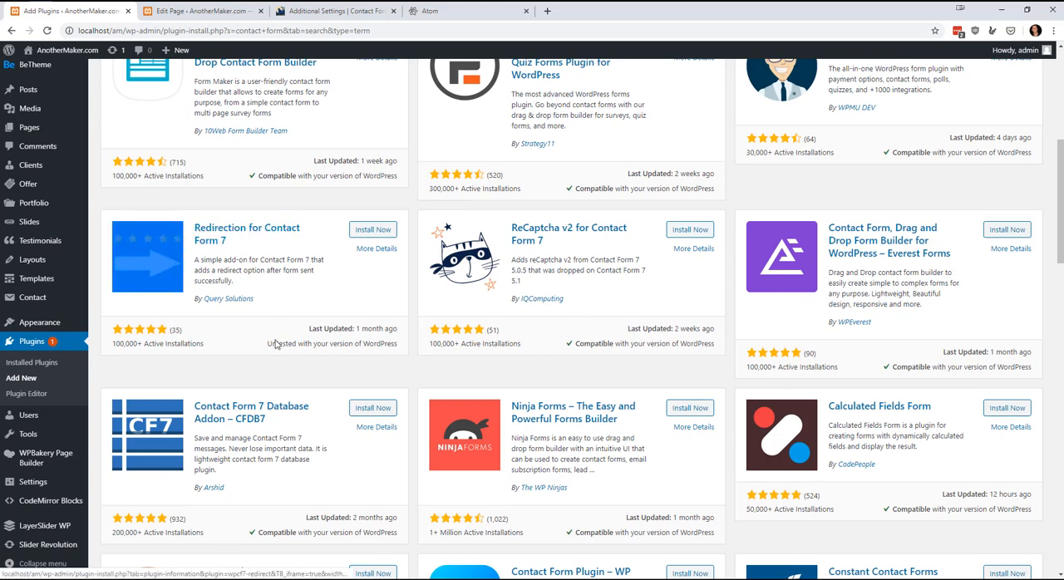
scroll("down", 3)
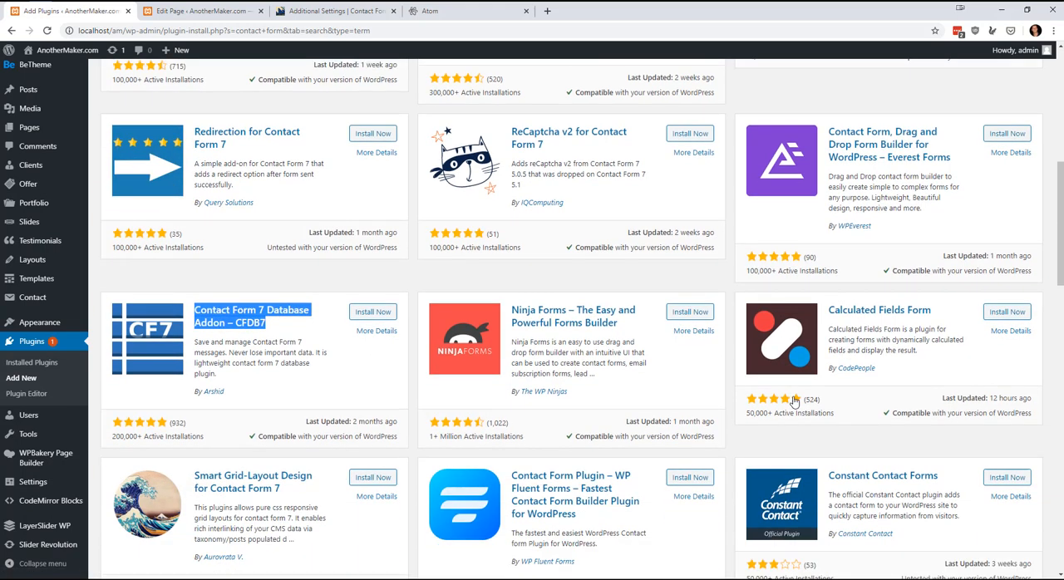
scroll("down", 3)
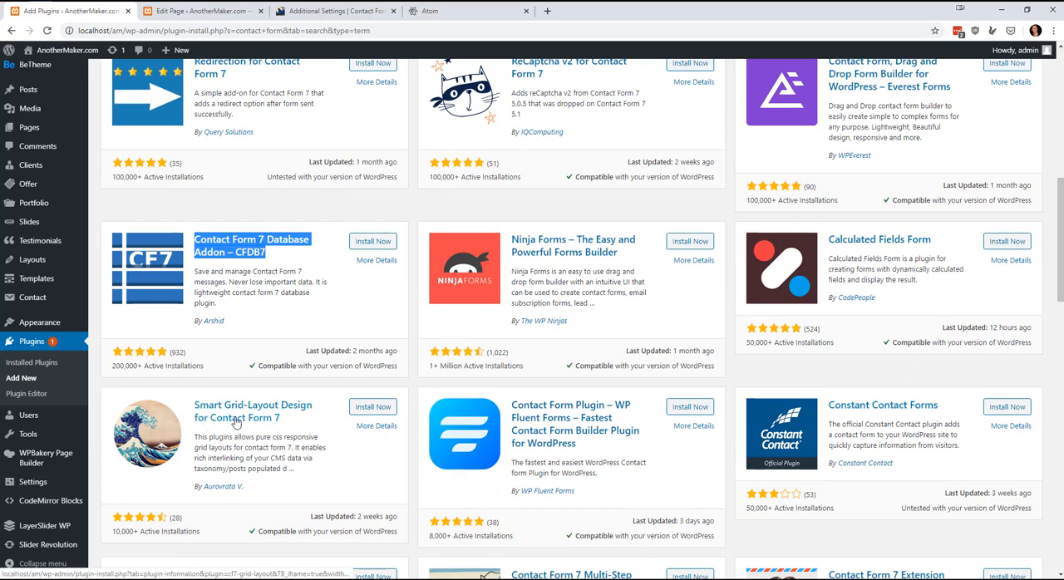
scroll("down", 3)
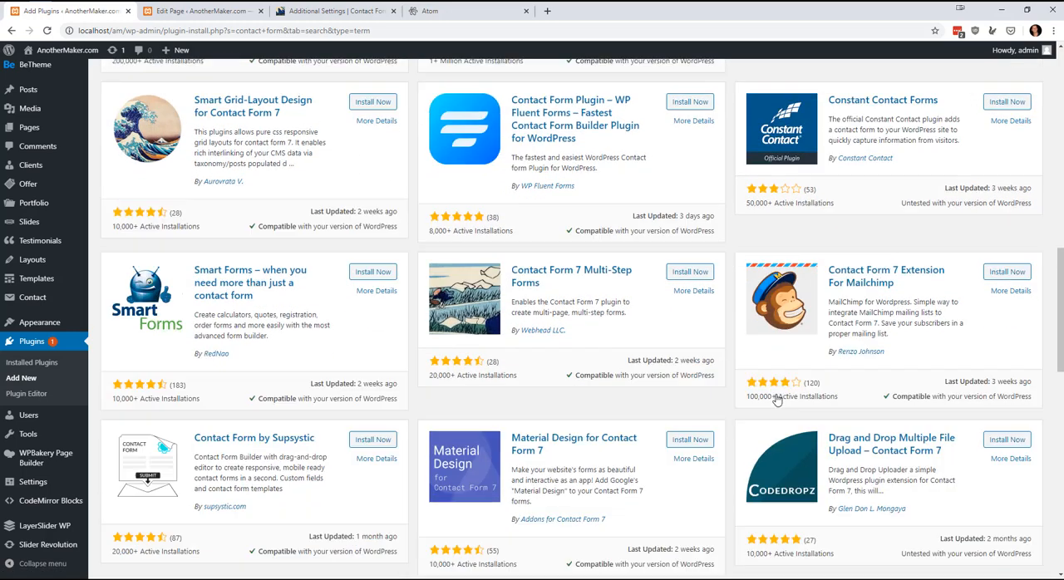
scroll("down", 3)
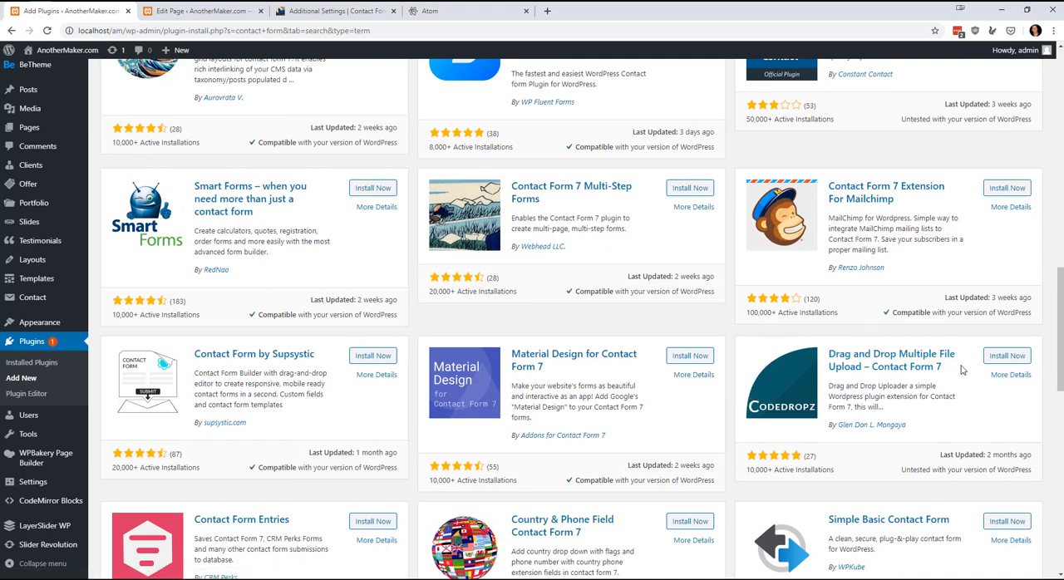
scroll("down", 3)
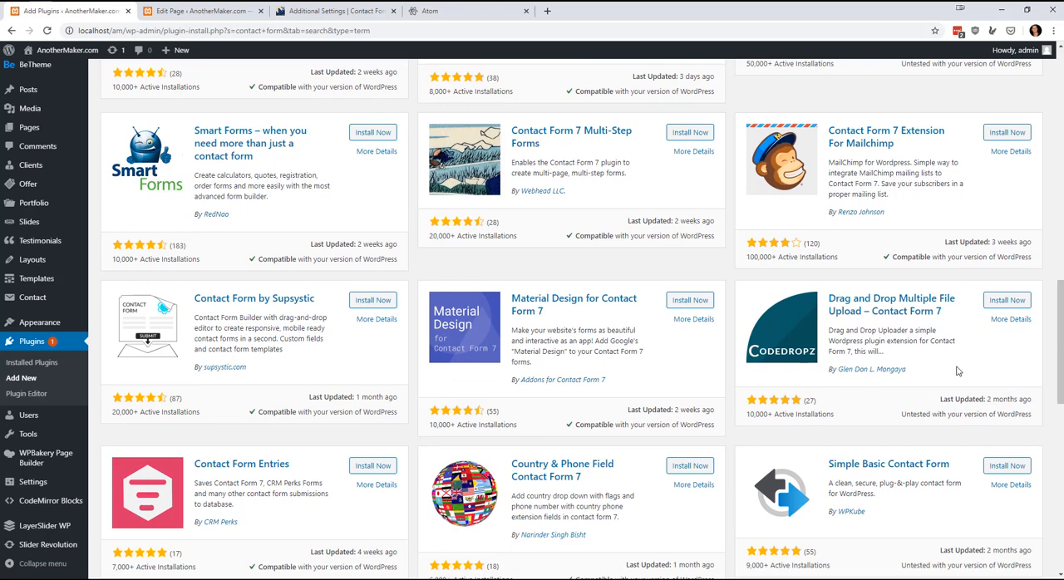
mouse_move(898, 425)
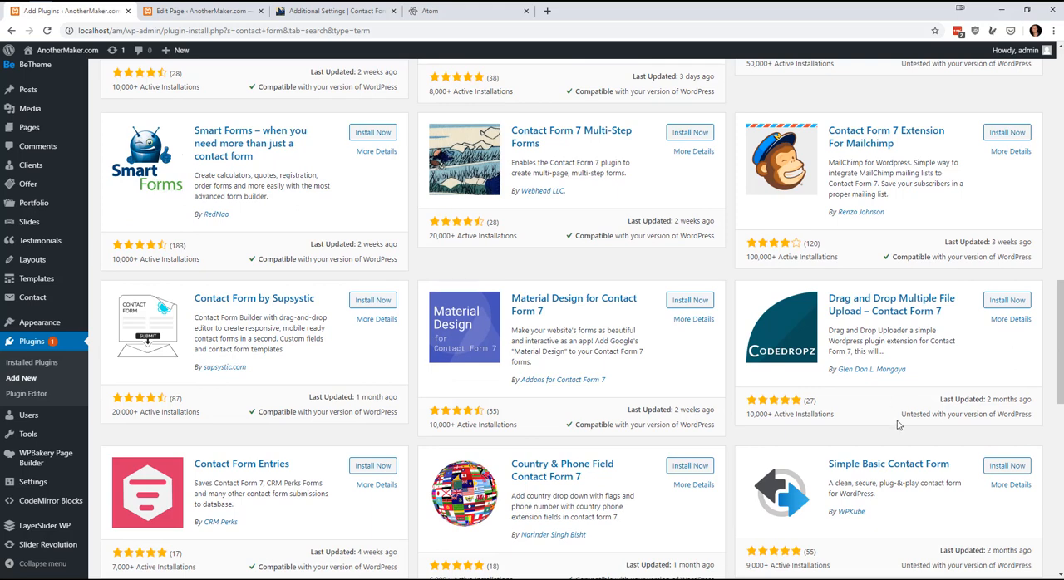
mouse_move(659, 326)
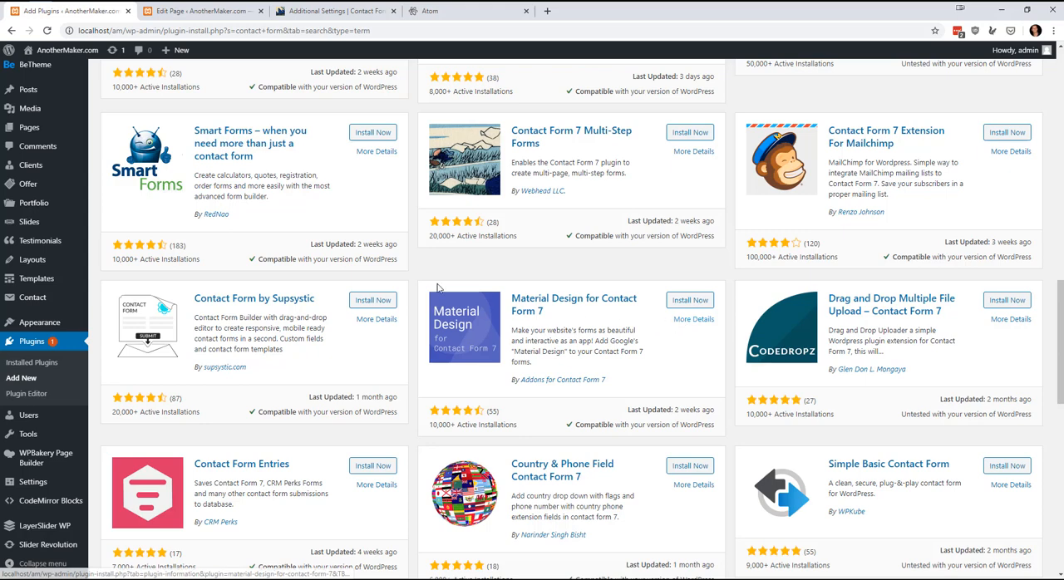
mouse_move(531, 401)
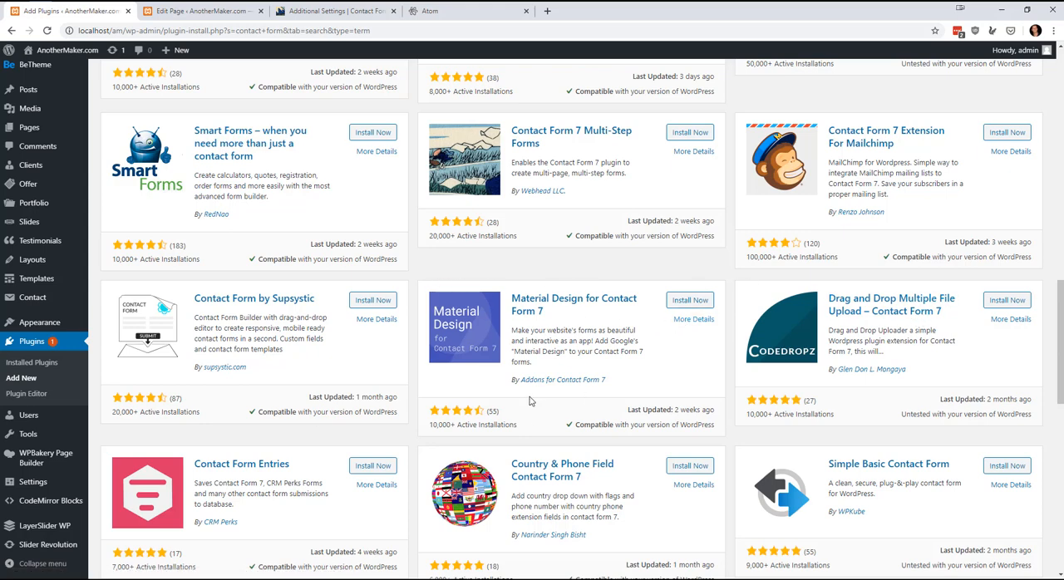
mouse_move(408, 319)
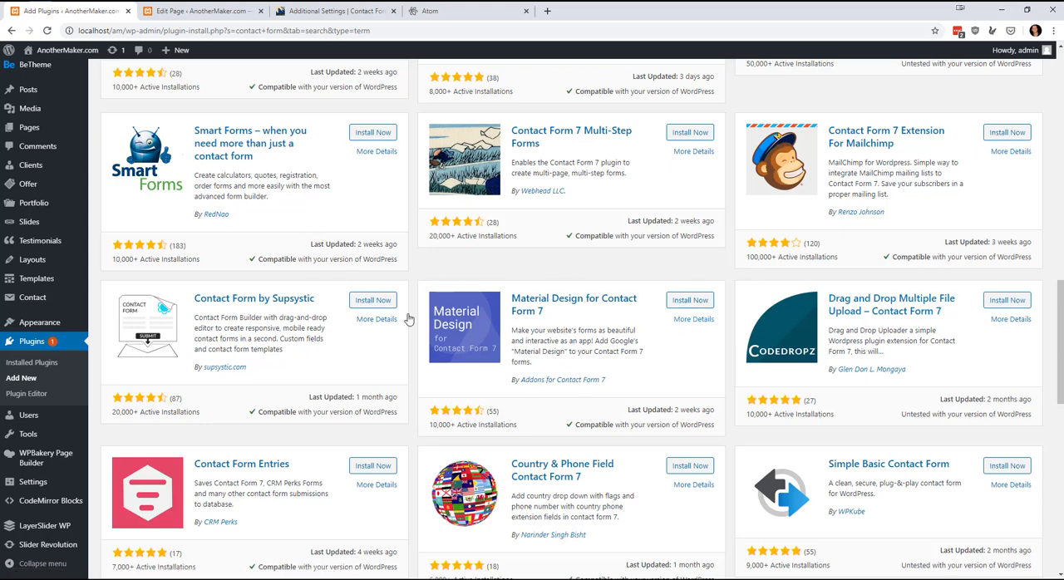
scroll("down", 3)
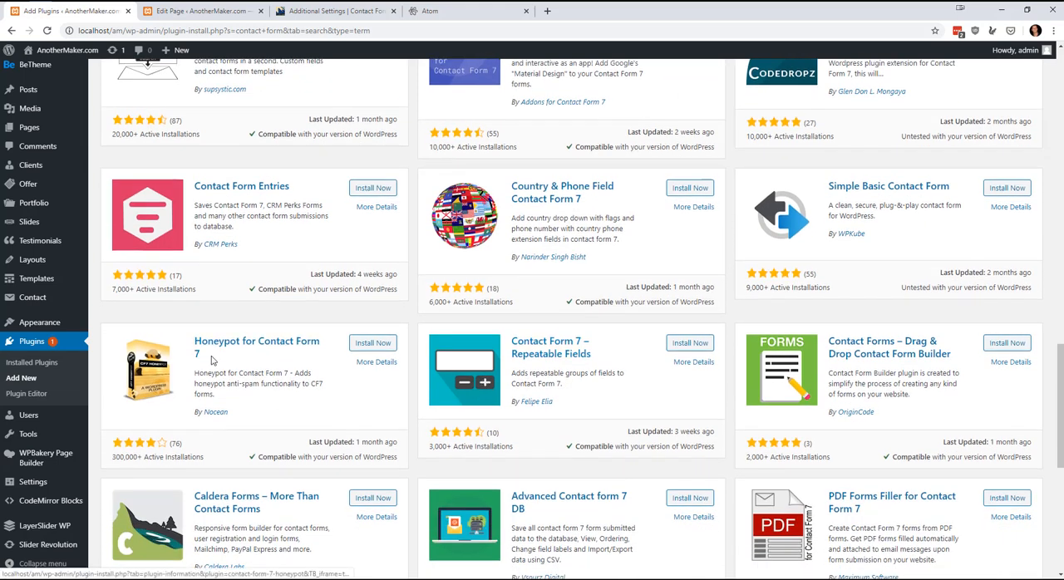
mouse_move(633, 394)
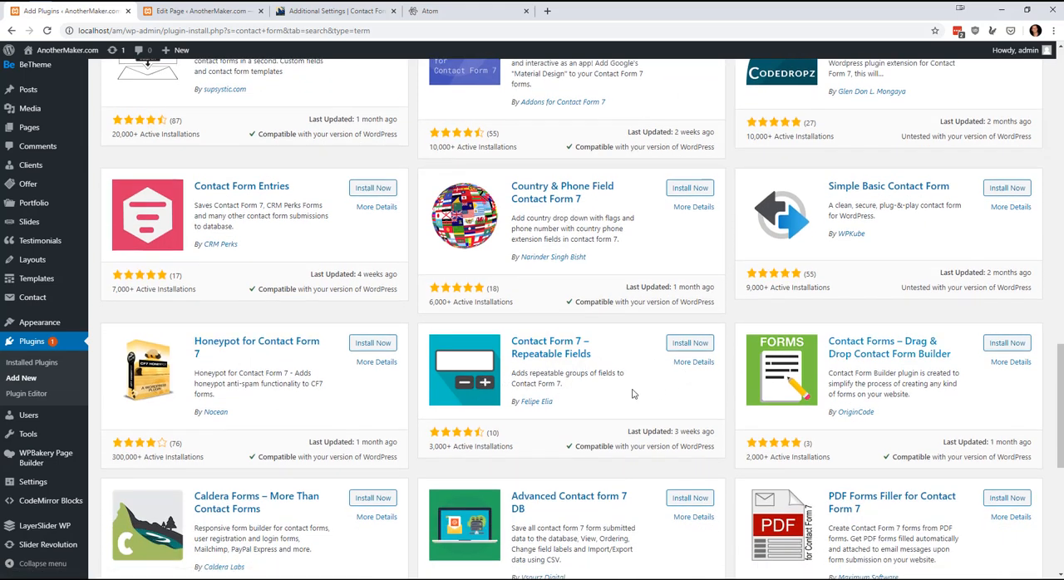
scroll("down", 3)
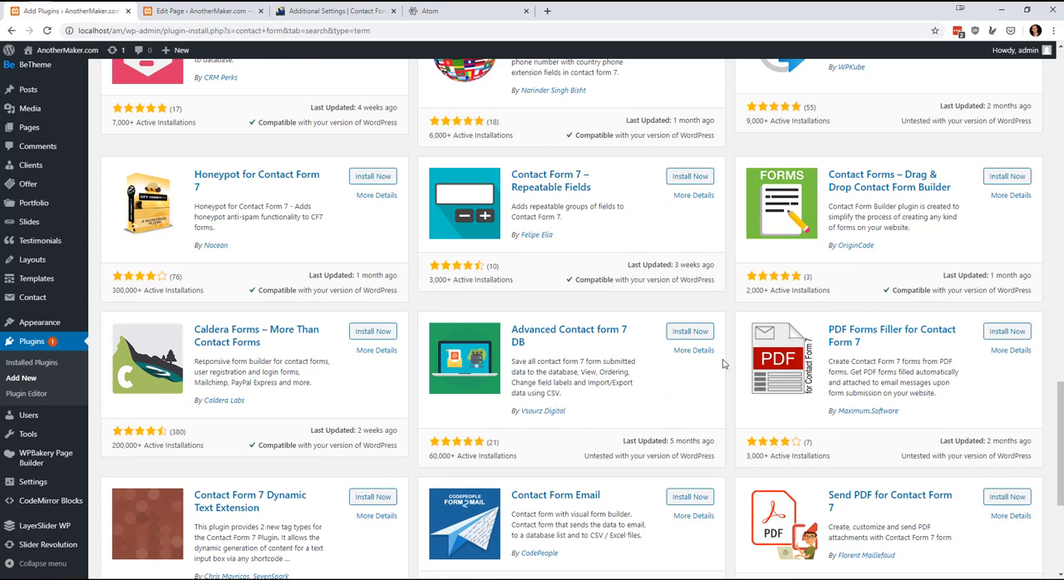
mouse_move(722, 364)
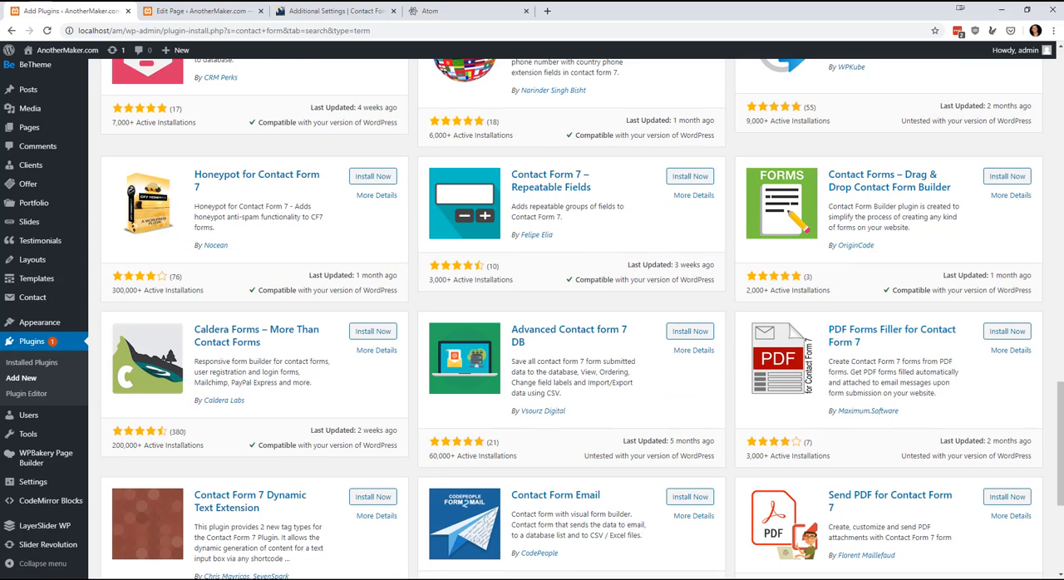